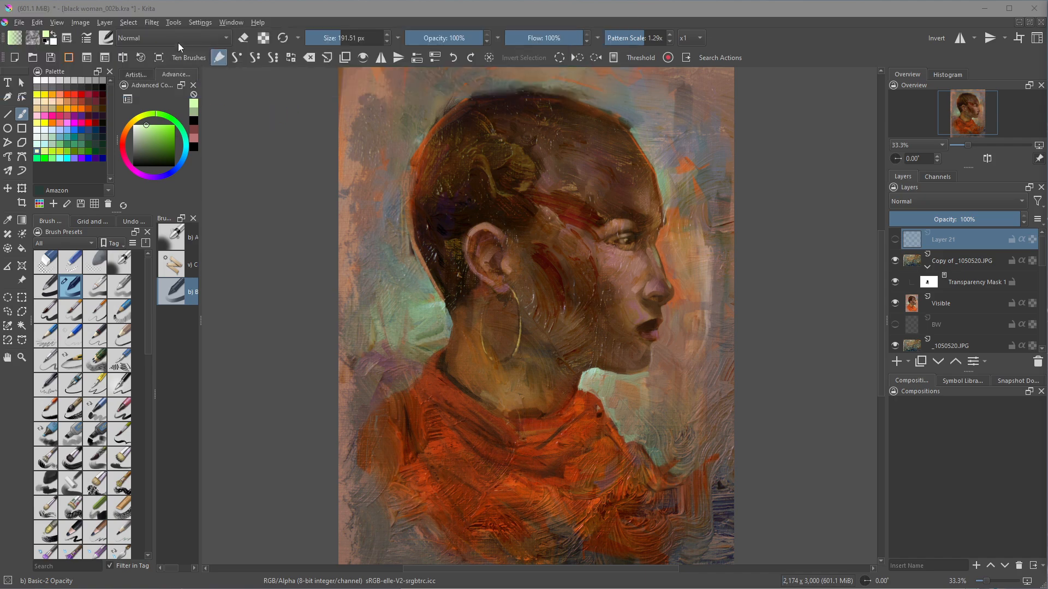
- Check Krita's resource folder location through the resource manager and the configuration dialog
left_click(200, 22)
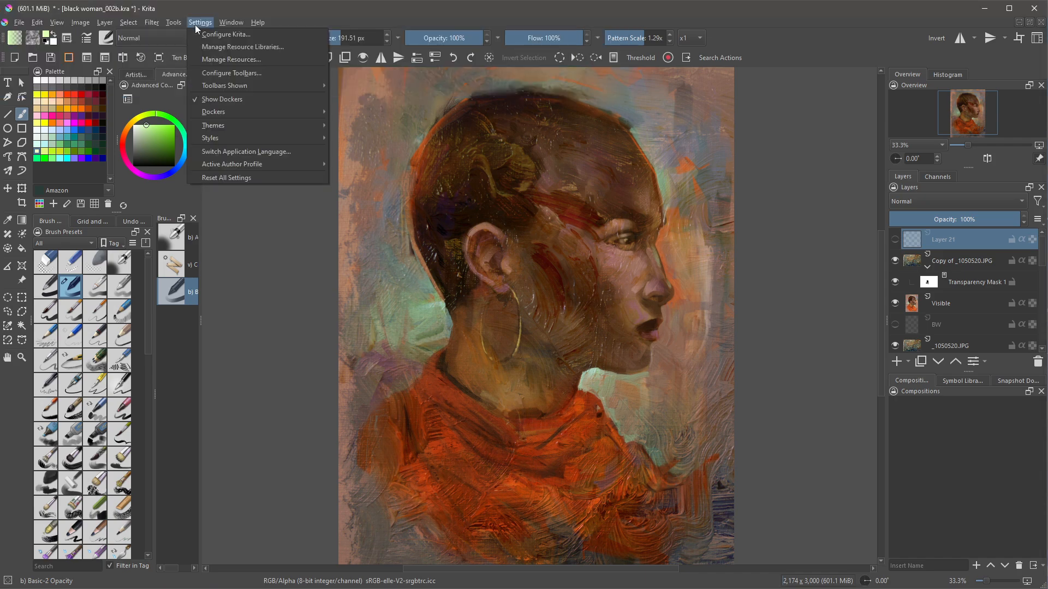
left_click(231, 59)
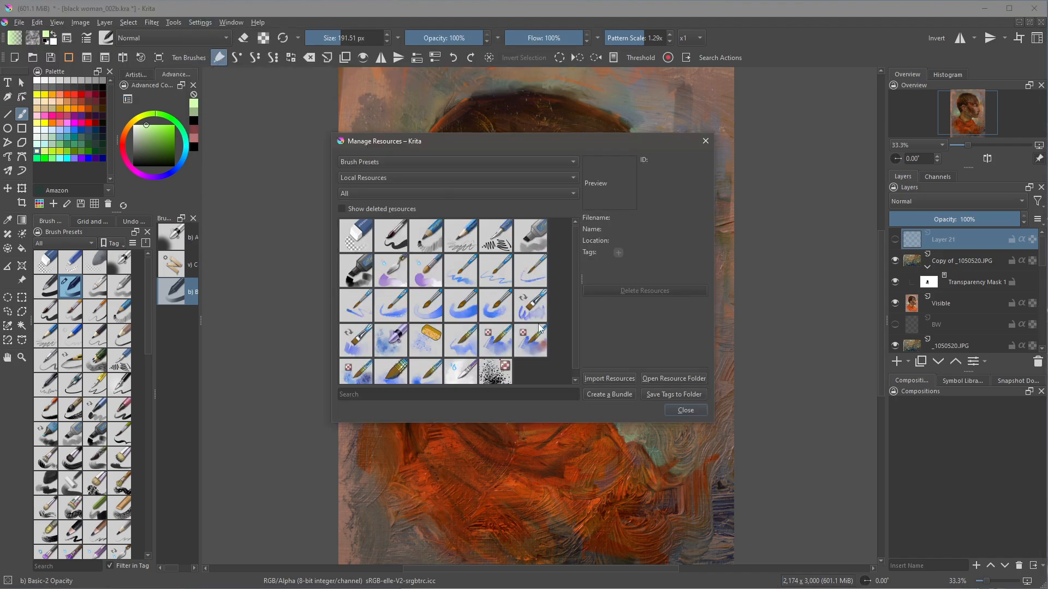
mouse_move(649, 387)
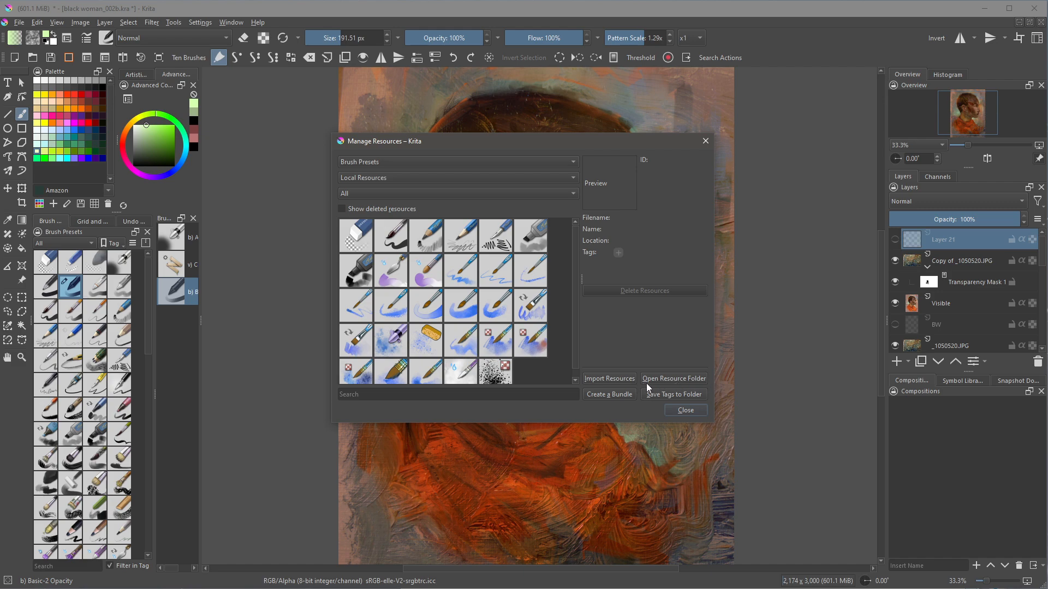
left_click(674, 378)
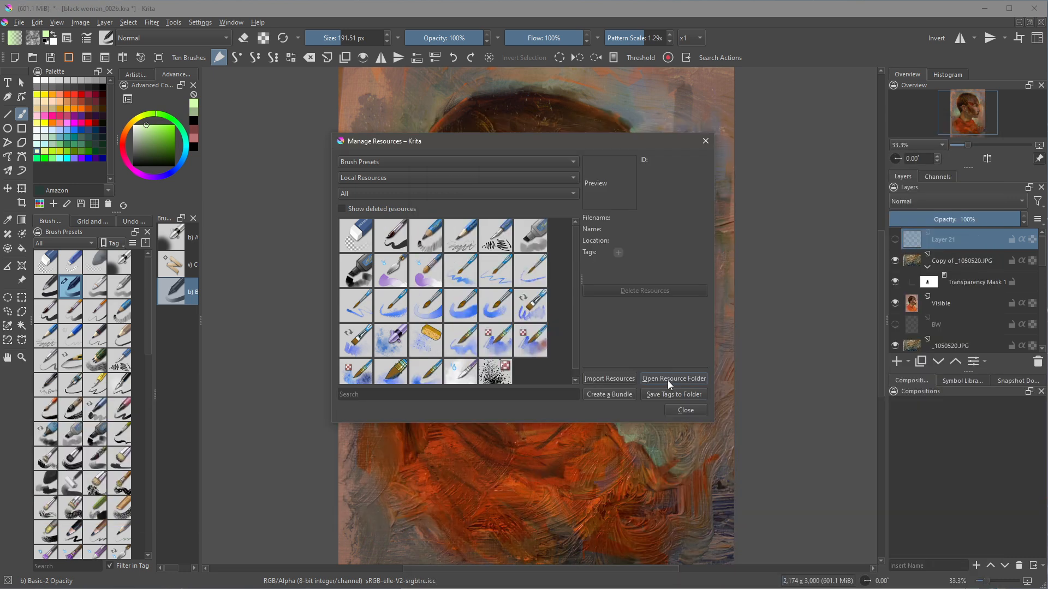
left_click(685, 409)
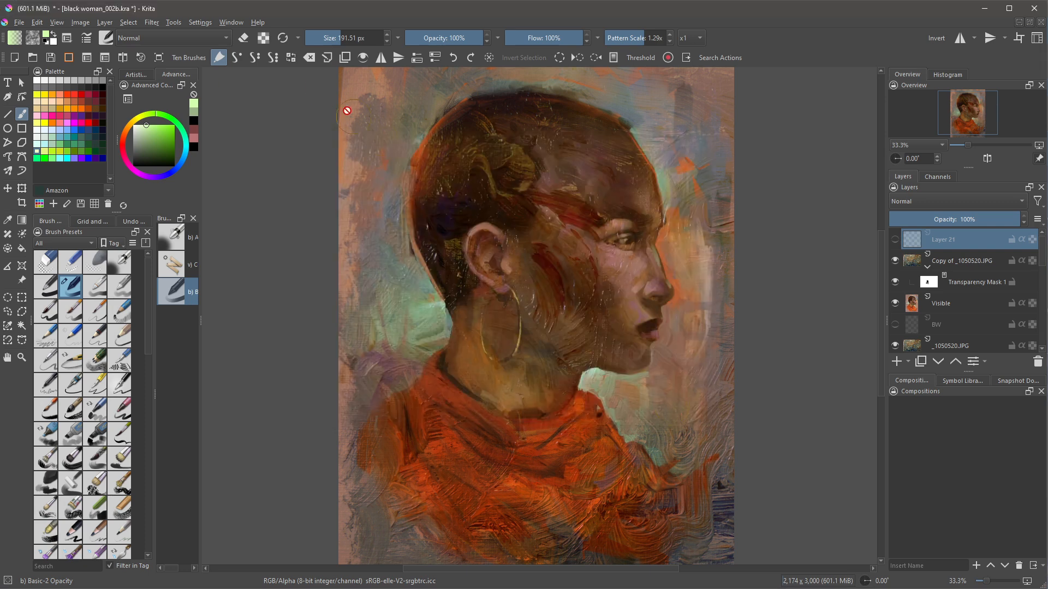
left_click(199, 22)
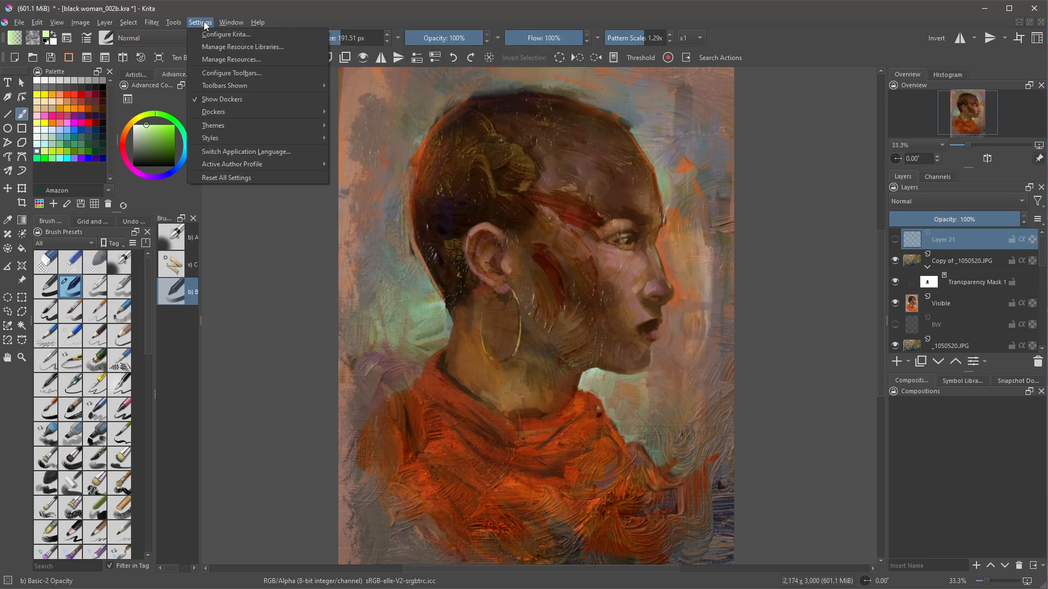
left_click(232, 106)
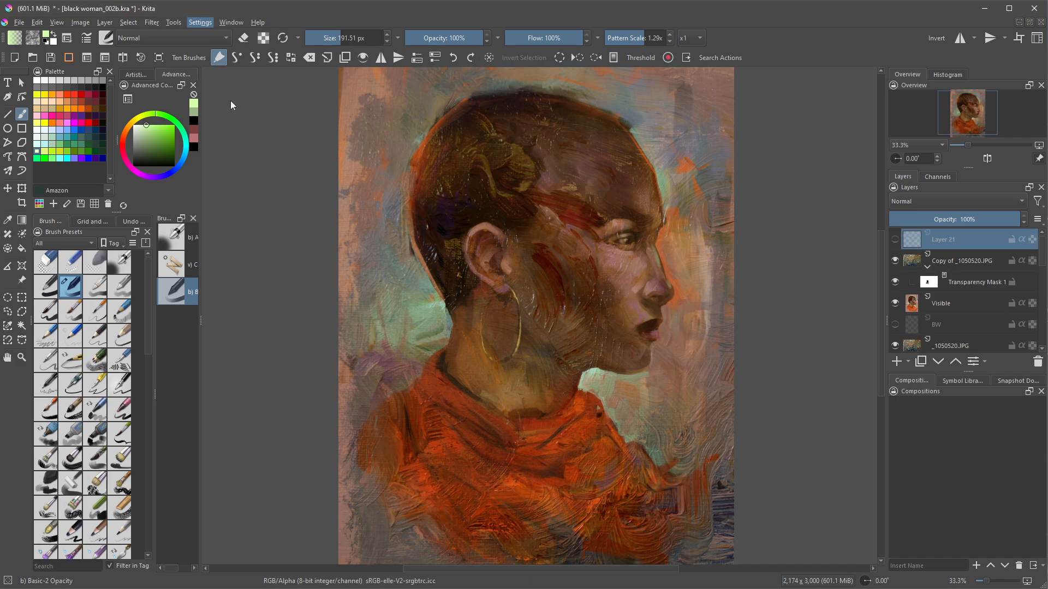
left_click(200, 22)
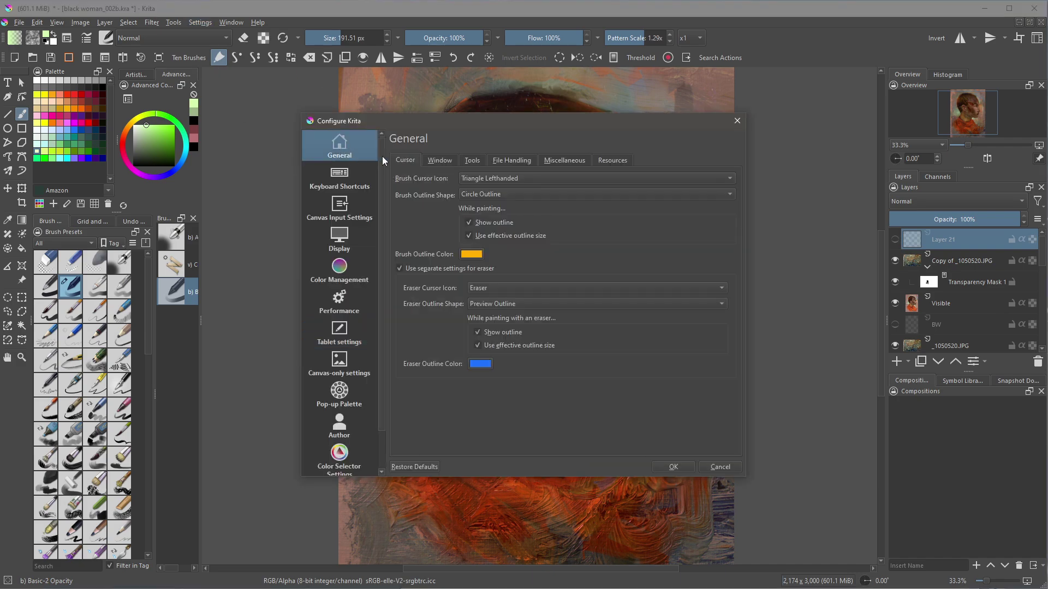
left_click(613, 160)
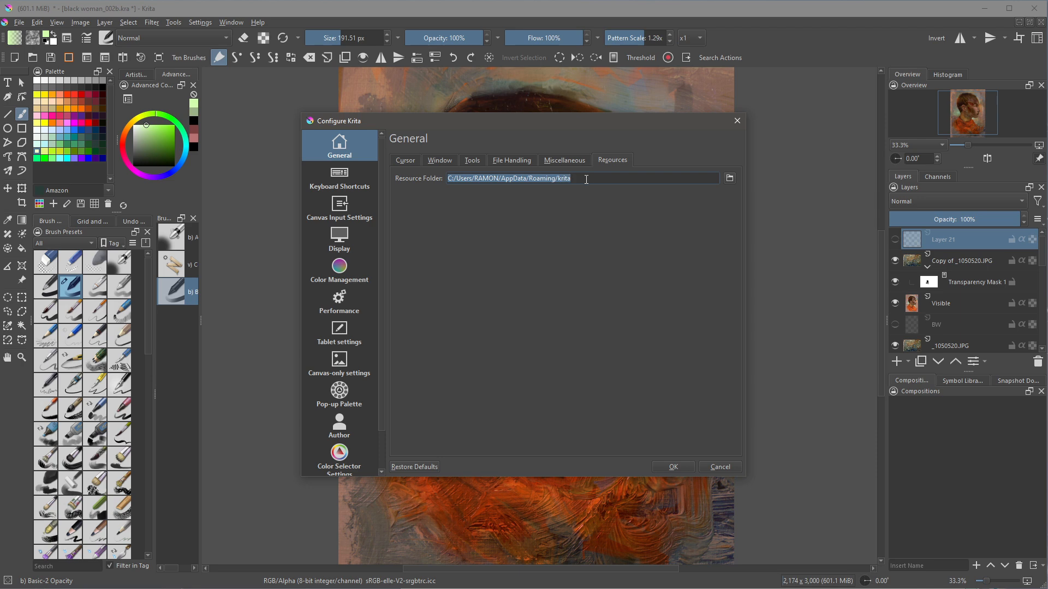
left_click(721, 468)
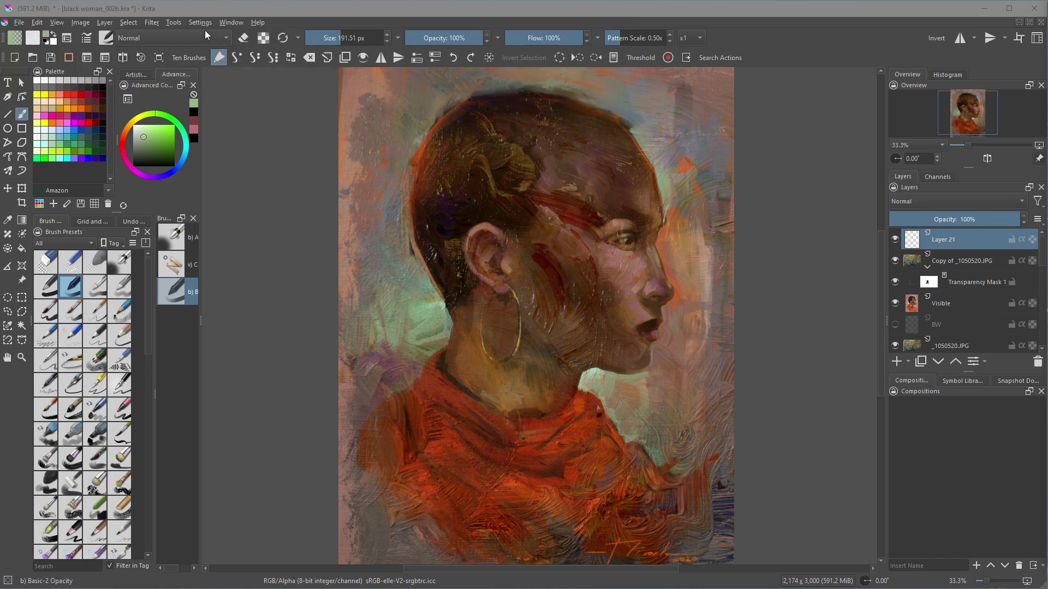
- Import the RM Abstract shapes 02 and RM Marble 03 PNGs from the Desktop as Patterns
left_click(200, 22)
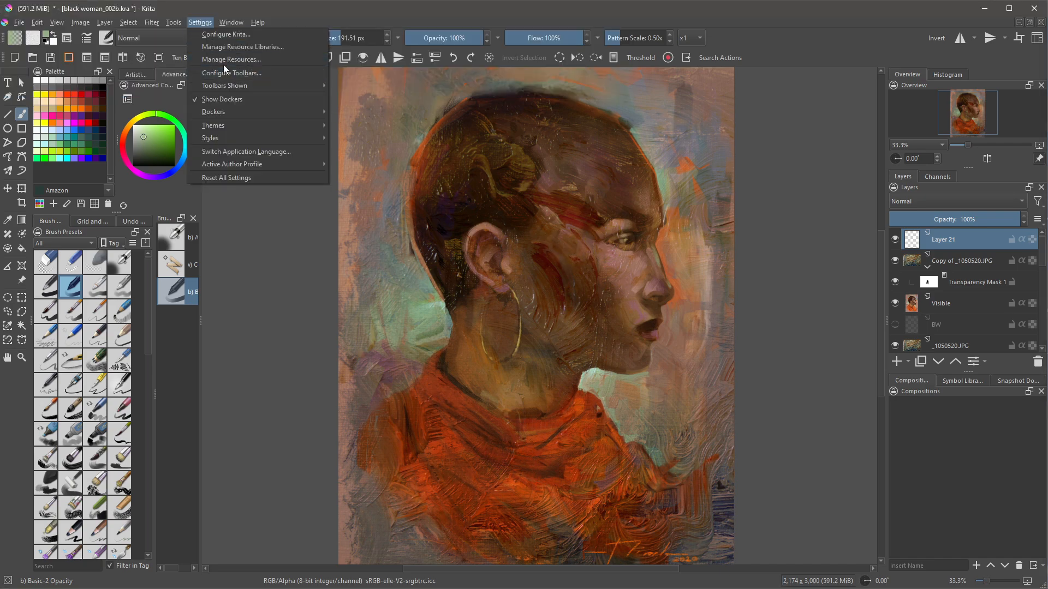
left_click(232, 59)
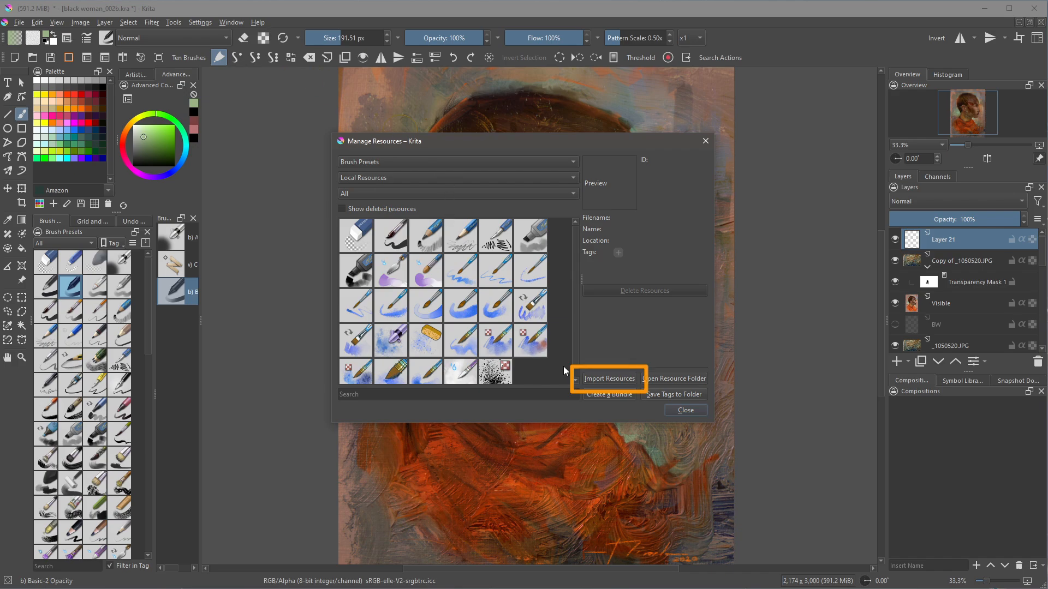
left_click(609, 378)
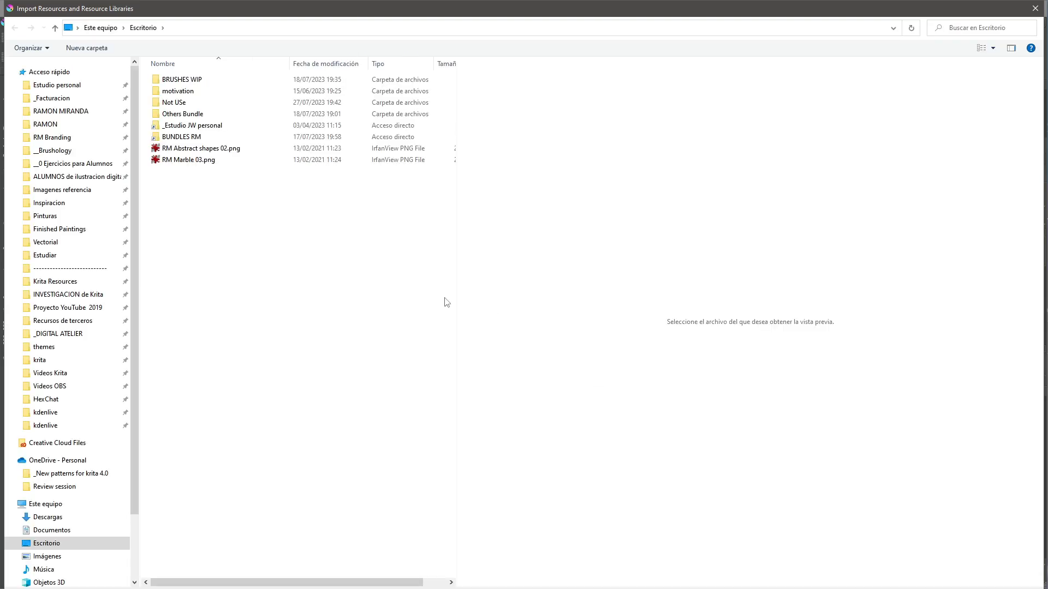
left_click(188, 160)
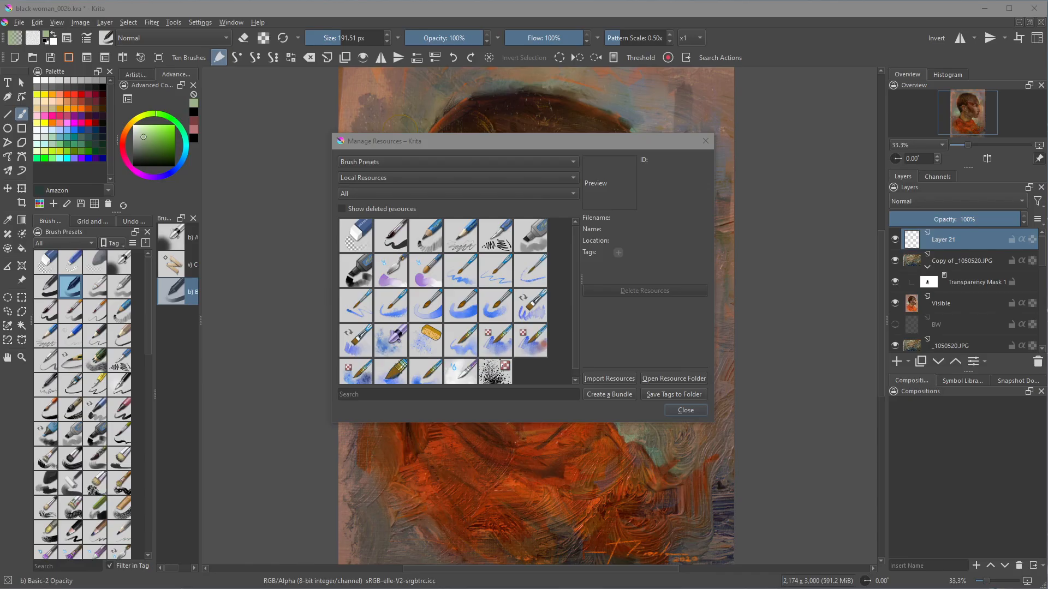
left_click(609, 378)
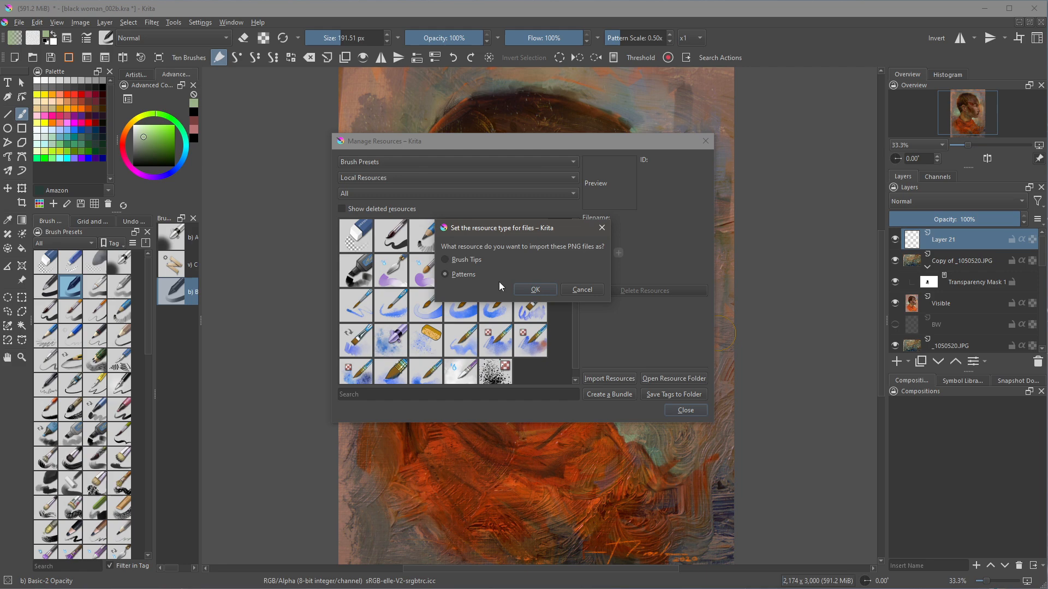
left_click(581, 289)
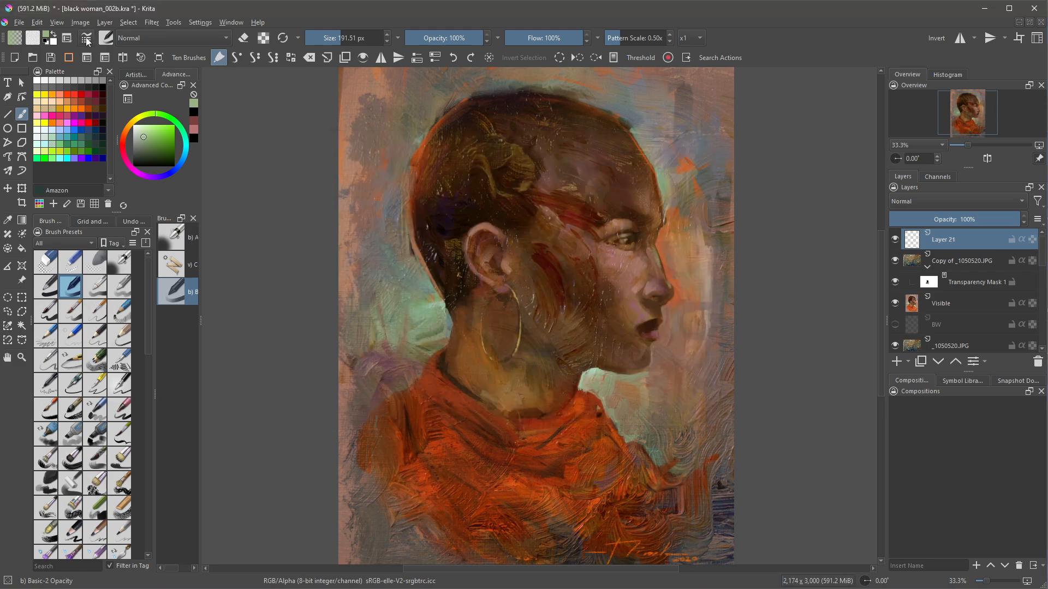
- Filter the brush texture patterns by 'rm' and choose RM Marble 03 for the Basic-2 Opacity brush
left_click(87, 40)
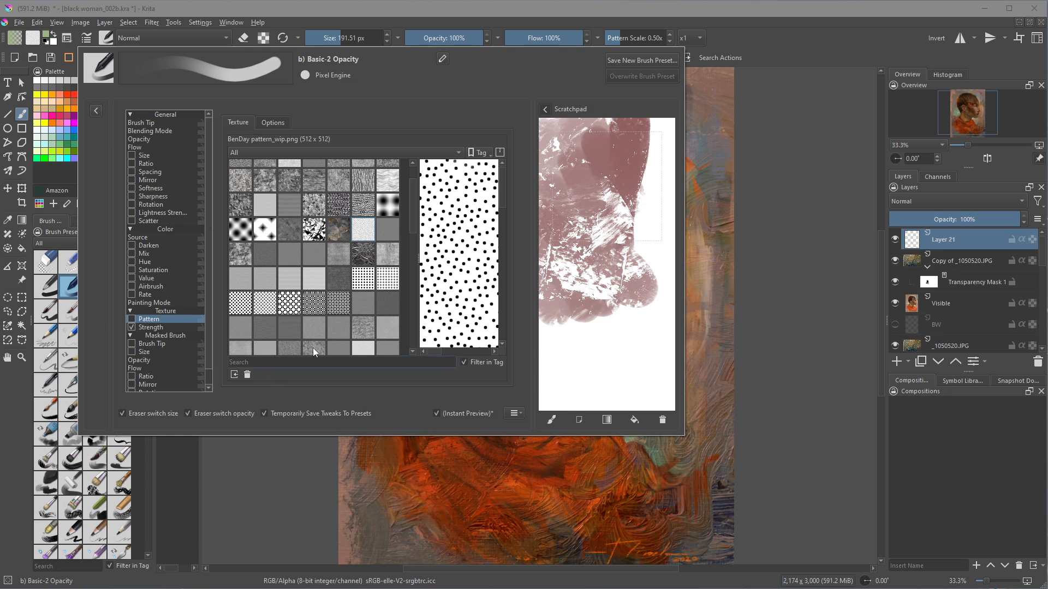
type("rm")
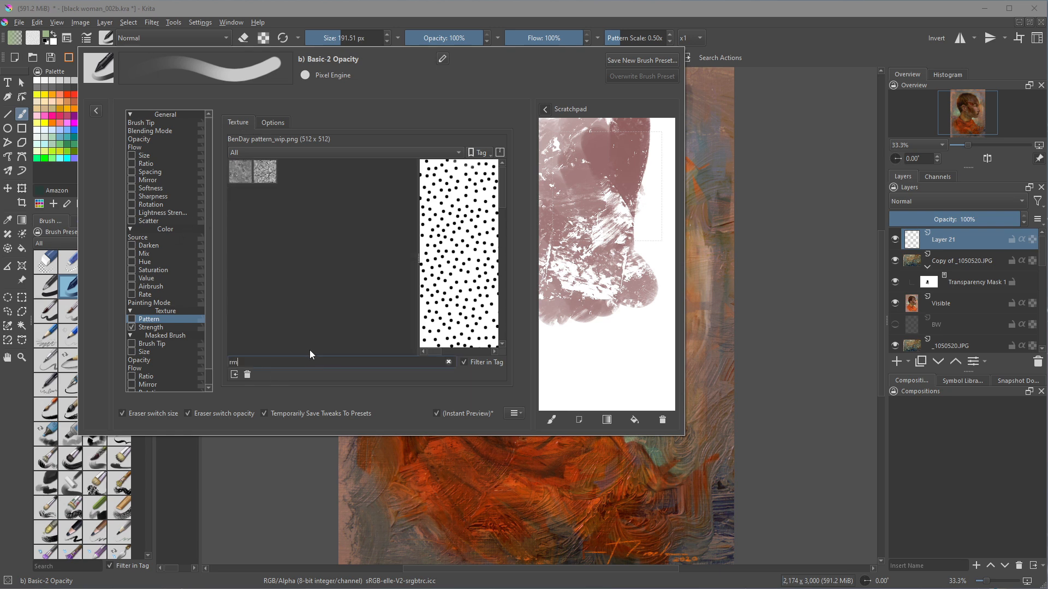
left_click(266, 171)
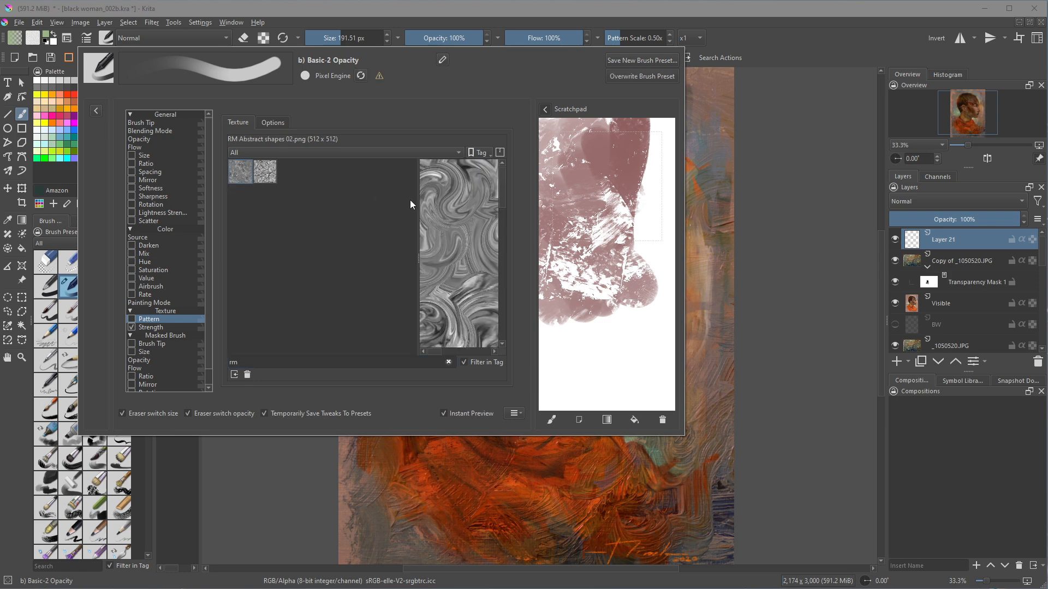
left_click(264, 172)
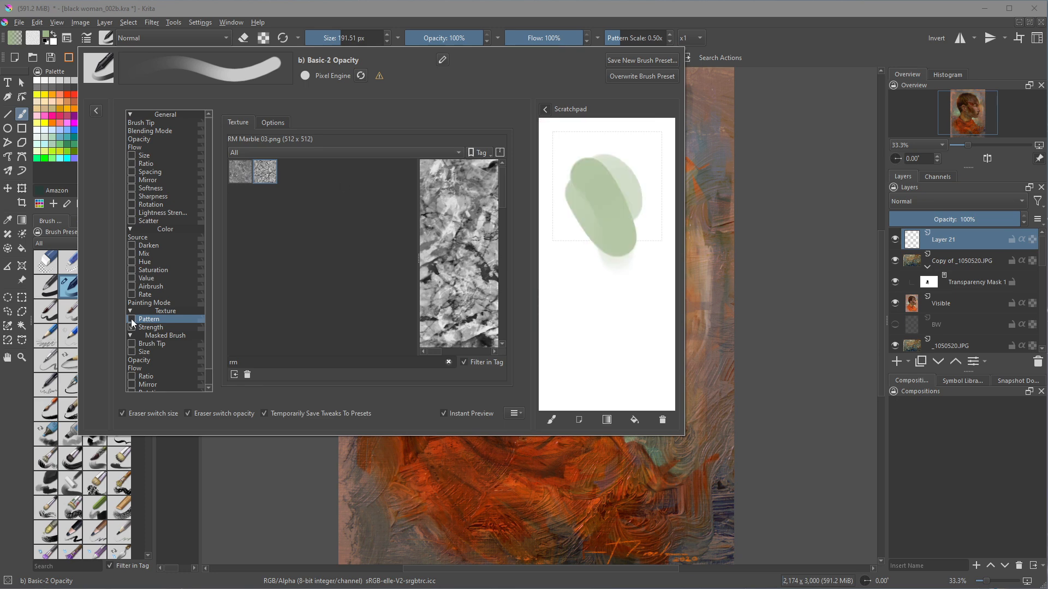
left_click(131, 319)
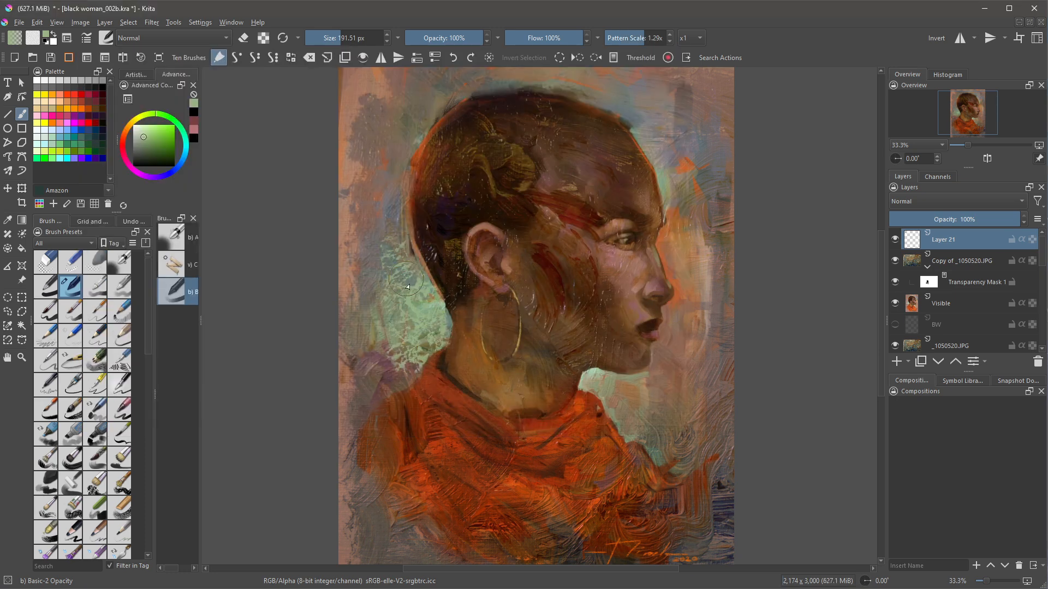
- Paint marble-textured strokes behind the woman's head and left of her neck
left_click_drag(406, 287, 391, 223)
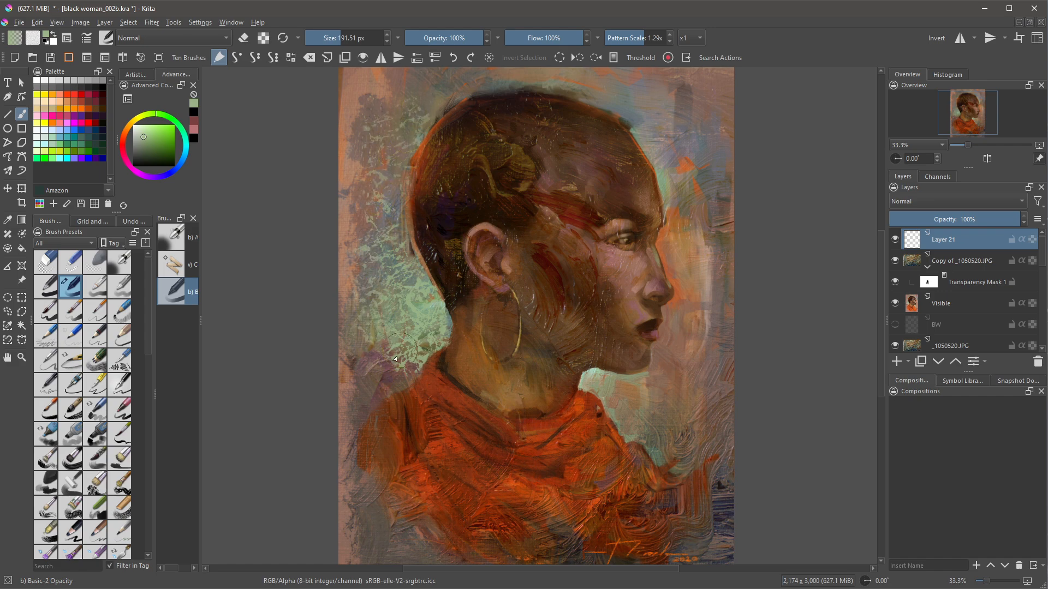
left_click_drag(401, 362, 681, 344)
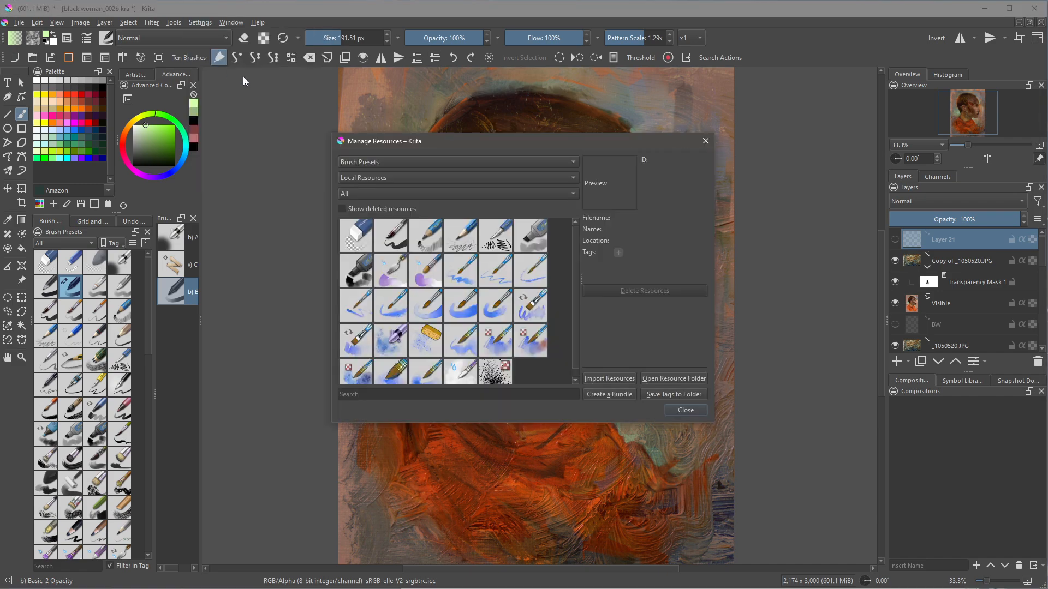
- Switch the resource manager to Patterns and scroll down to the fine dithered patterns
left_click(457, 161)
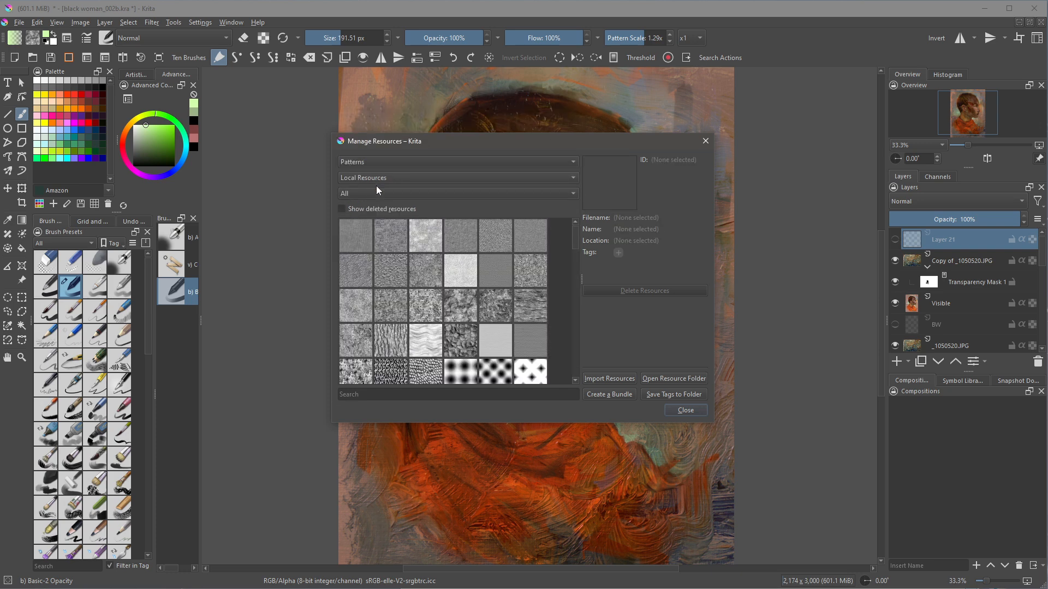
scroll("down", 3)
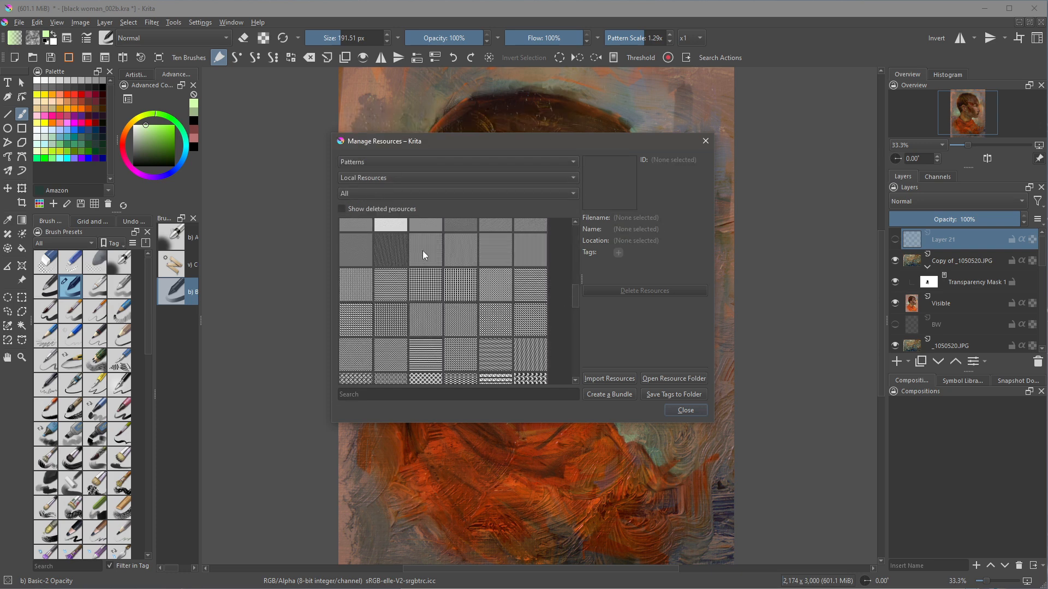
mouse_move(443, 262)
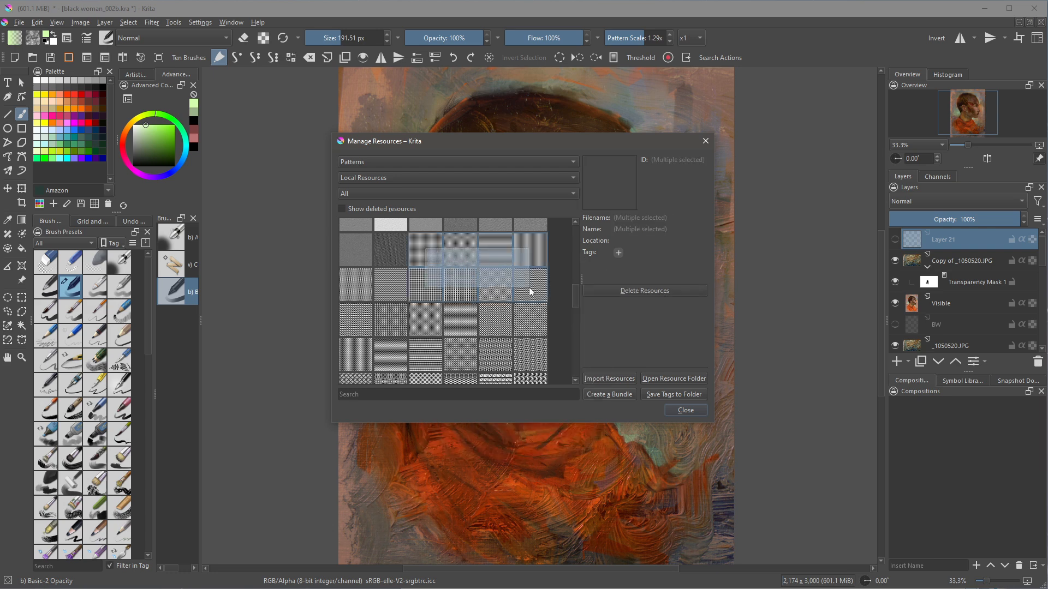
mouse_move(355, 286)
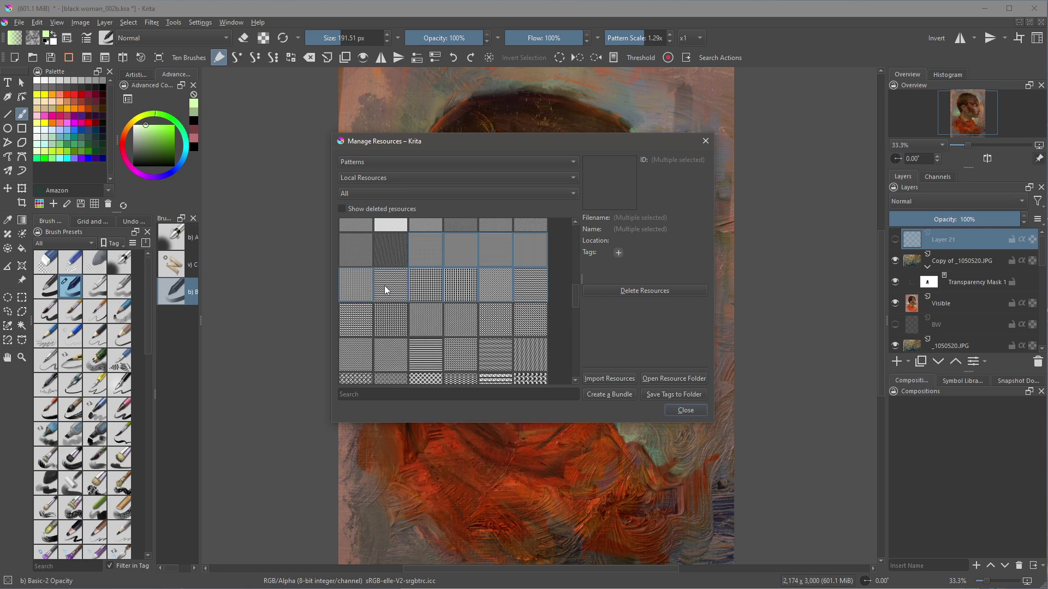
mouse_move(464, 367)
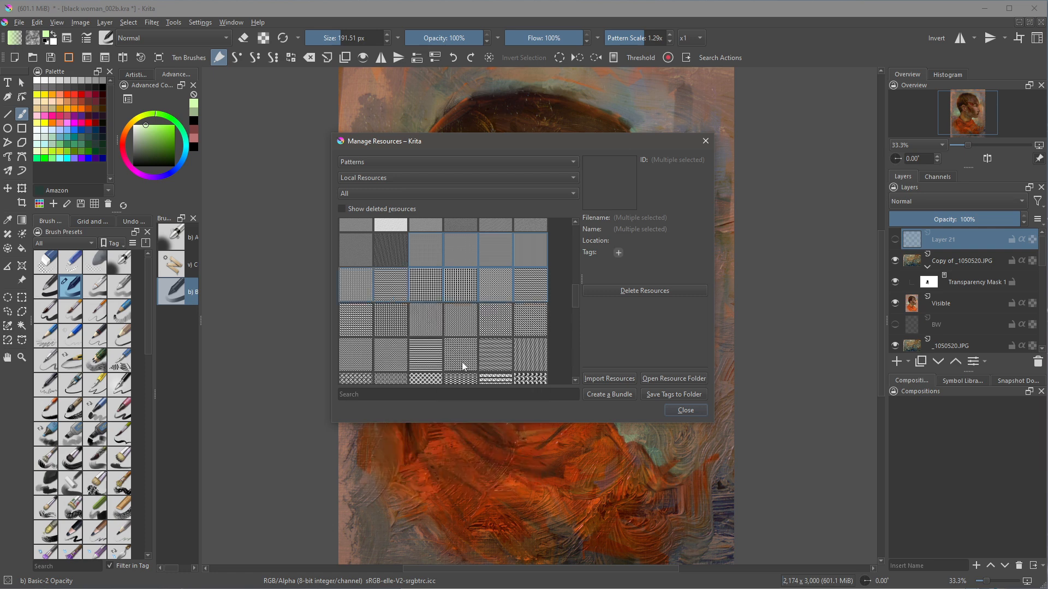
mouse_move(463, 367)
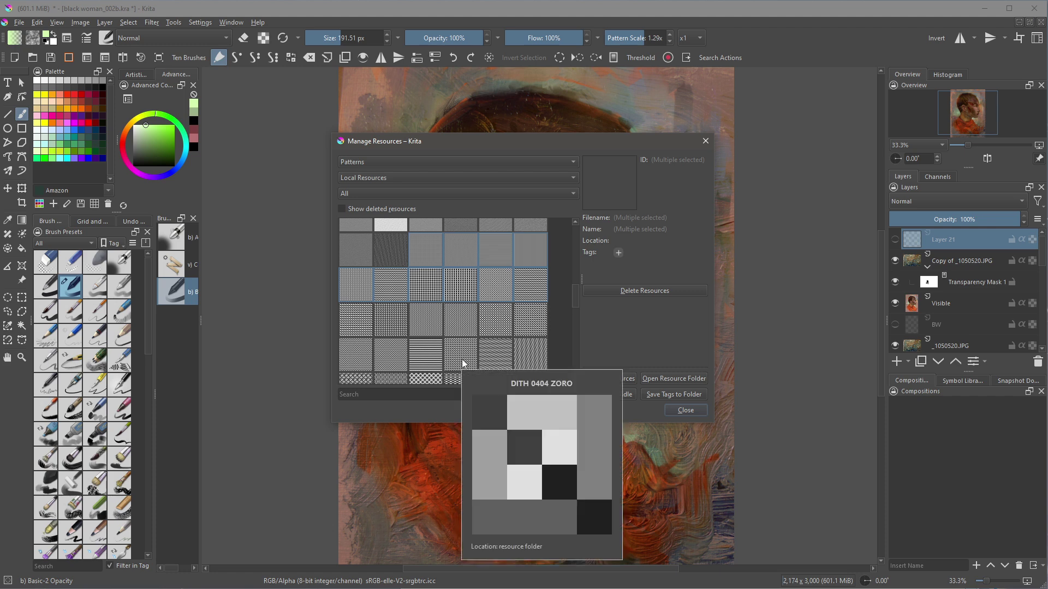
mouse_move(429, 302)
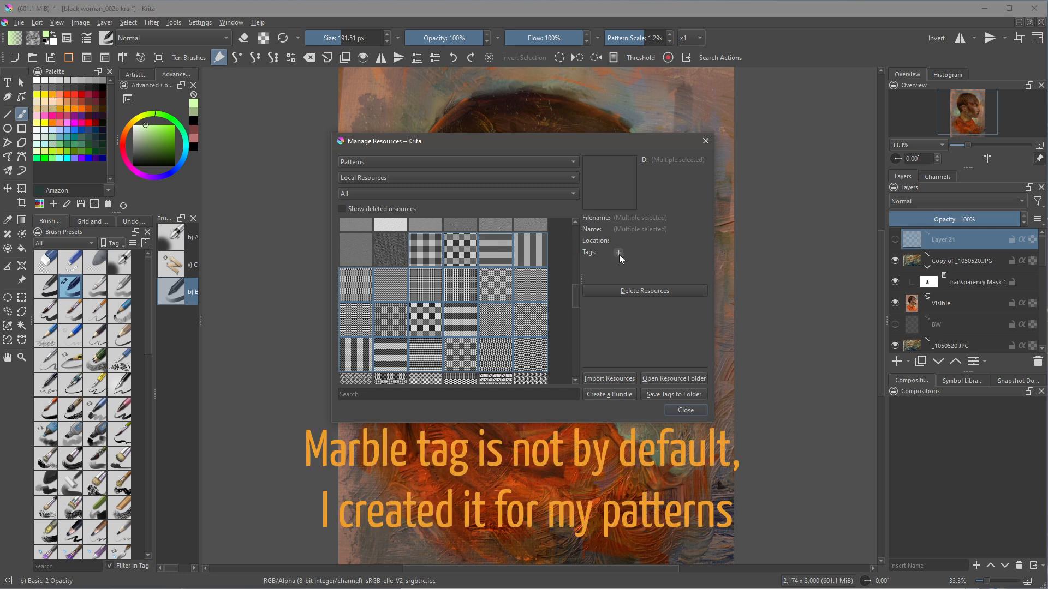
- Create a new 'Dithered' tag on the selected dither patterns and verify individual patterns carry it
left_click(618, 252)
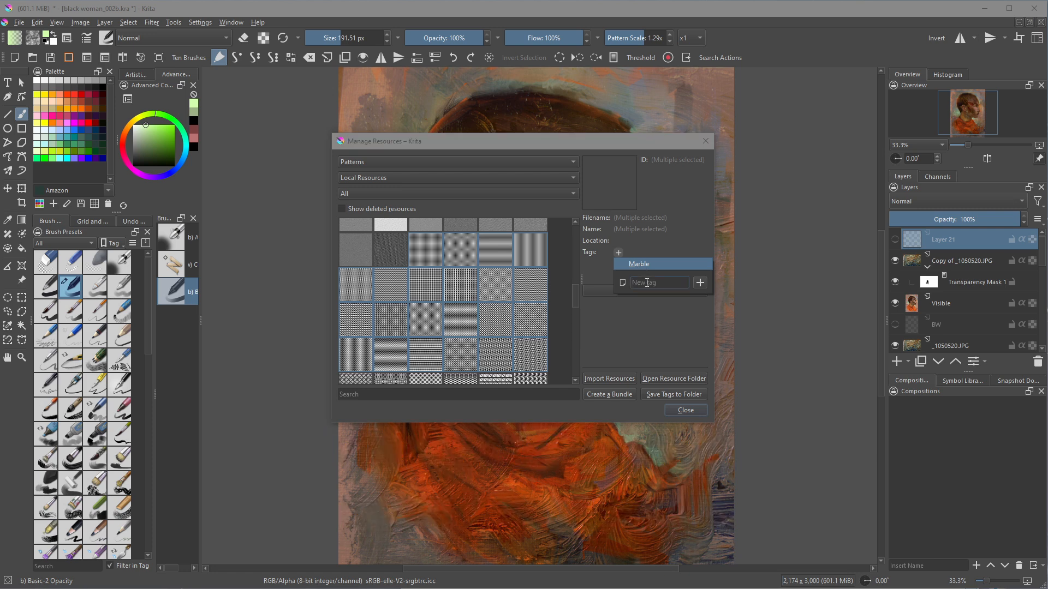
type("Dithered")
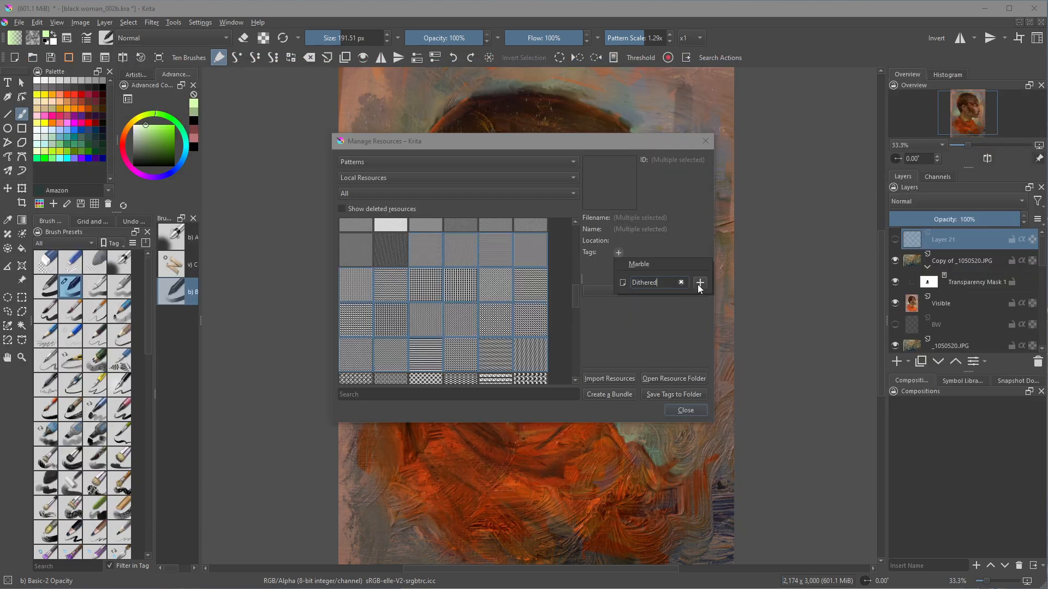
left_click(700, 283)
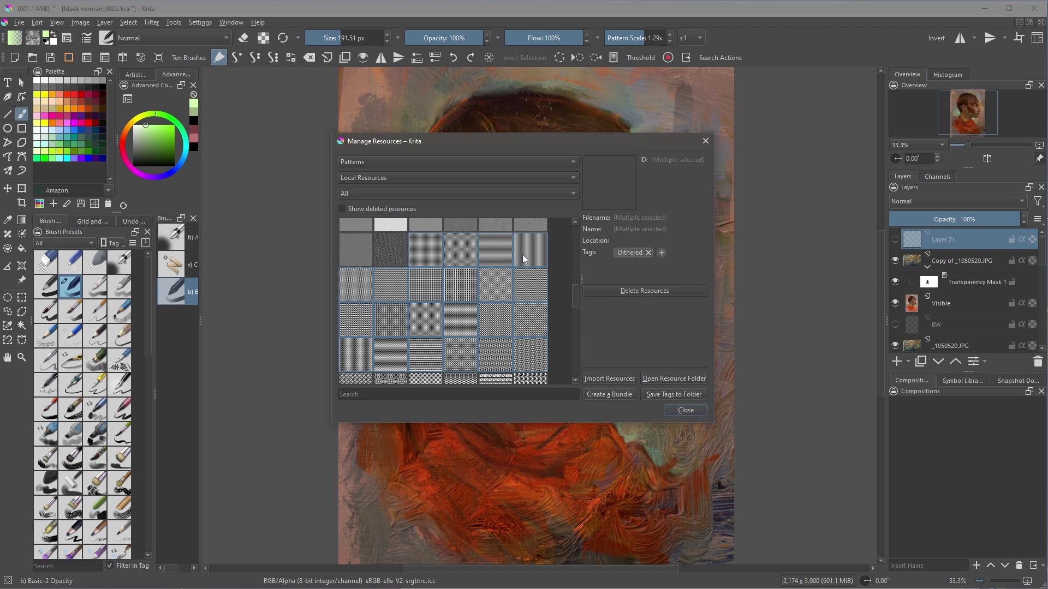
left_click(459, 251)
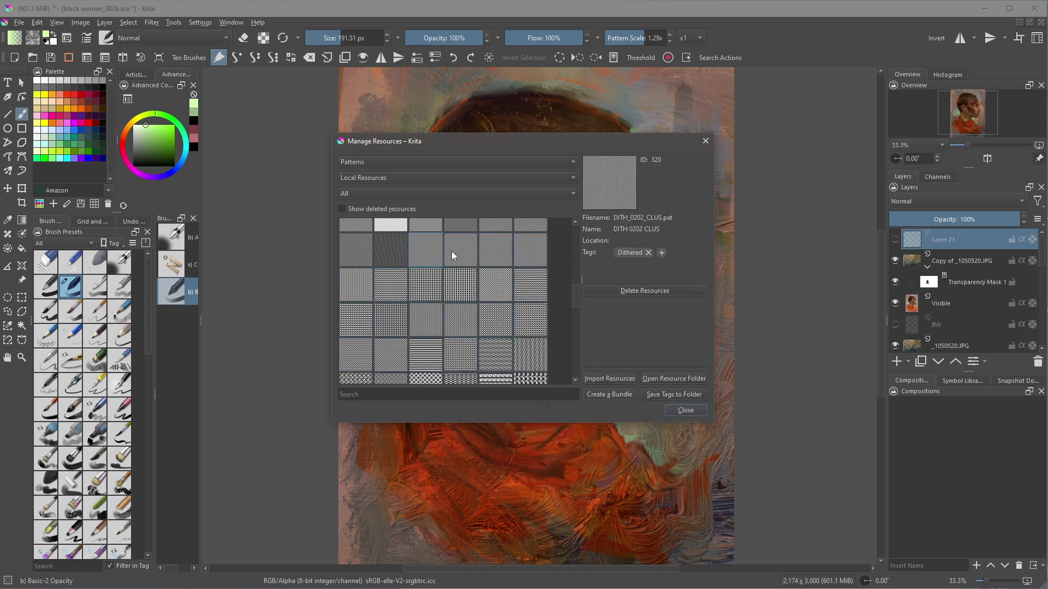
left_click(356, 284)
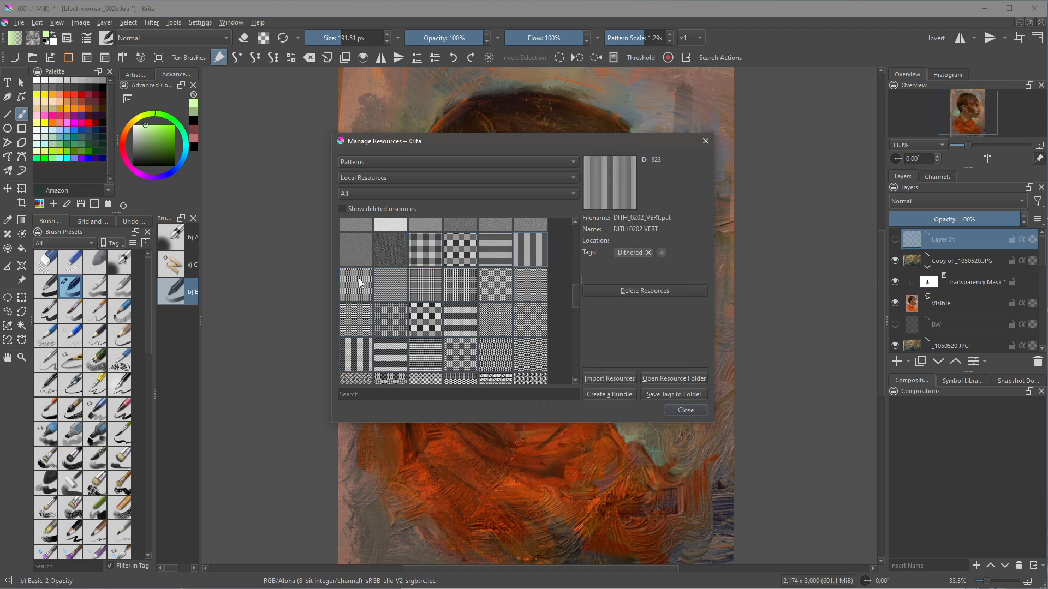
scroll("down", 3)
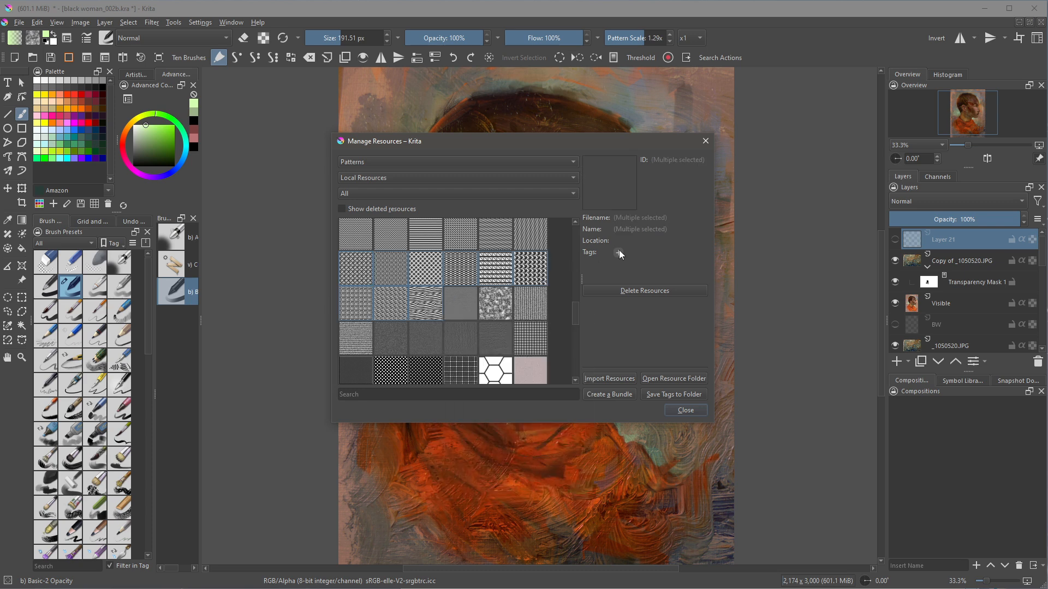
left_click(618, 253)
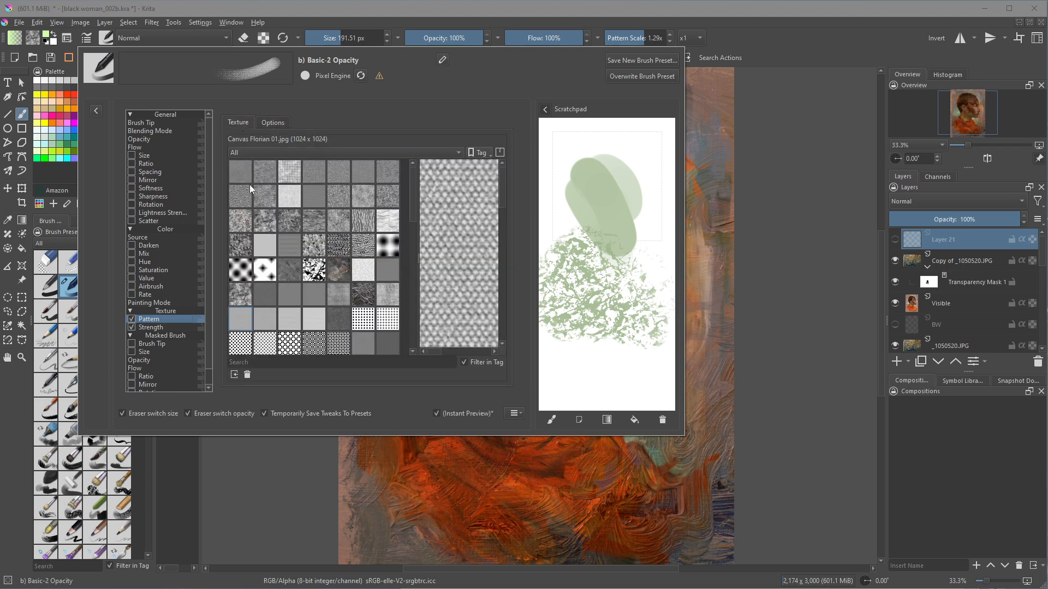
- Filter textures to the Dithered tag, use the curved stripes pattern, then remove it from that tag
left_click(344, 151)
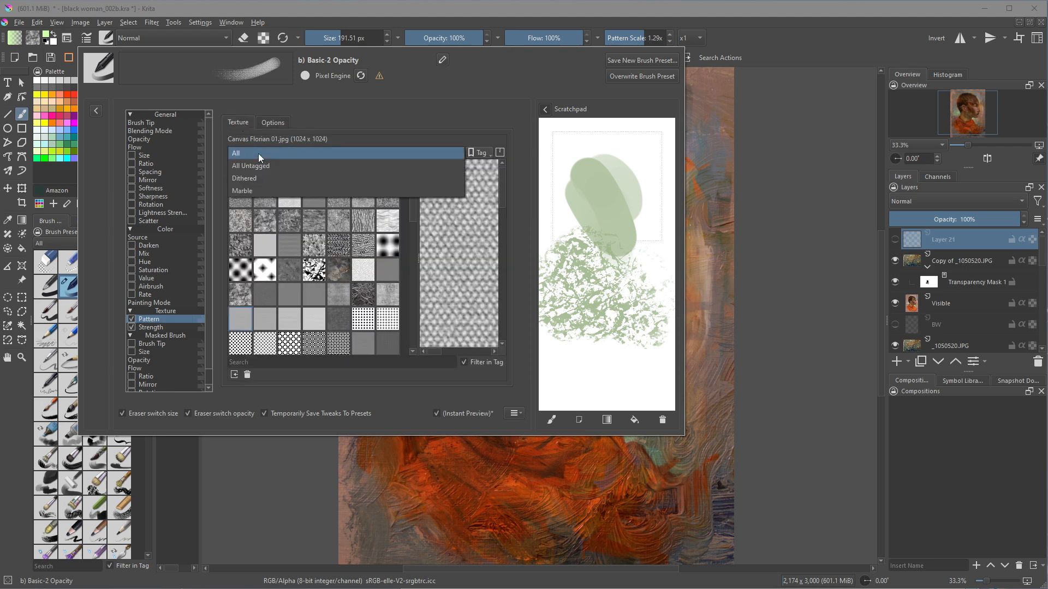
left_click(245, 178)
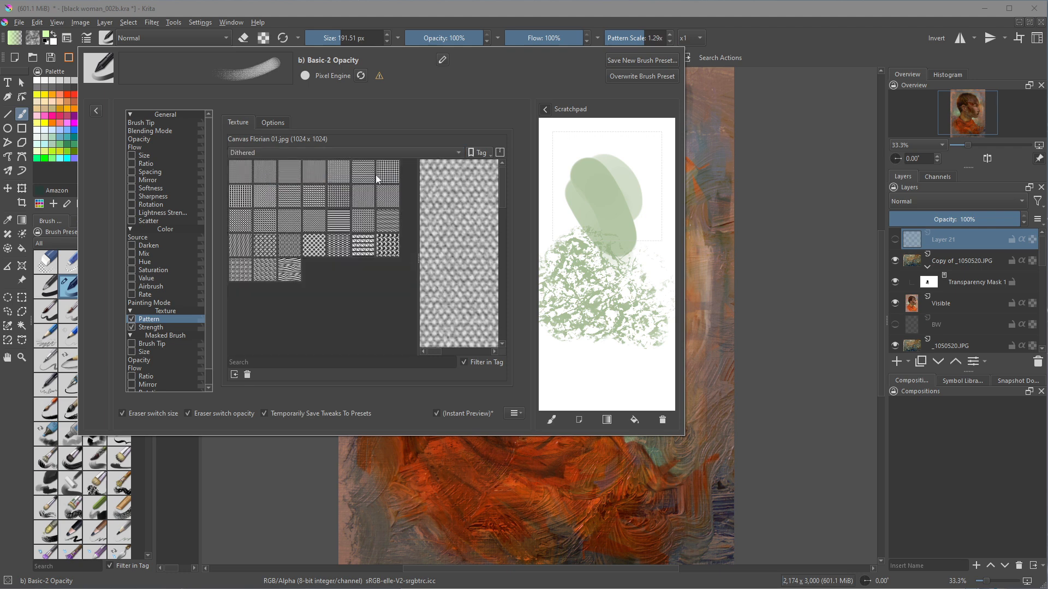
mouse_move(252, 294)
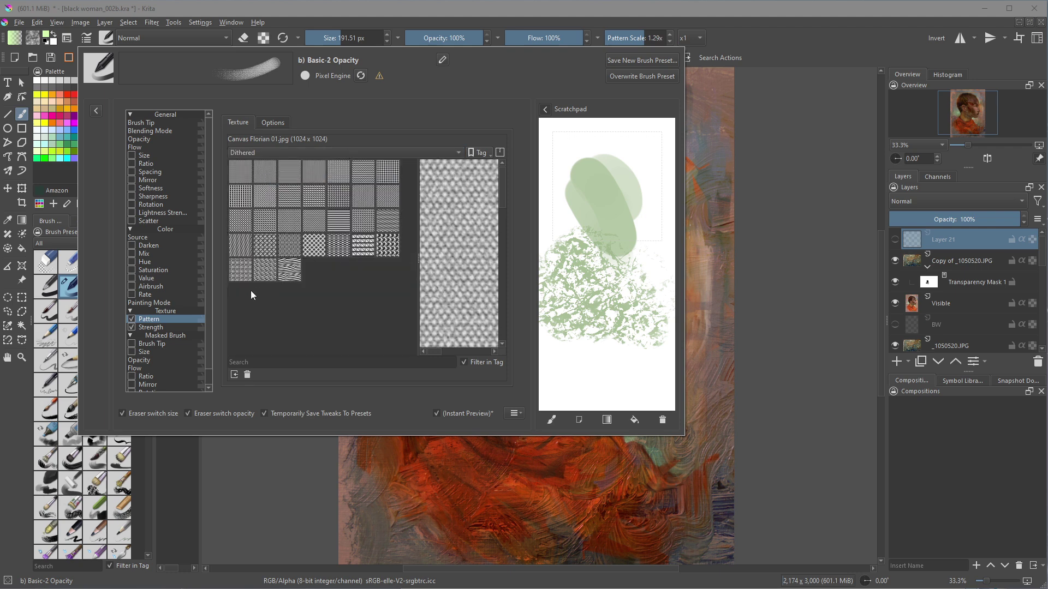
mouse_move(319, 198)
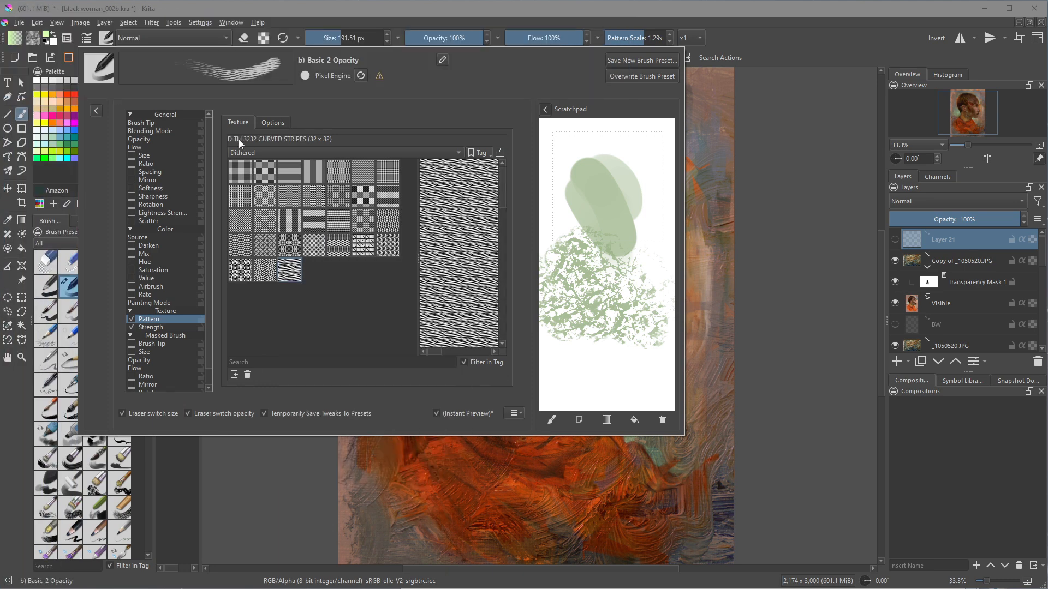
left_click(289, 269)
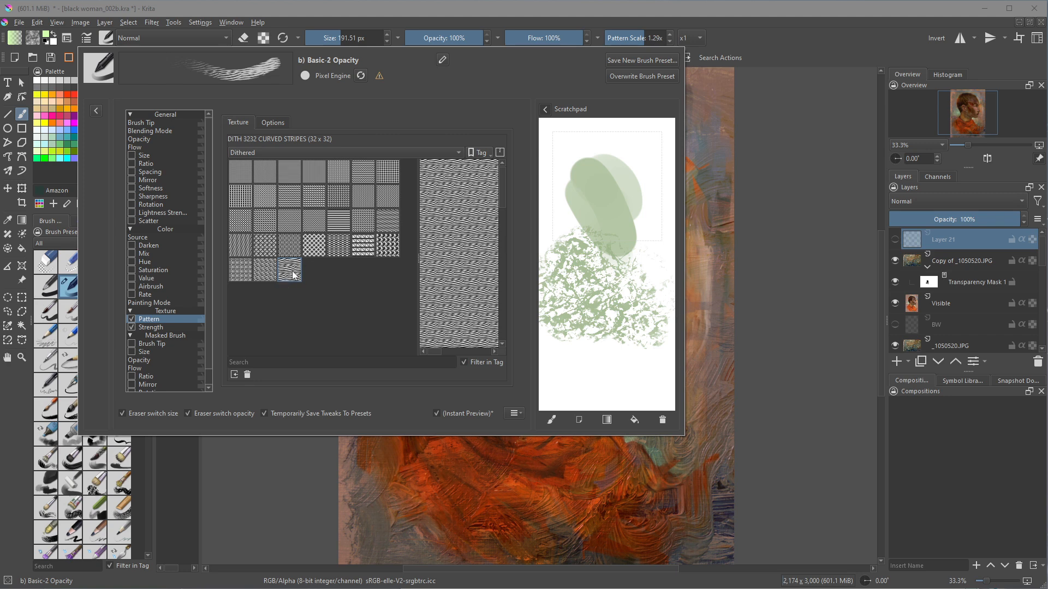
right_click(289, 270)
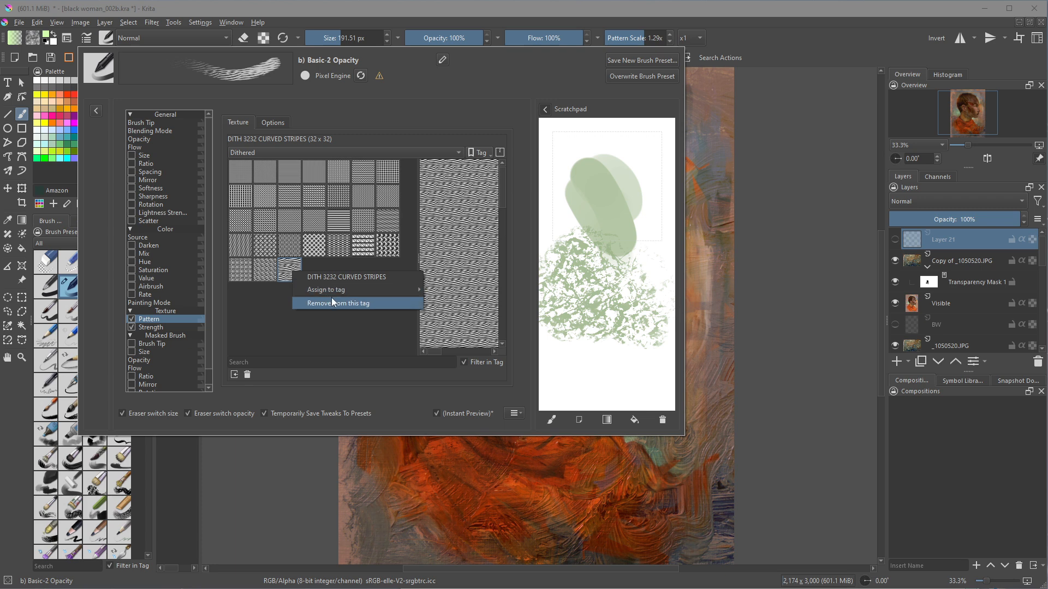
left_click(339, 303)
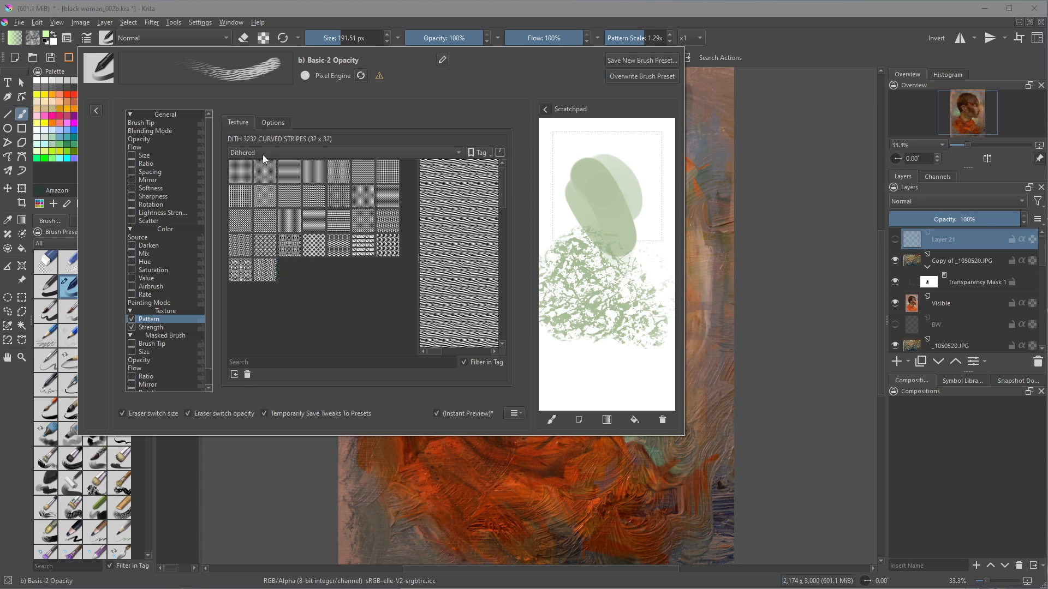
mouse_move(301, 183)
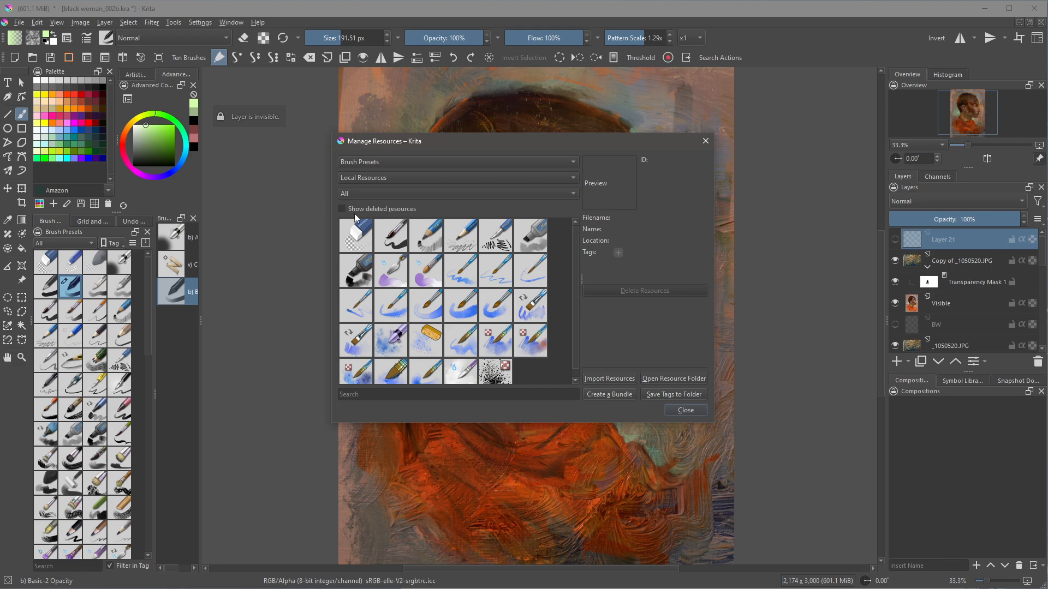
- Set the resource manager to Patterns filtered by the Dithered tag
left_click(456, 162)
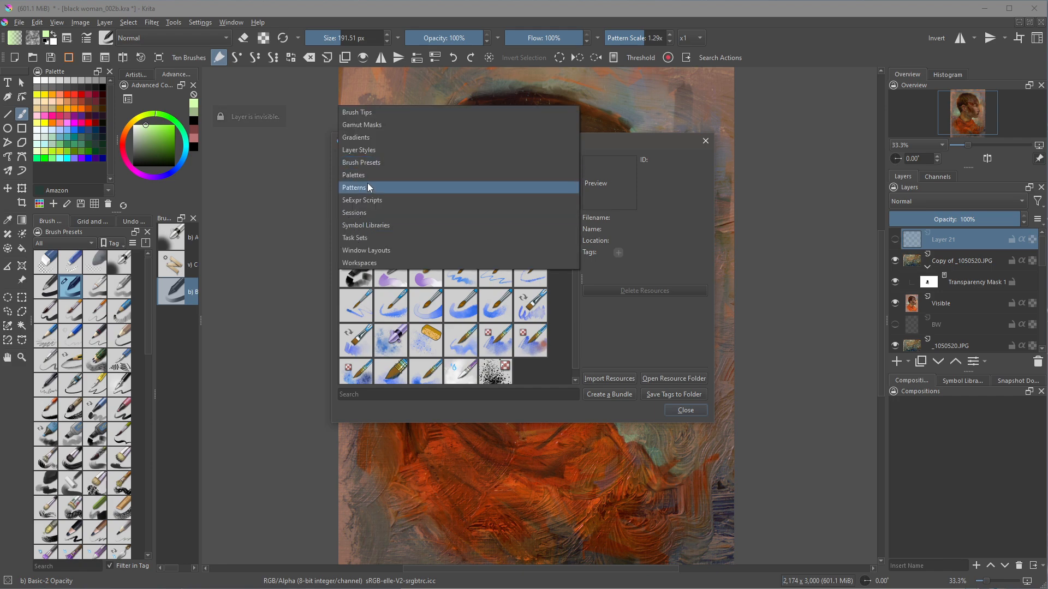
left_click(353, 188)
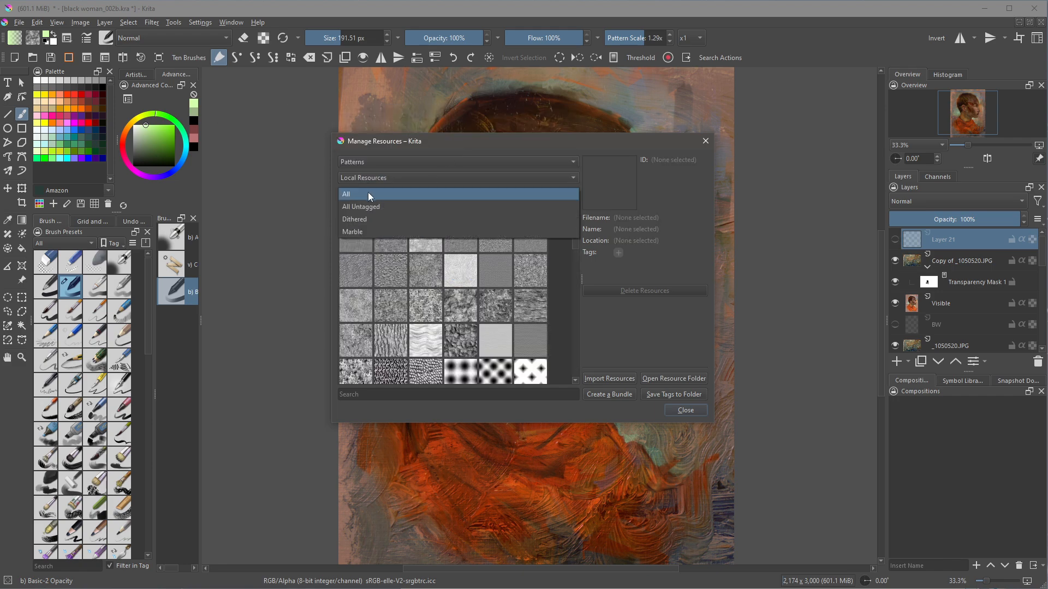
left_click(354, 218)
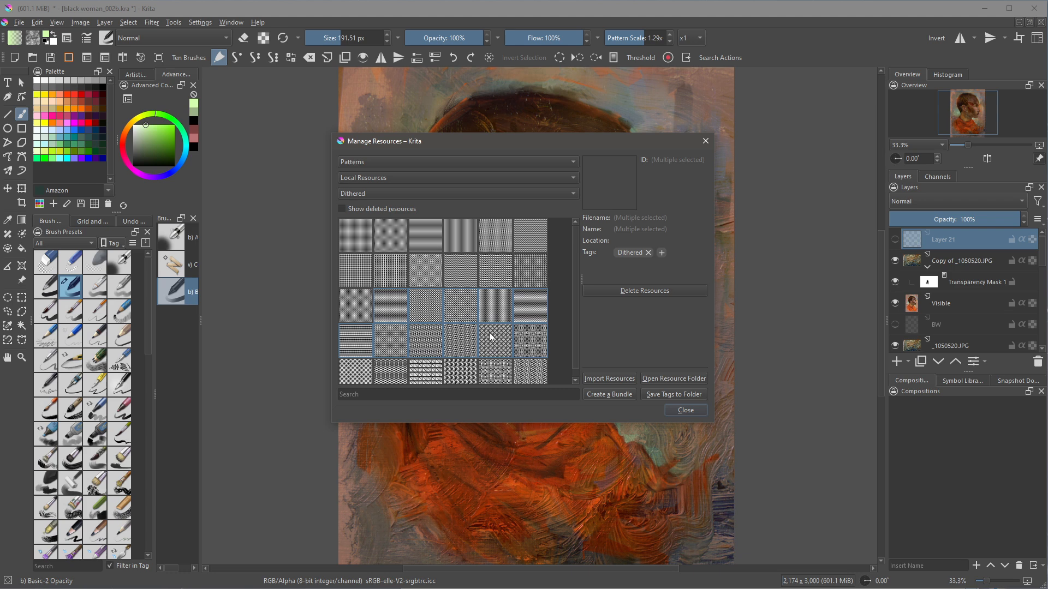
mouse_move(648, 258)
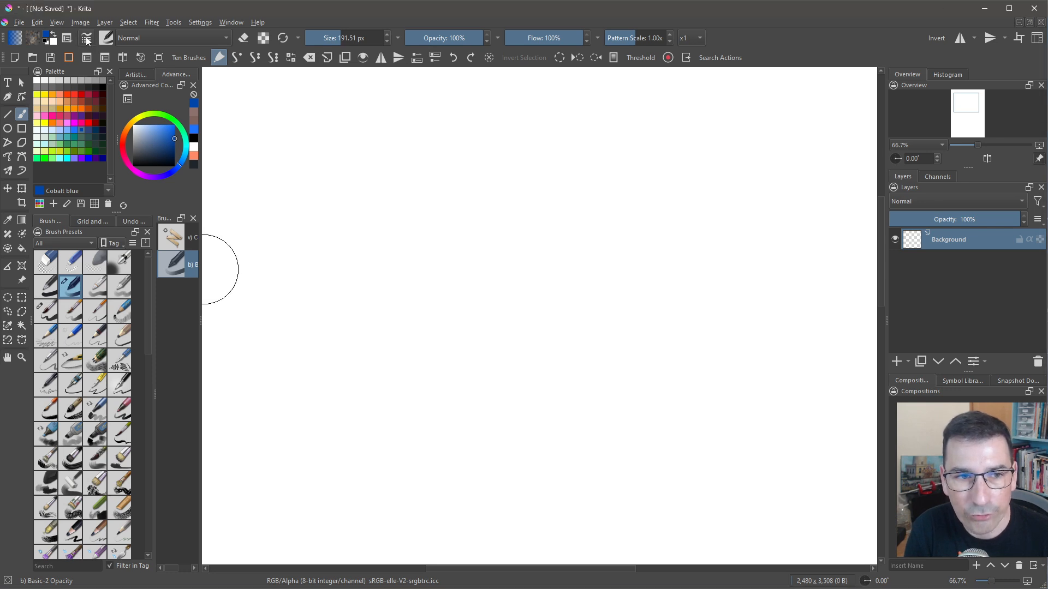
- Show the brush's Texture Pattern page and toggle the texture pattern off and back on
left_click(87, 38)
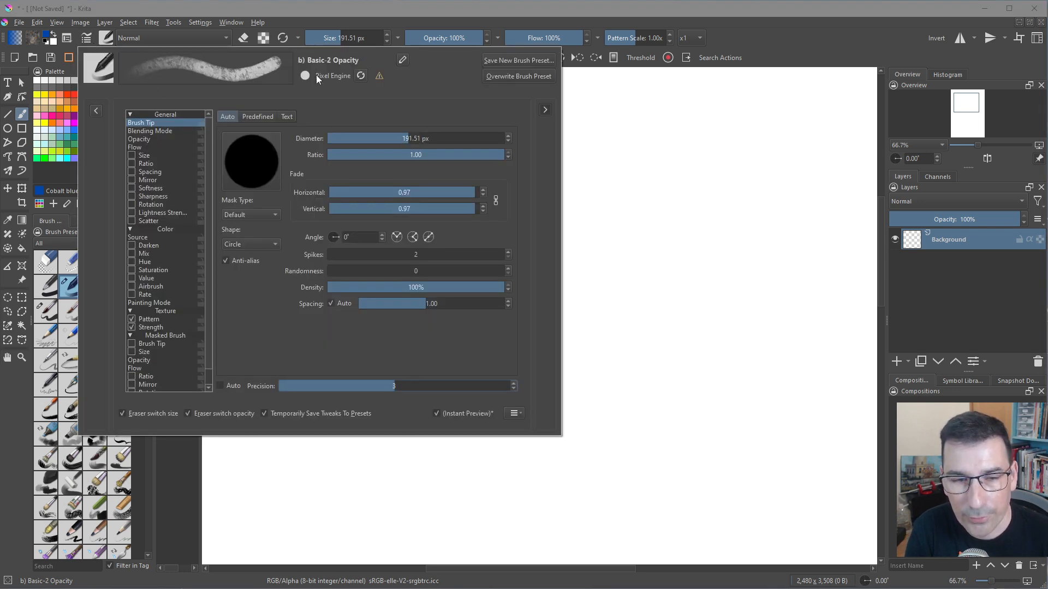
mouse_move(278, 65)
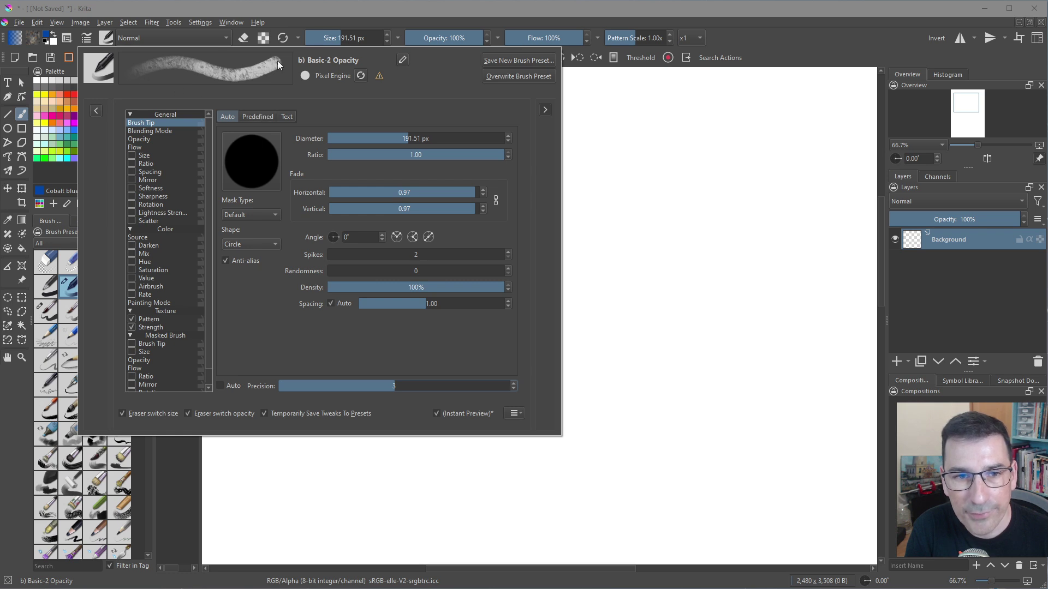
left_click(131, 319)
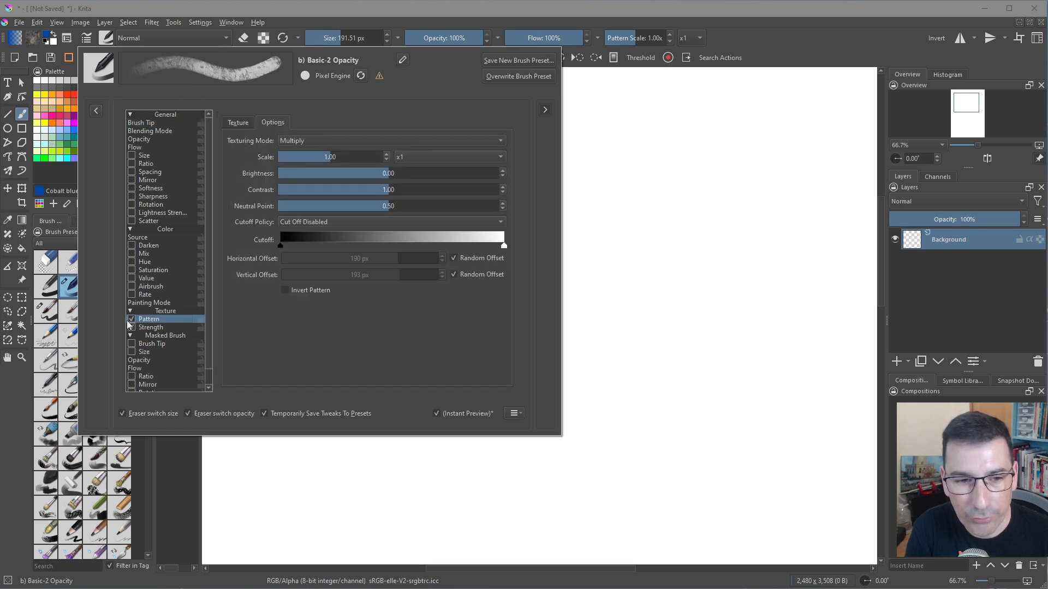
left_click(131, 319)
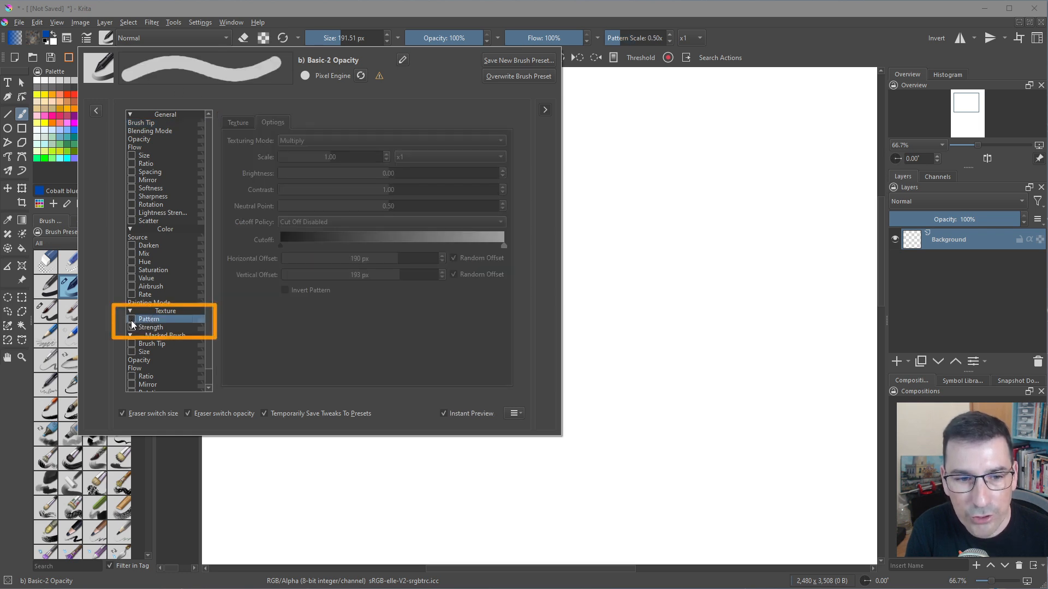
left_click(131, 319)
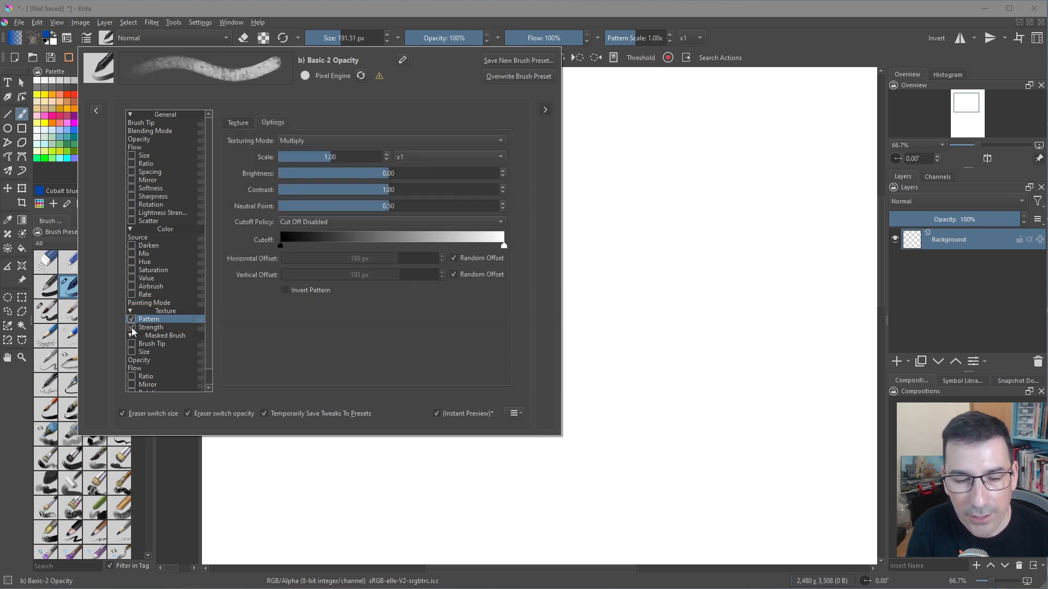
- Glance through Strength, Flow and Opacity settings, then show the pattern texture library
left_click(134, 146)
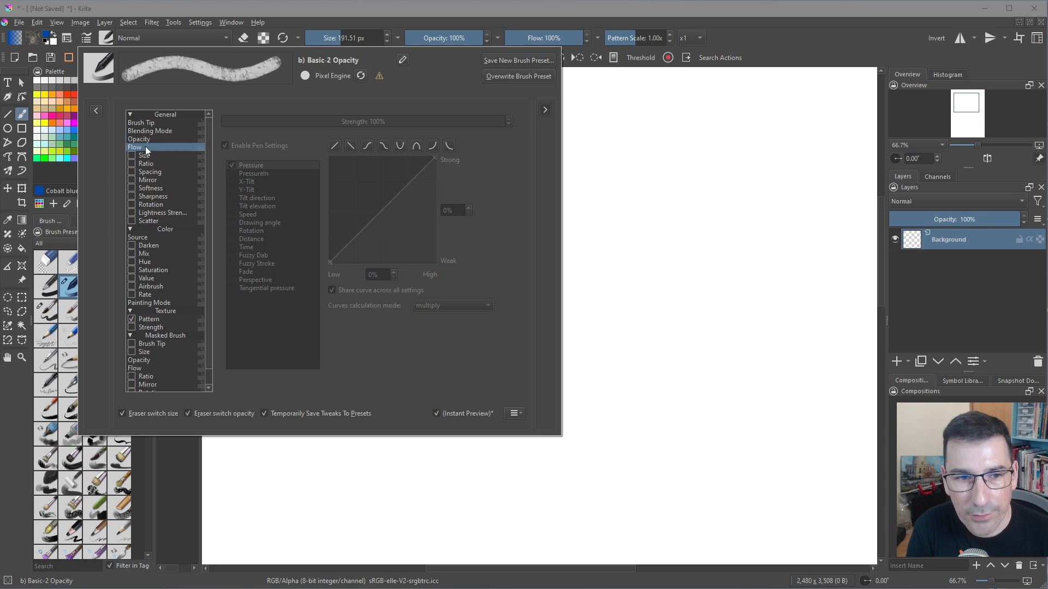
left_click(225, 146)
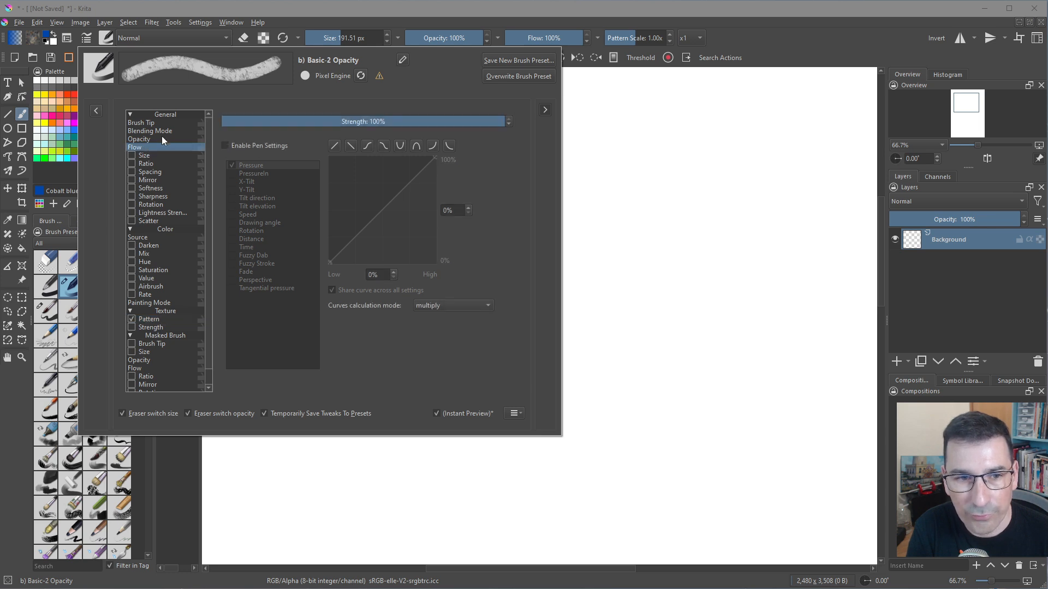
left_click(140, 138)
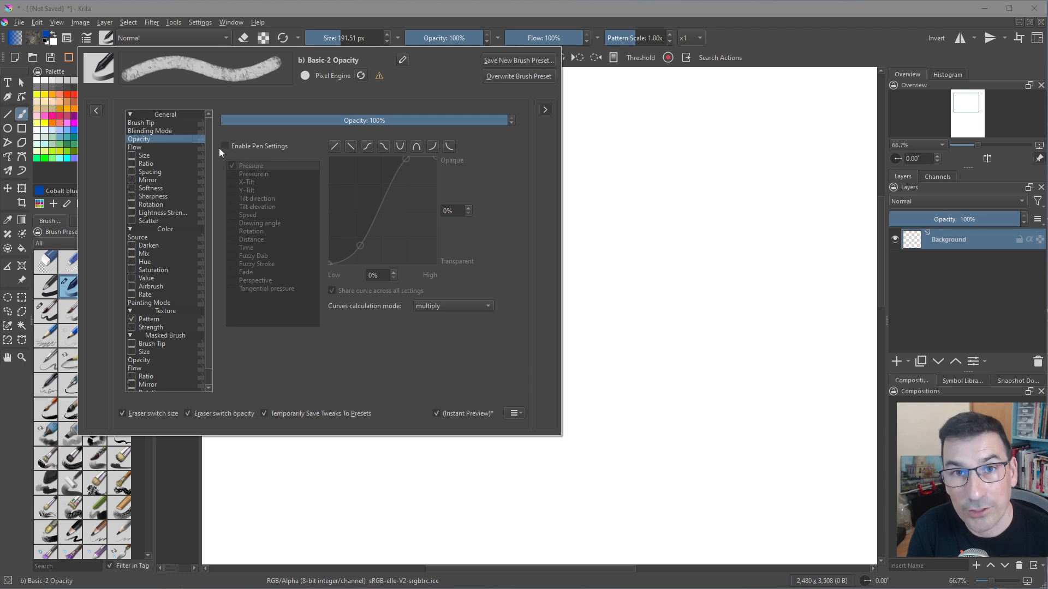
left_click(151, 328)
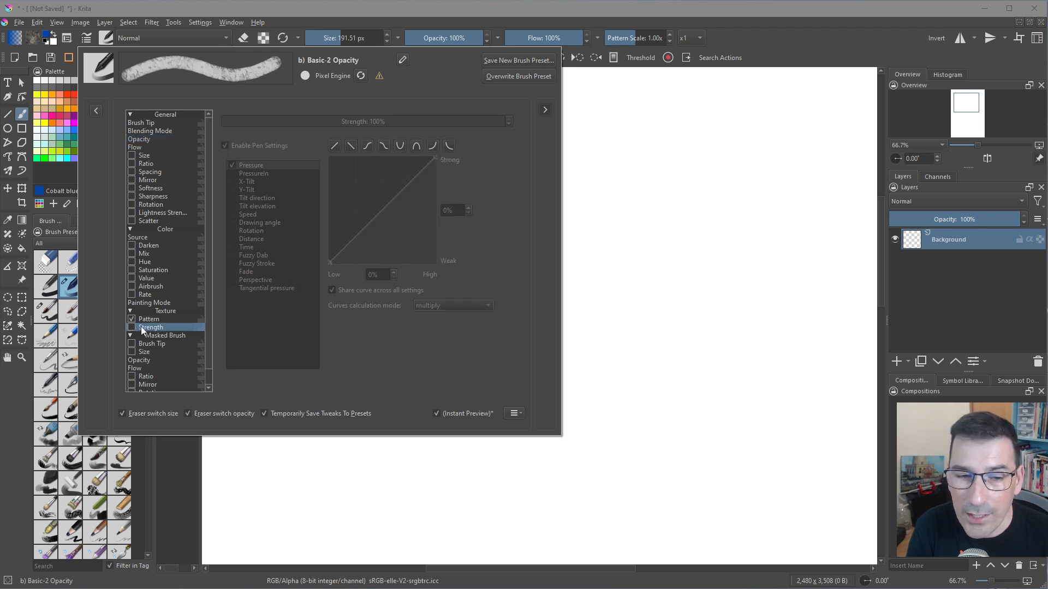
mouse_move(229, 303)
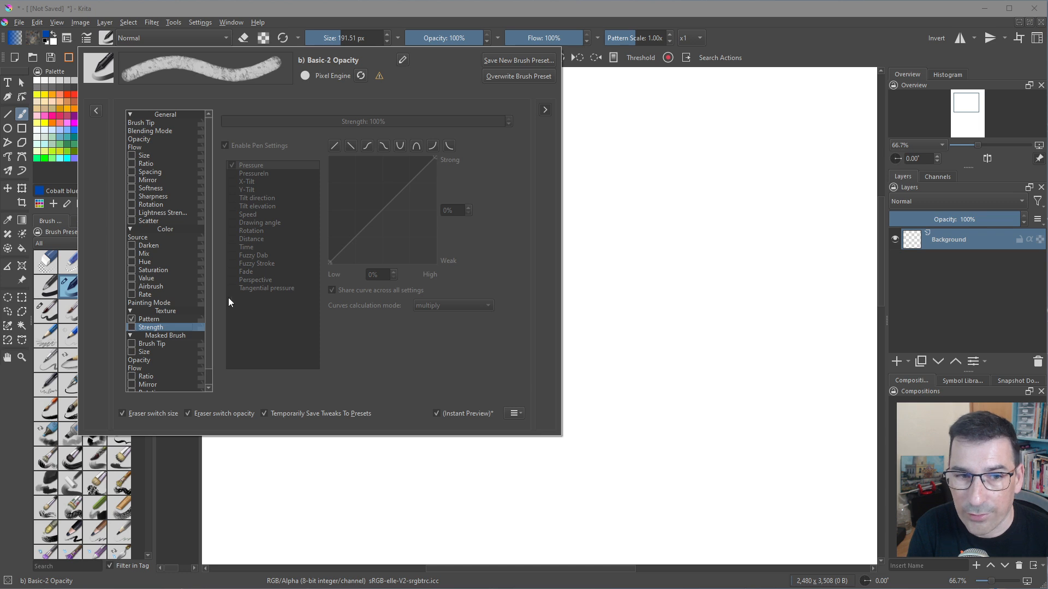
left_click(148, 319)
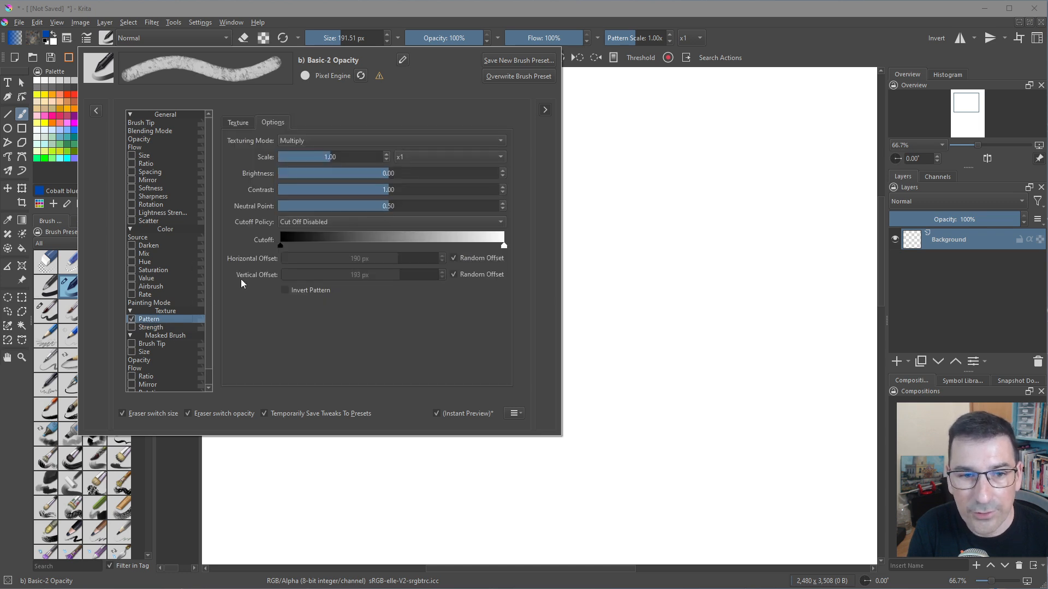
left_click(238, 122)
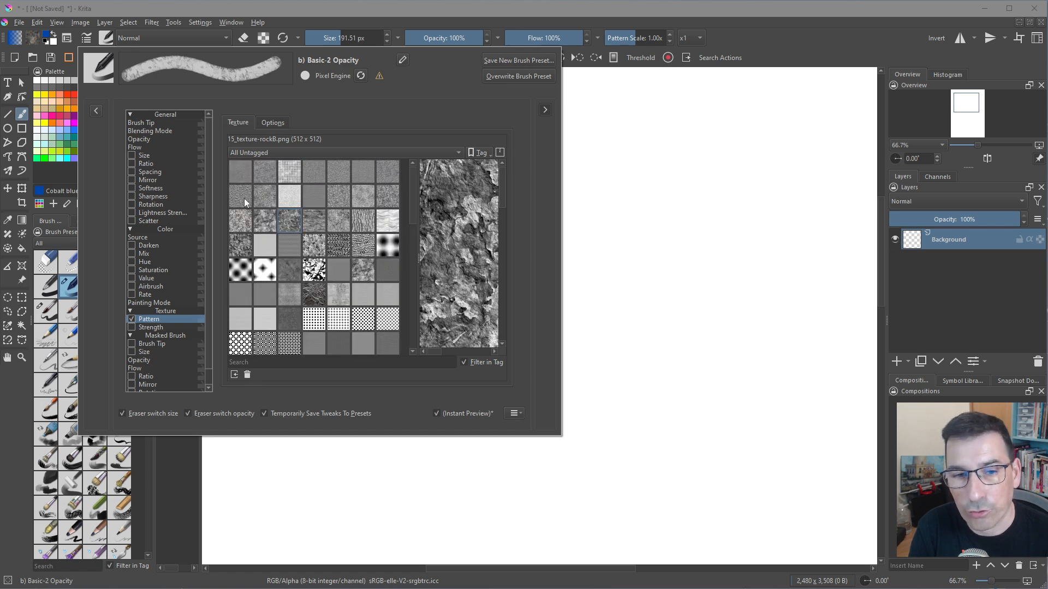
- Keep Multiply as the texturing mode and enlarge the texture scale to 1.60
left_click(273, 123)
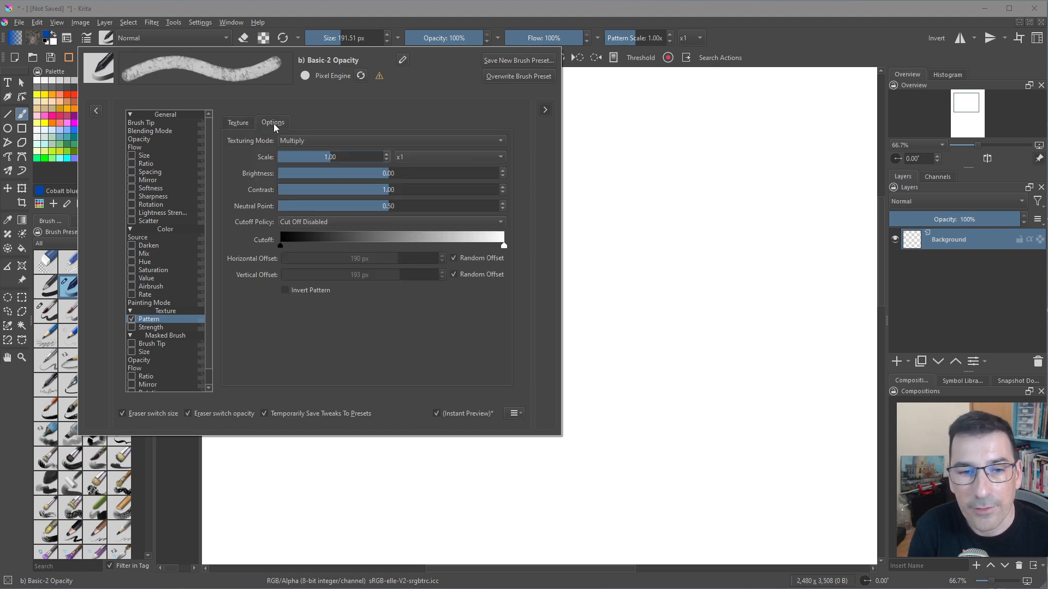
left_click(390, 140)
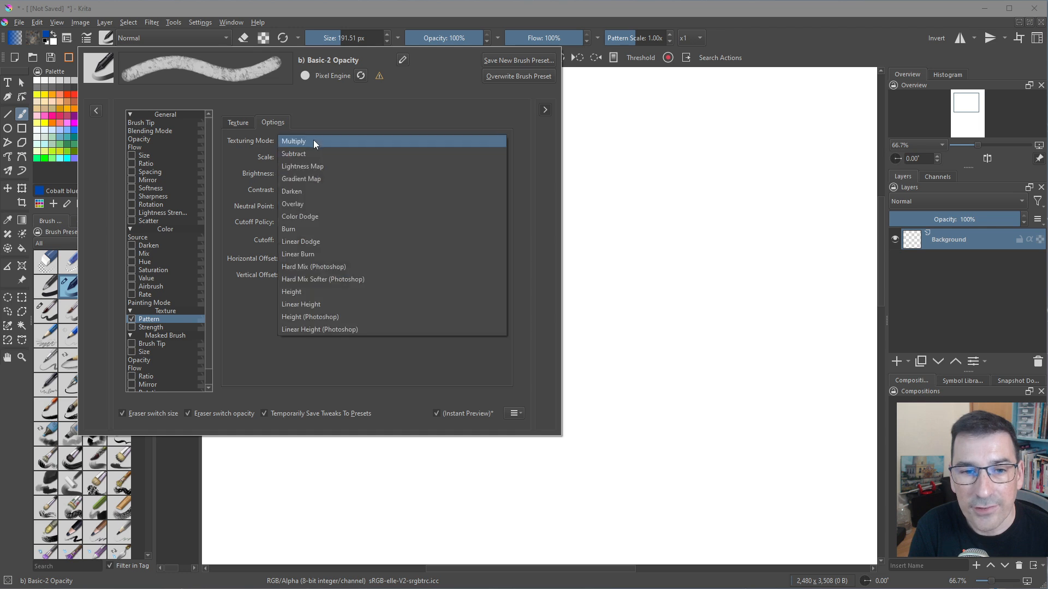
mouse_move(319, 323)
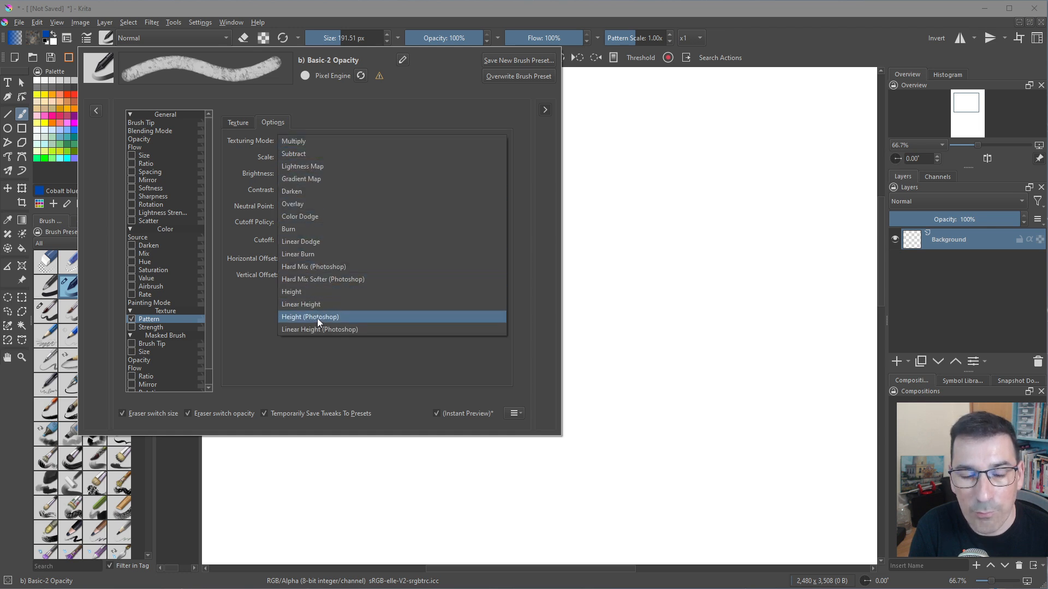
mouse_move(294, 141)
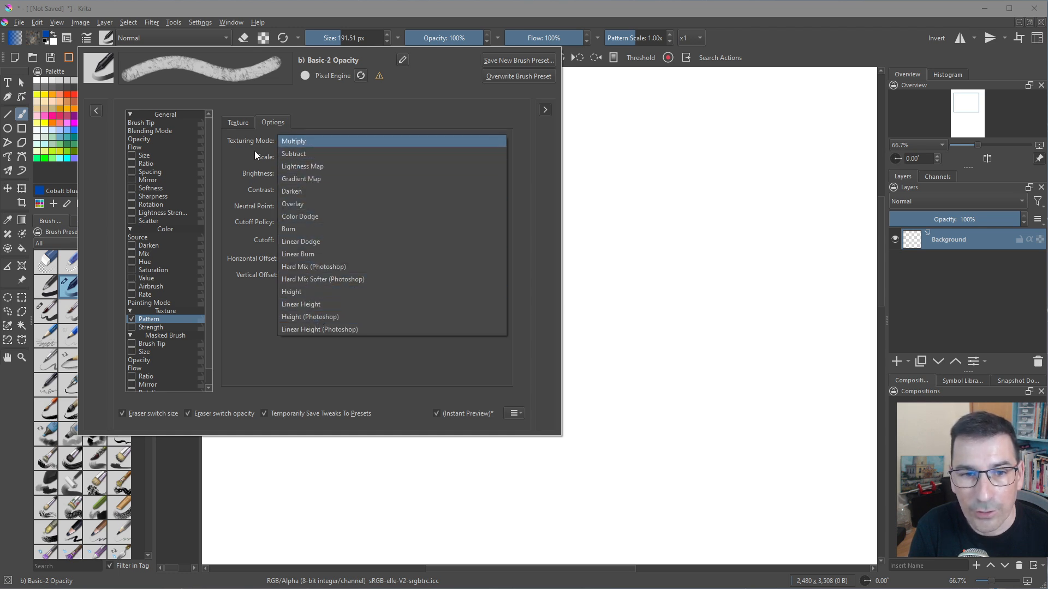
left_click(294, 140)
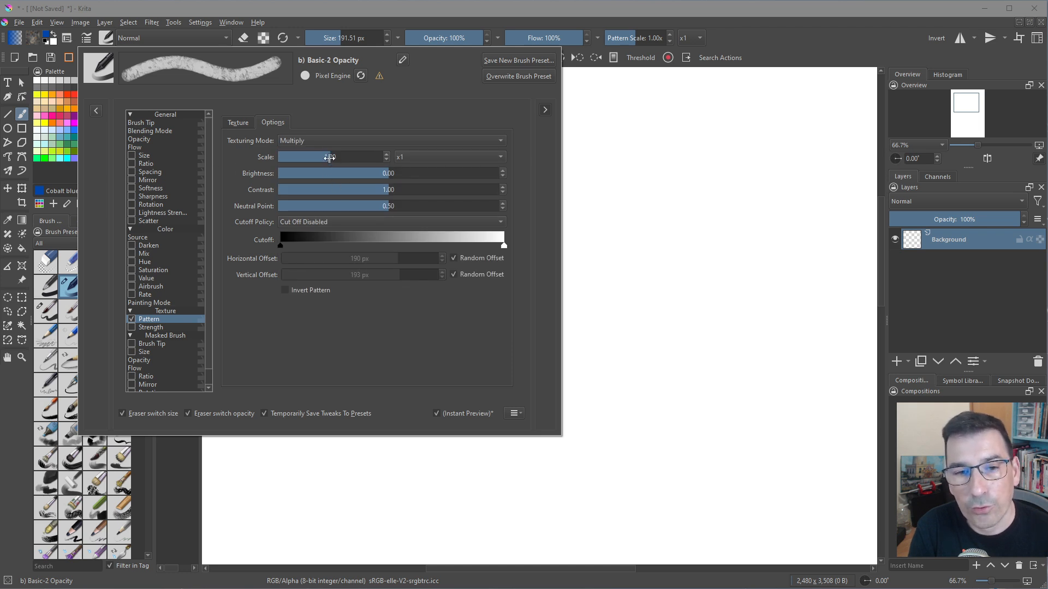
left_click_drag(327, 156, 366, 161)
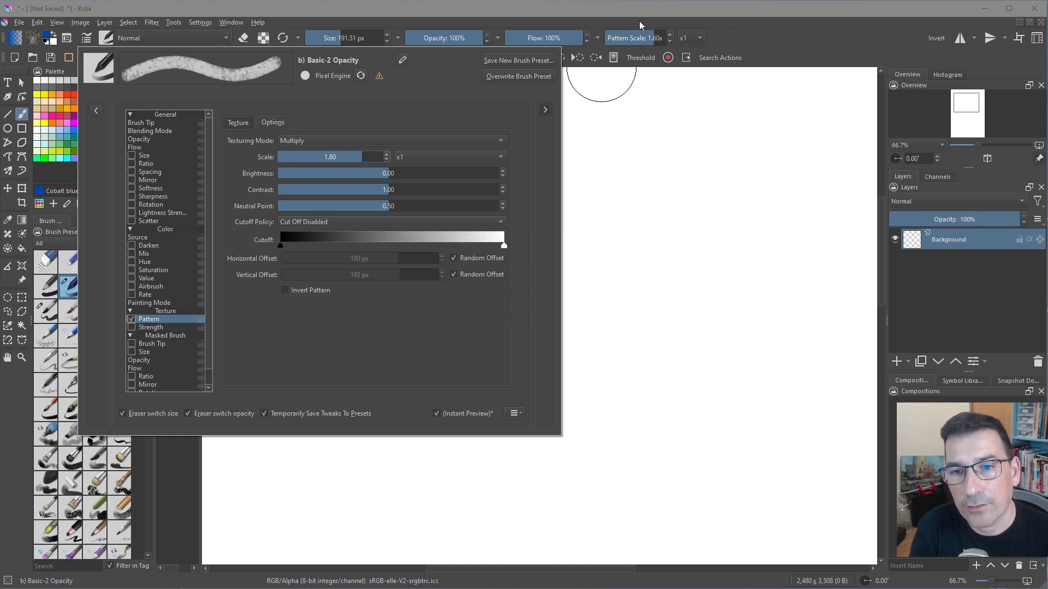
mouse_move(596, 34)
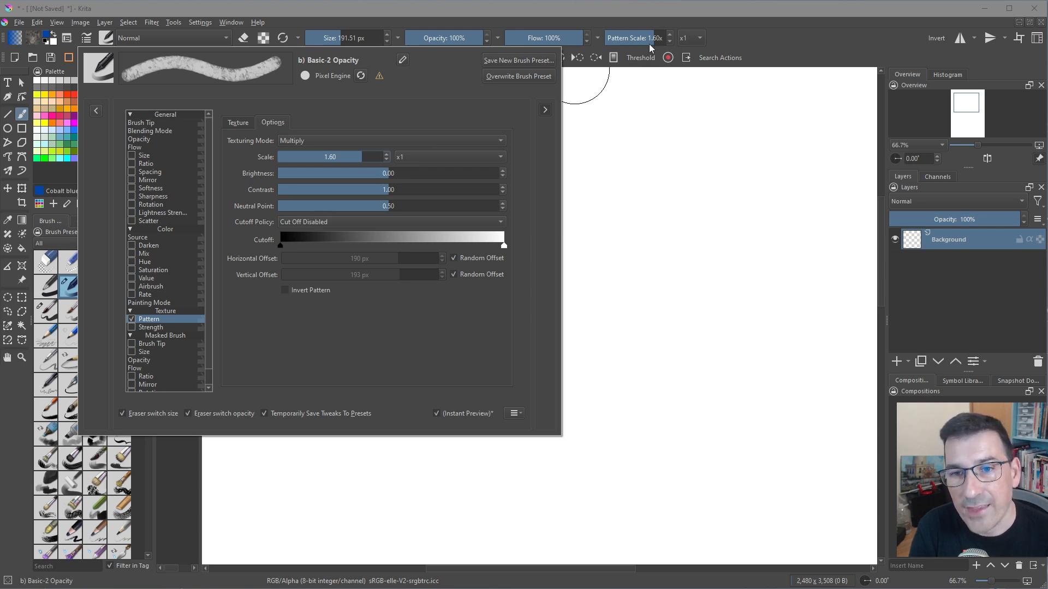
mouse_move(686, 48)
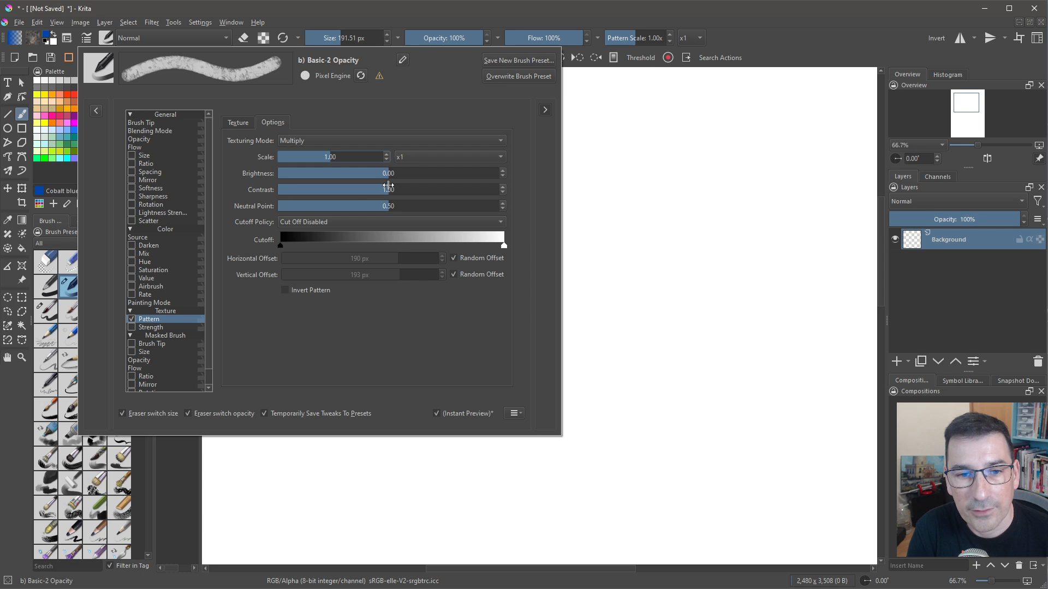
mouse_move(389, 181)
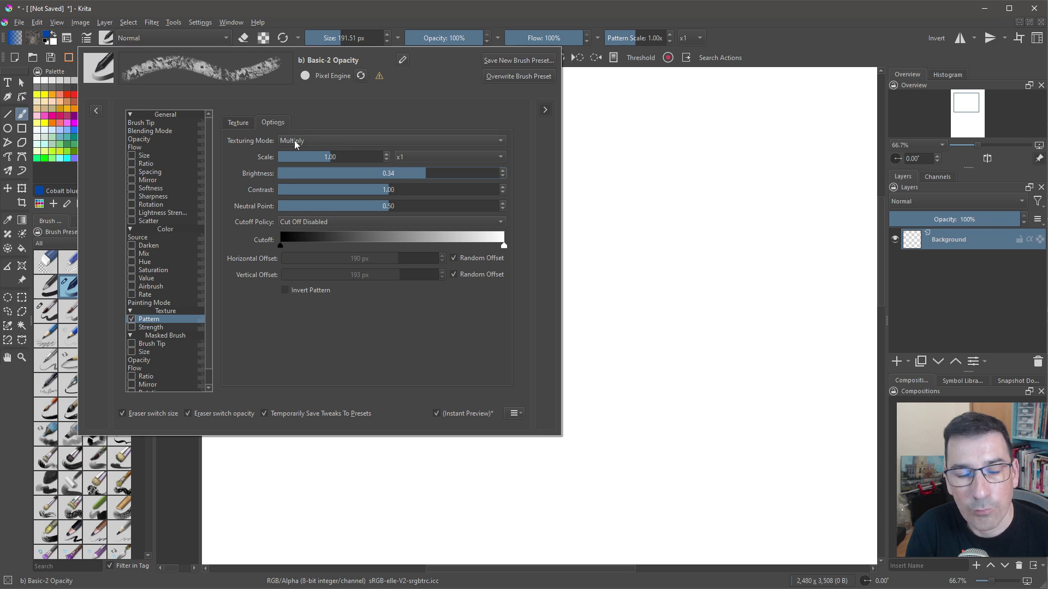
mouse_move(145, 79)
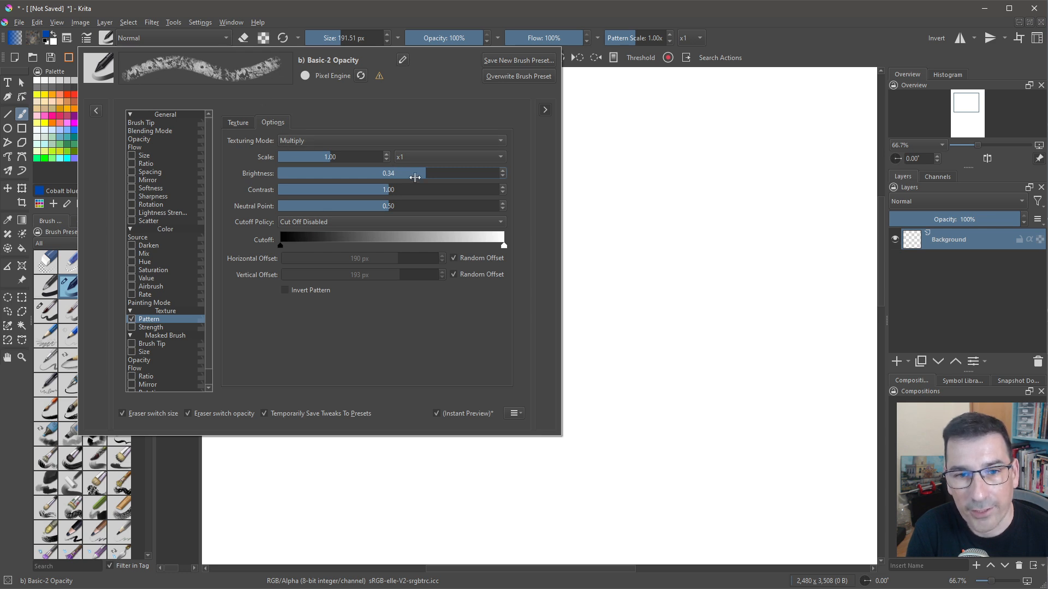
- Reset texture brightness to 0.00, raise contrast to 1.59, and settle the neutral point near 0.50 after trying 0.90
left_click_drag(415, 173, 308, 174)
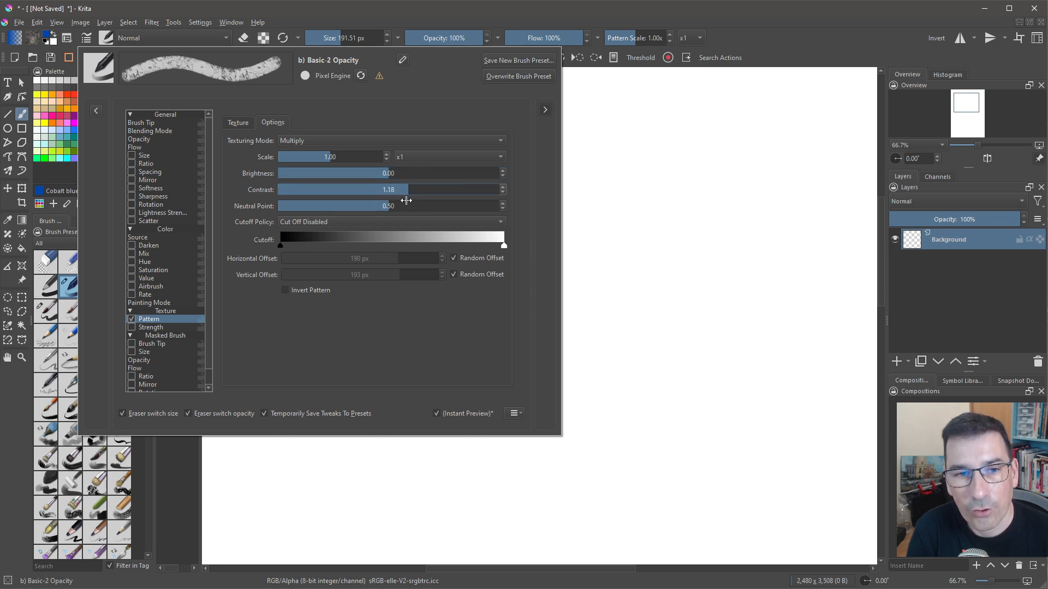
left_click_drag(406, 189, 323, 189)
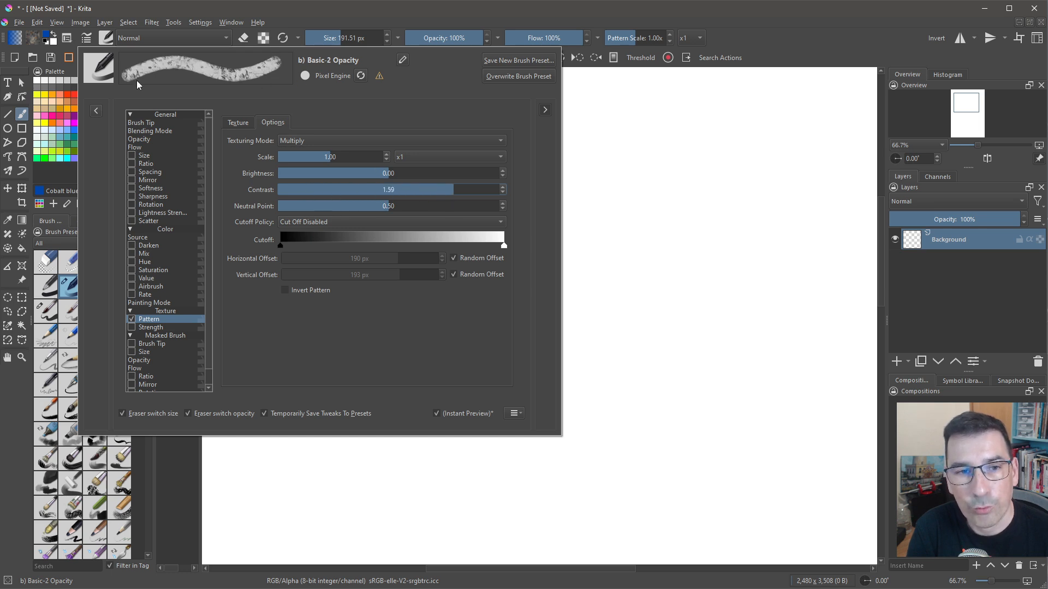
mouse_move(174, 95)
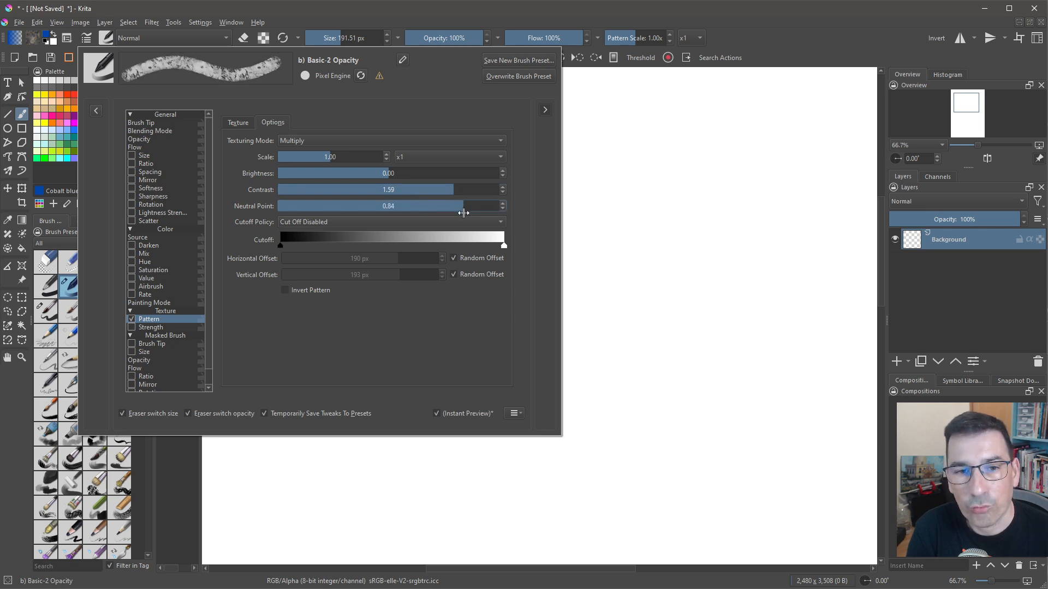
left_click_drag(463, 206, 358, 206)
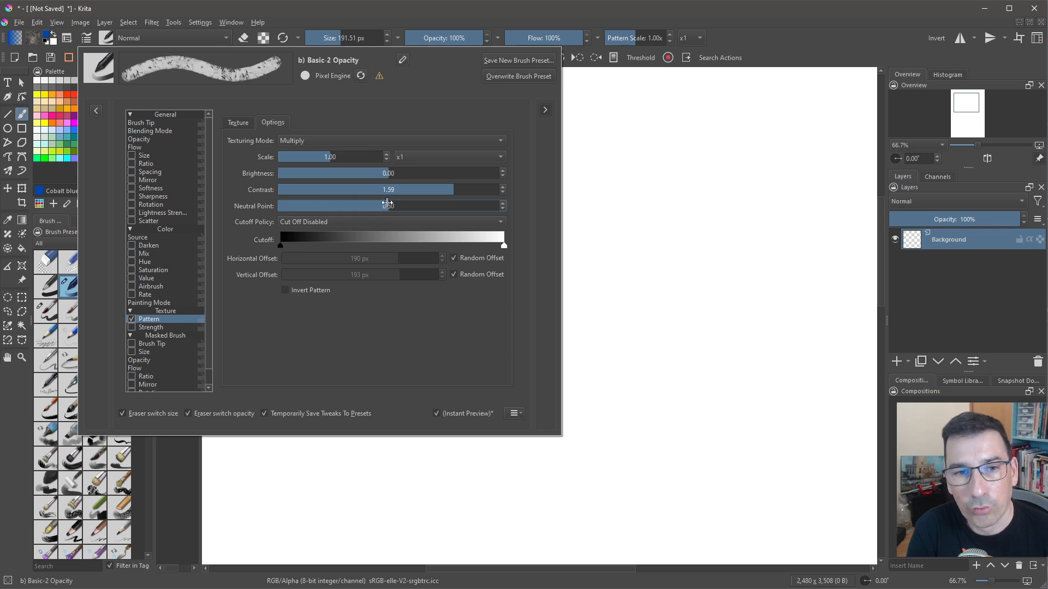
left_click_drag(387, 207, 475, 206)
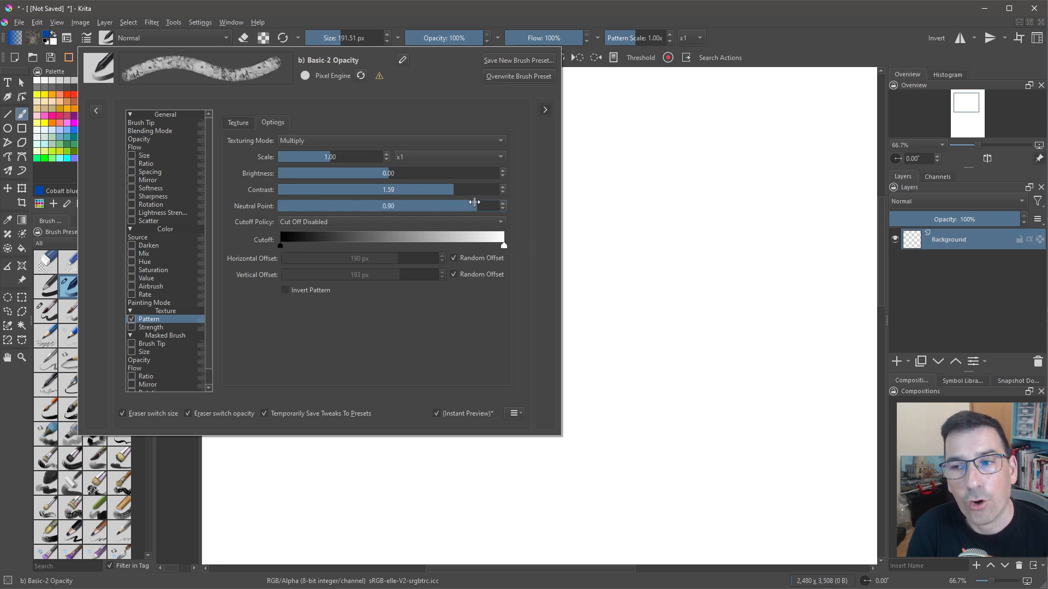
left_click_drag(475, 206, 428, 207)
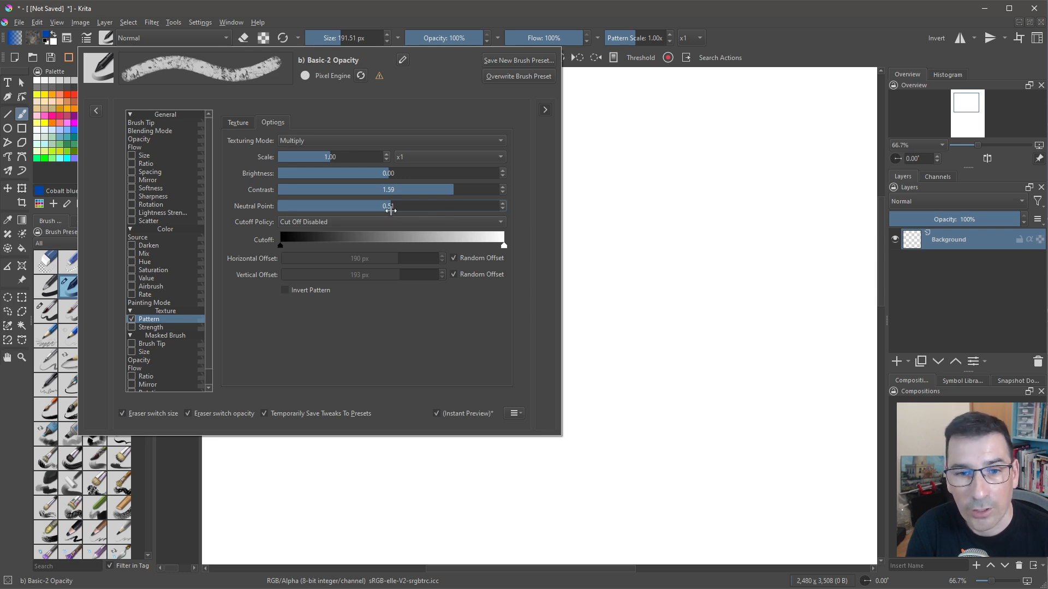
left_click_drag(391, 207, 441, 206)
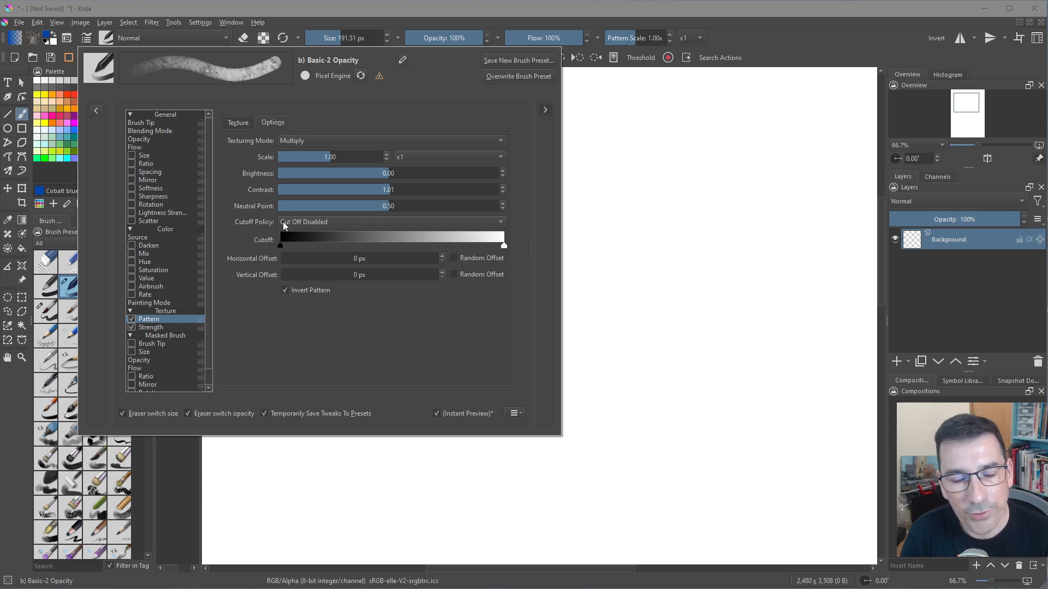
- Review the Cutoff Policy choices and leave it at Cut Off Disabled with a 193 px vertical offset
left_click(391, 222)
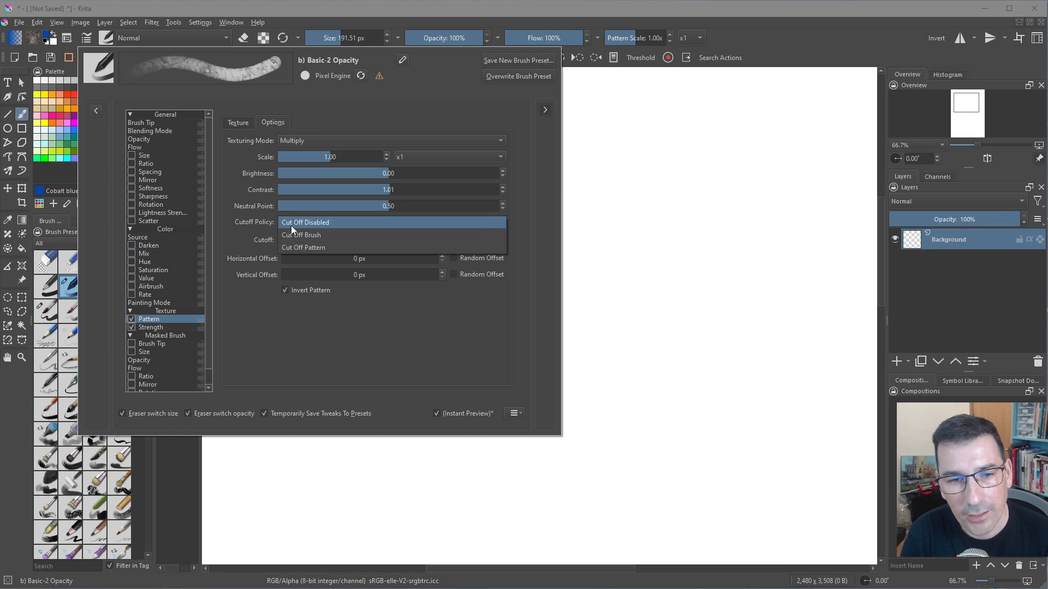
mouse_move(317, 238)
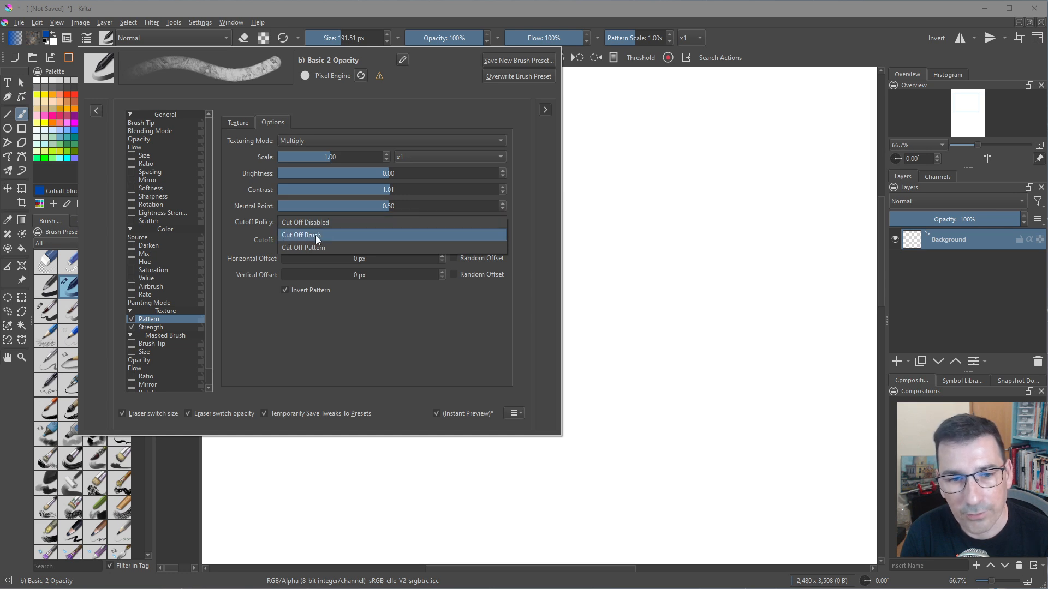
mouse_move(289, 247)
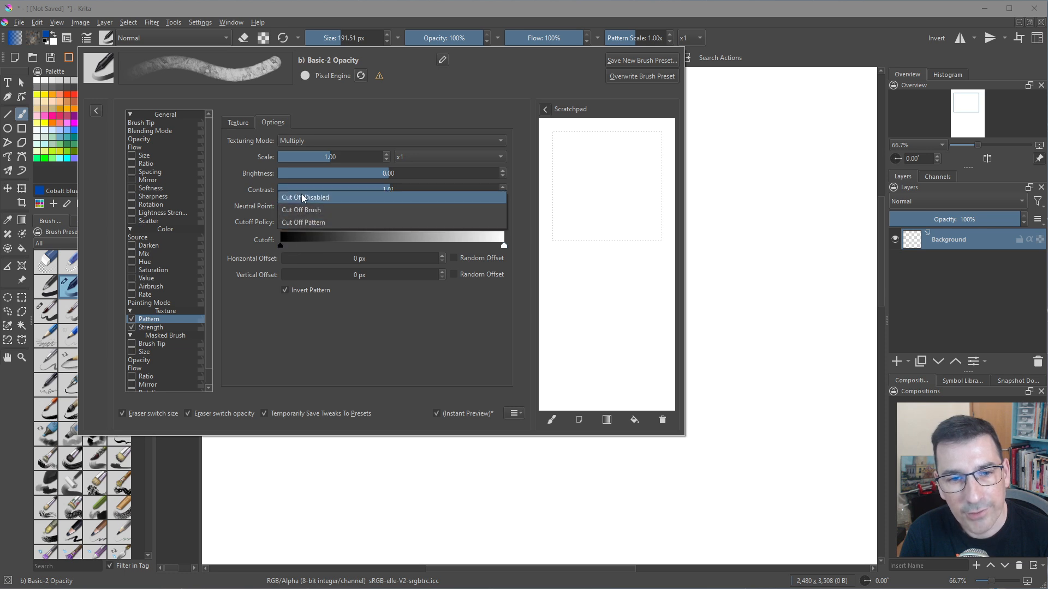
left_click(306, 196)
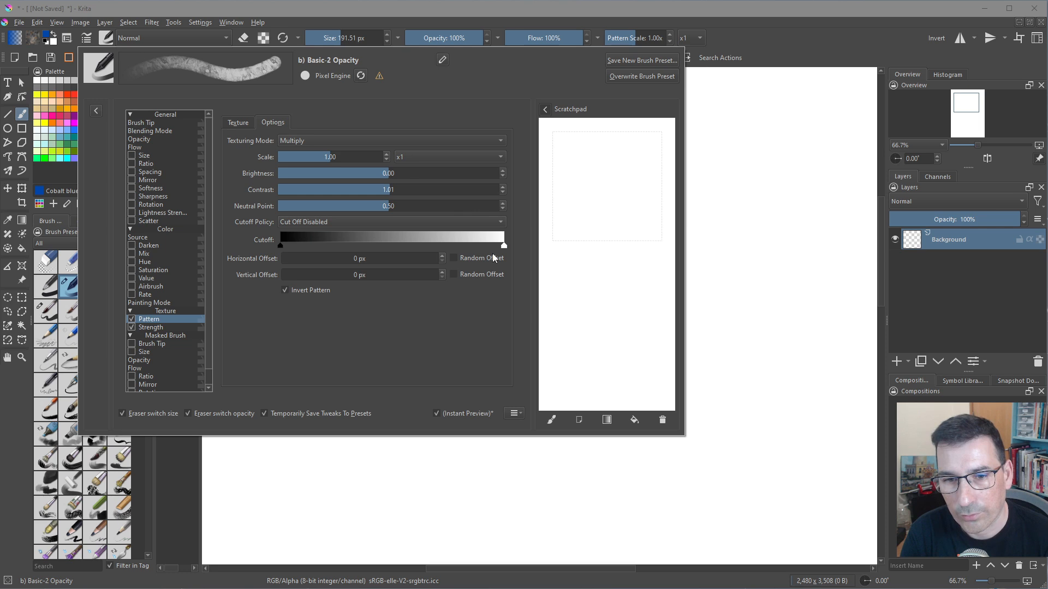
mouse_move(159, 118)
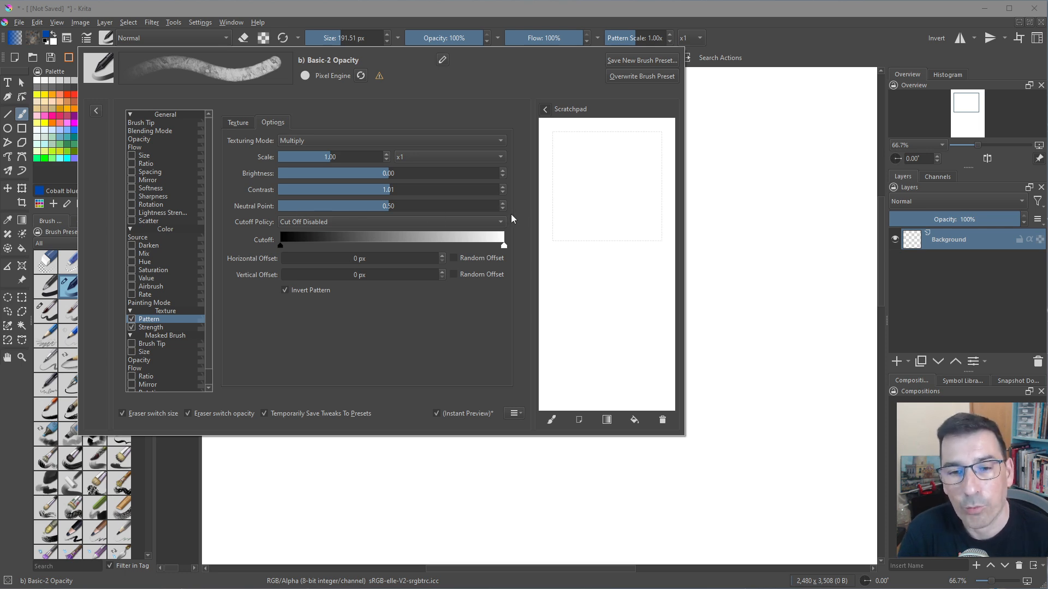
mouse_move(376, 254)
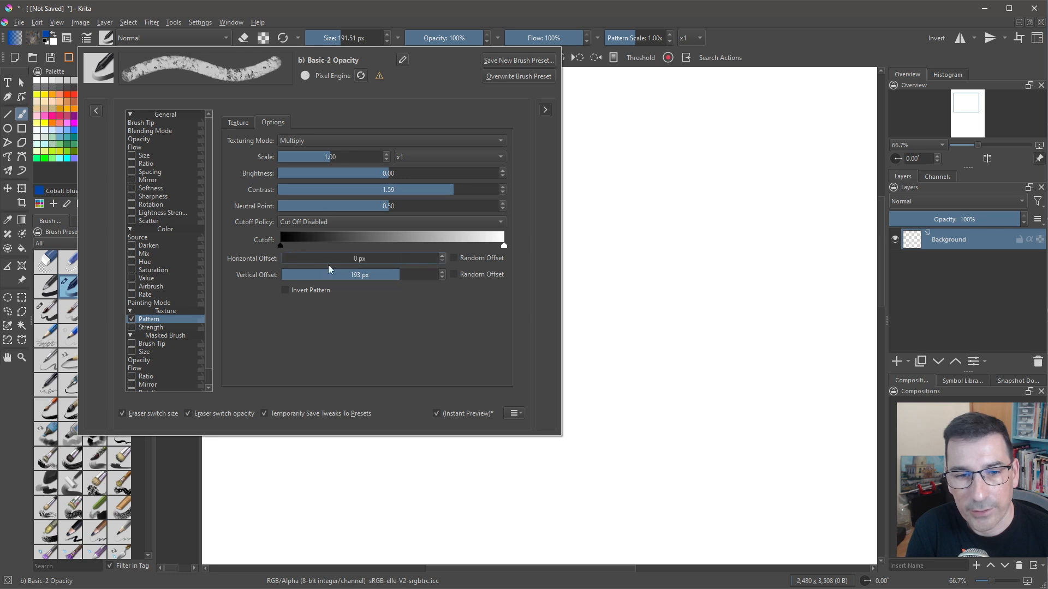
left_click(150, 327)
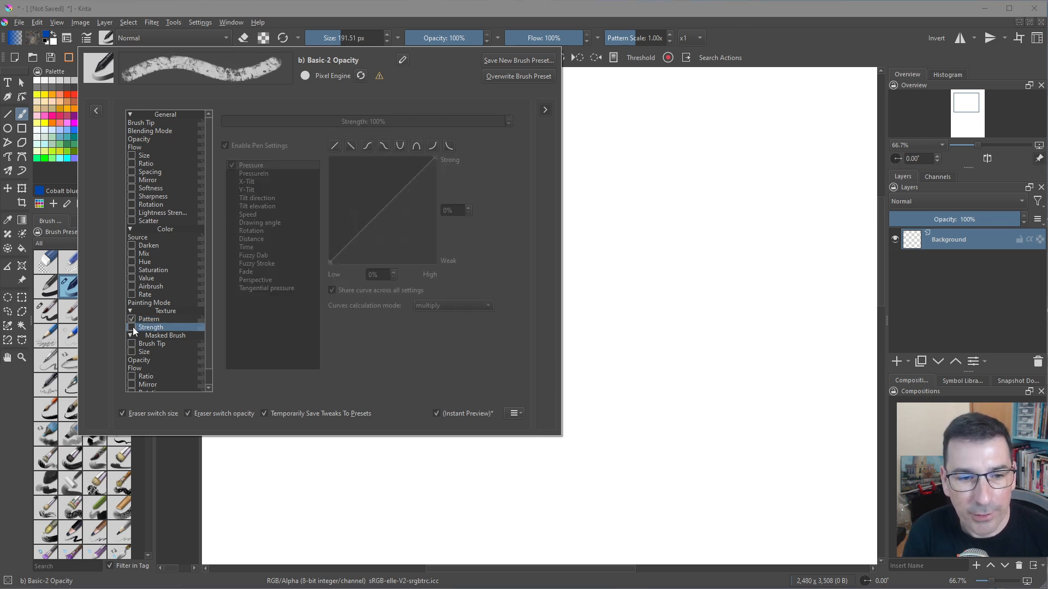
- Make texture strength follow pen pressure with a curve bent for a softer start
left_click(130, 328)
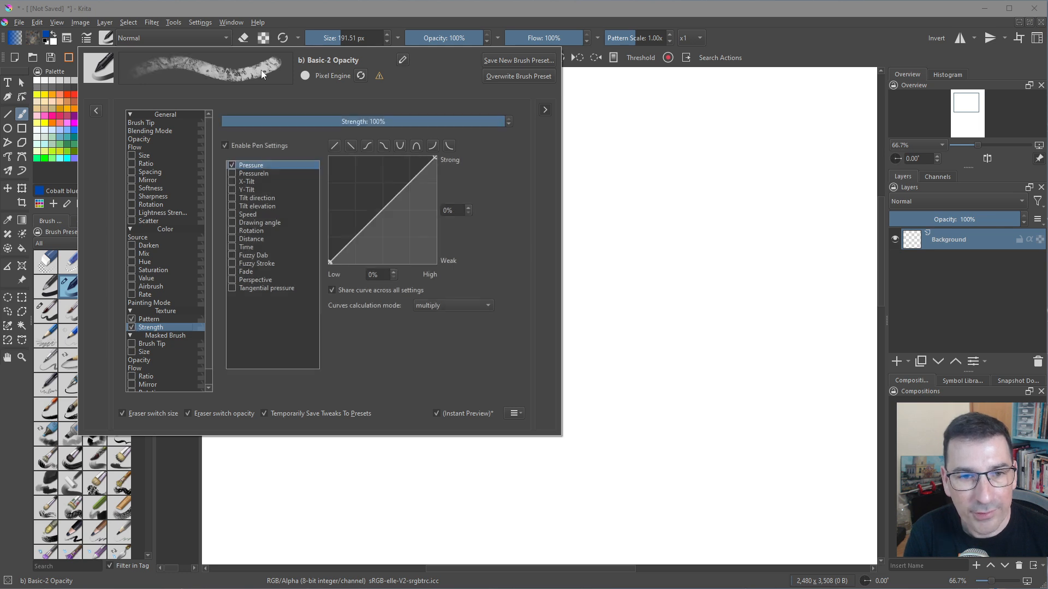
mouse_move(279, 81)
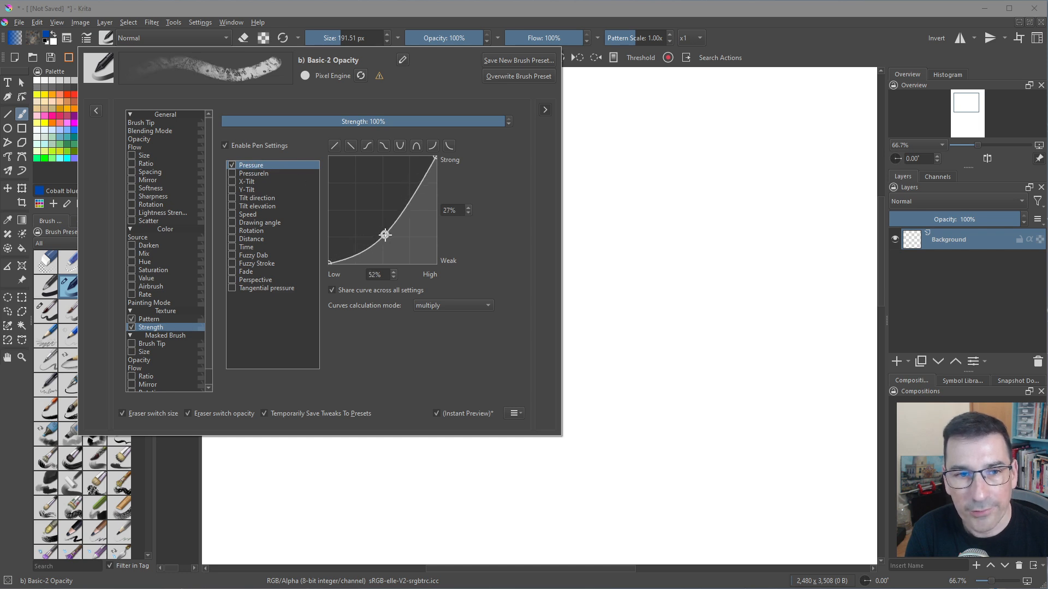
left_click_drag(385, 234, 366, 228)
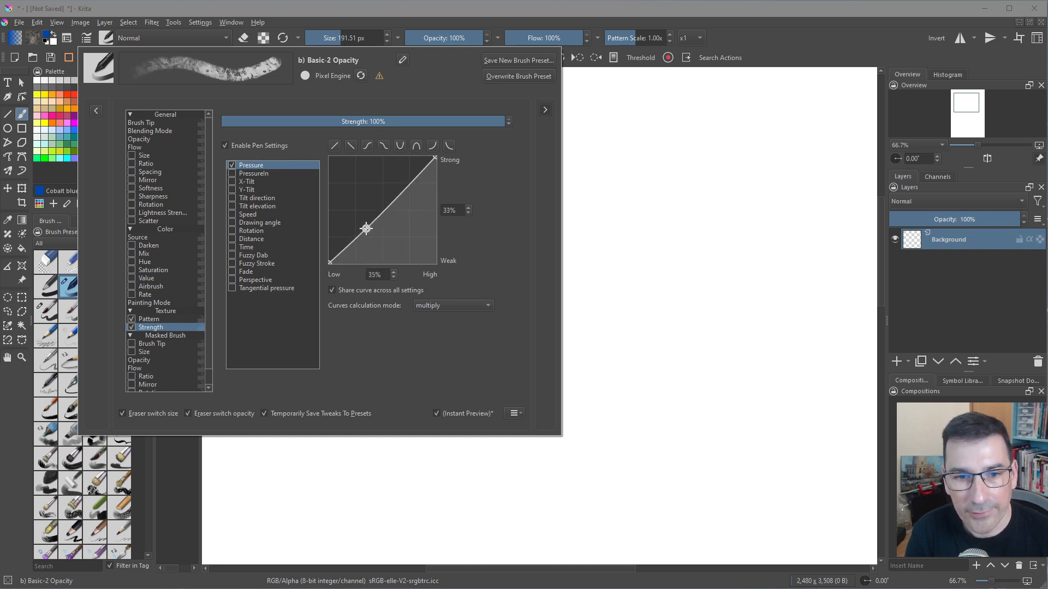
left_click_drag(365, 228, 378, 242)
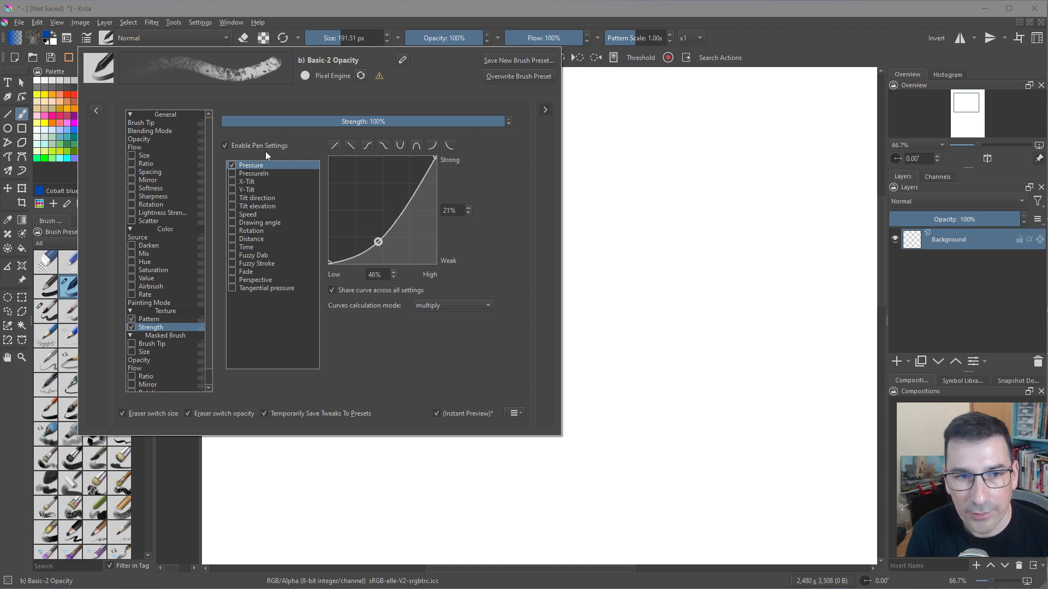
mouse_move(197, 63)
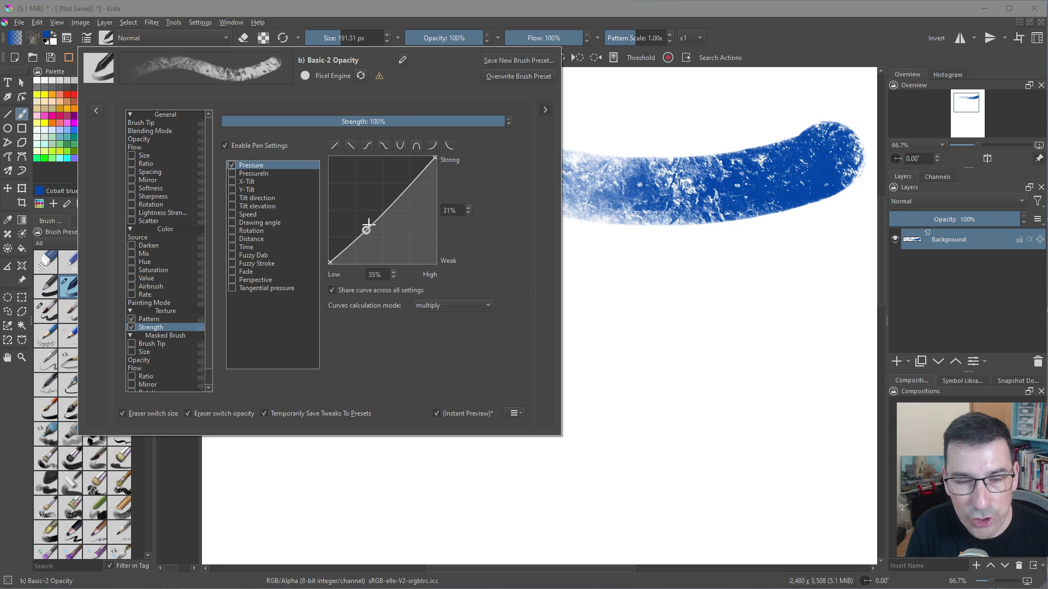
- In the pattern options raise the texture contrast and invert the pattern
left_click(149, 319)
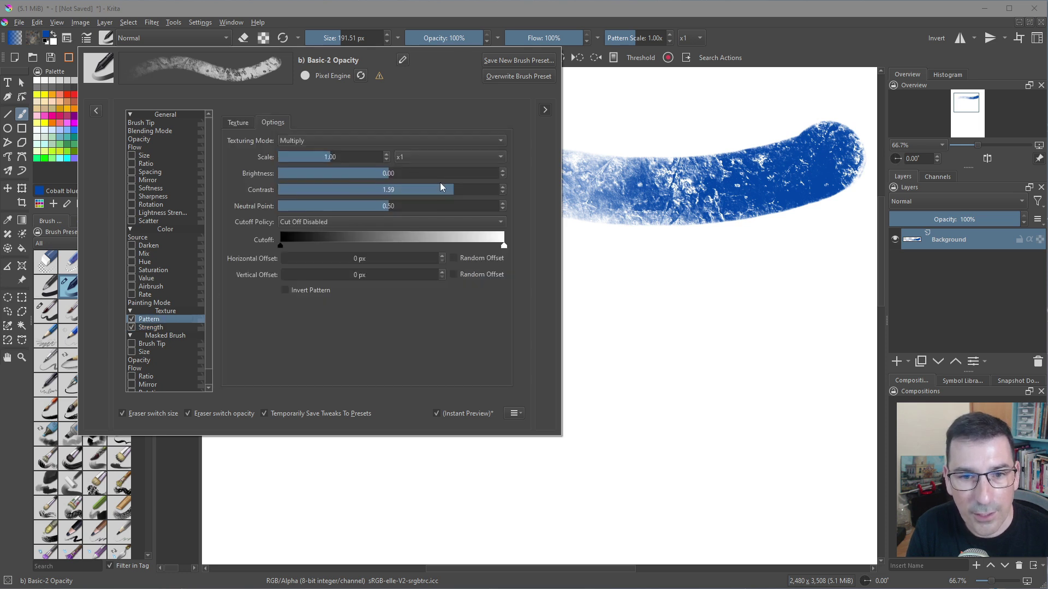
left_click_drag(441, 188, 384, 189)
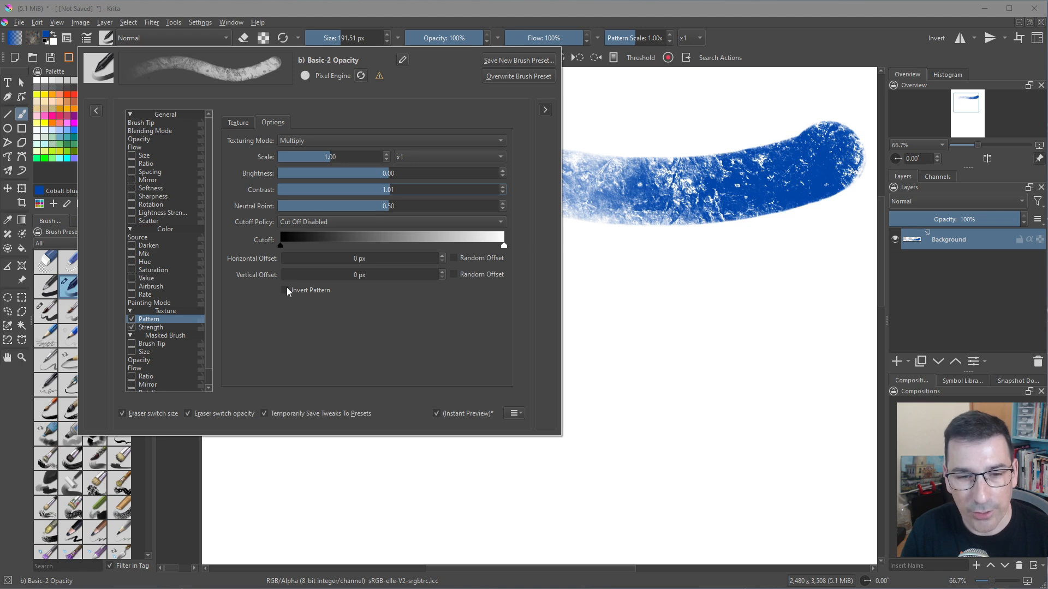
left_click(285, 291)
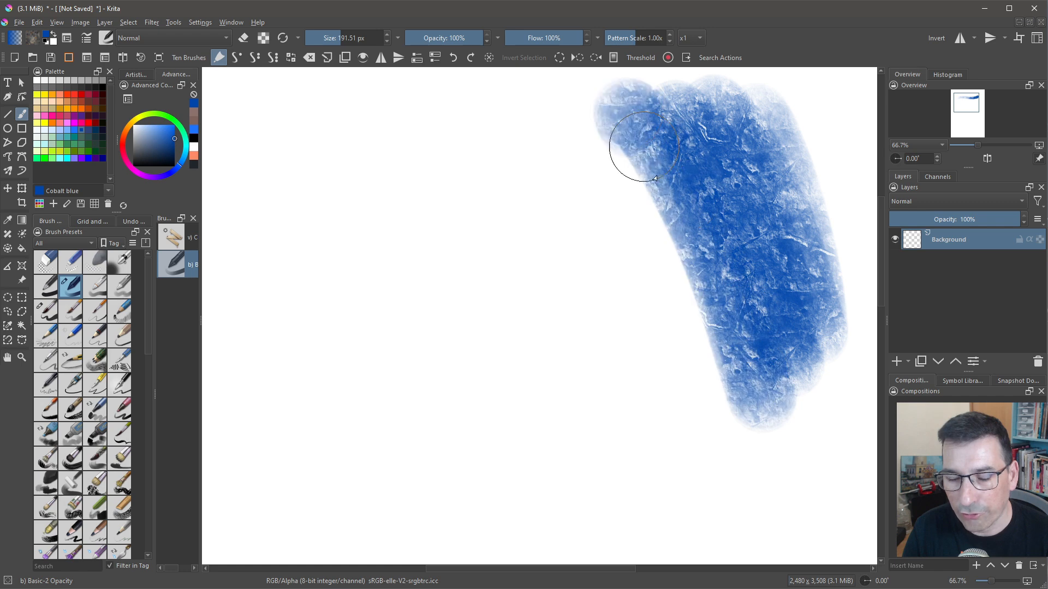
- Paint several textured test strokes and a filled blob across the canvas
left_click_drag(635, 167, 785, 237)
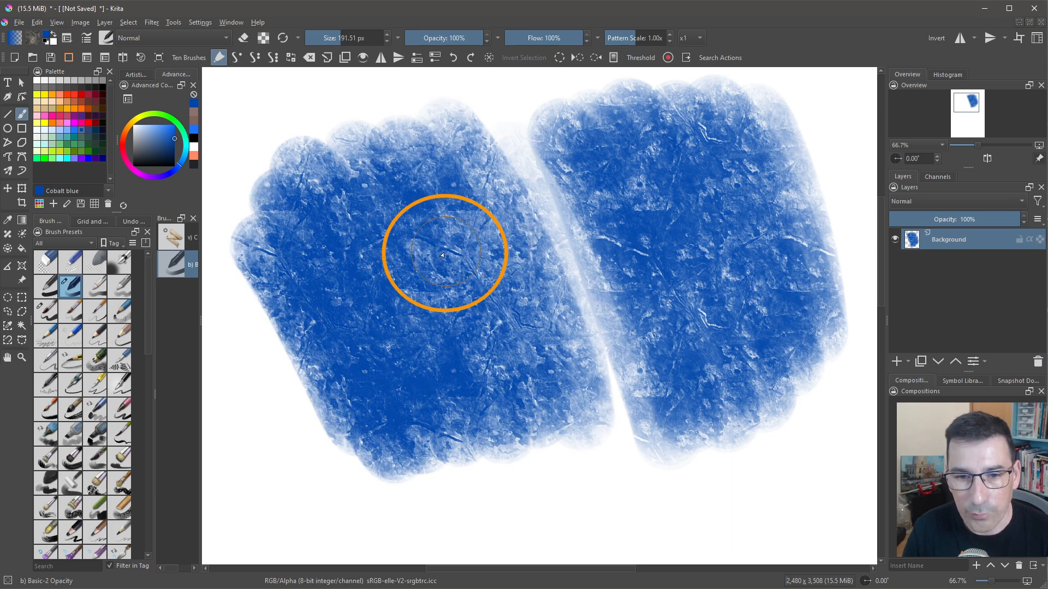
left_click(444, 256)
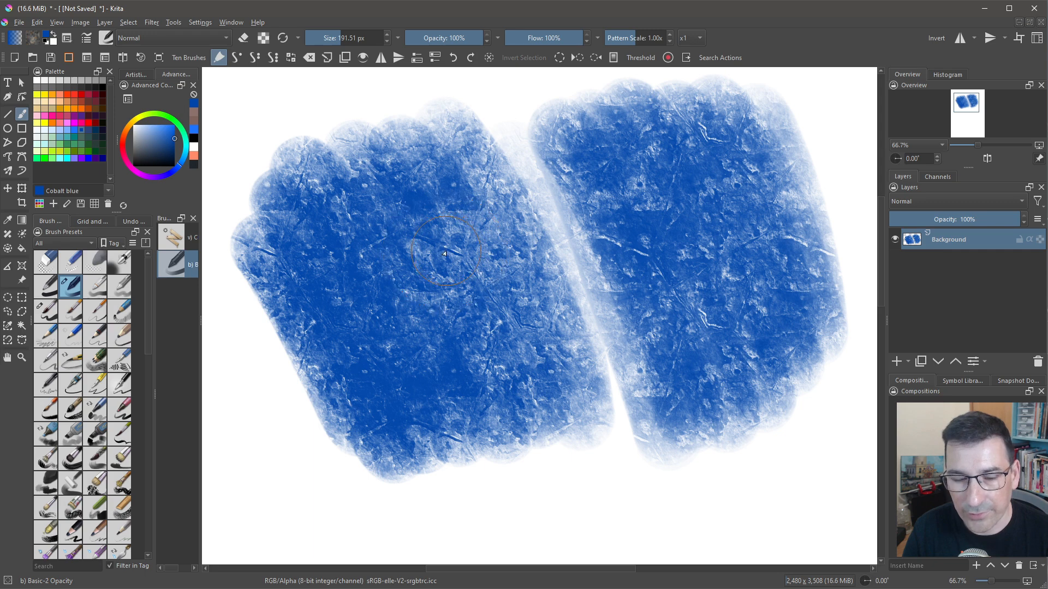
mouse_move(453, 253)
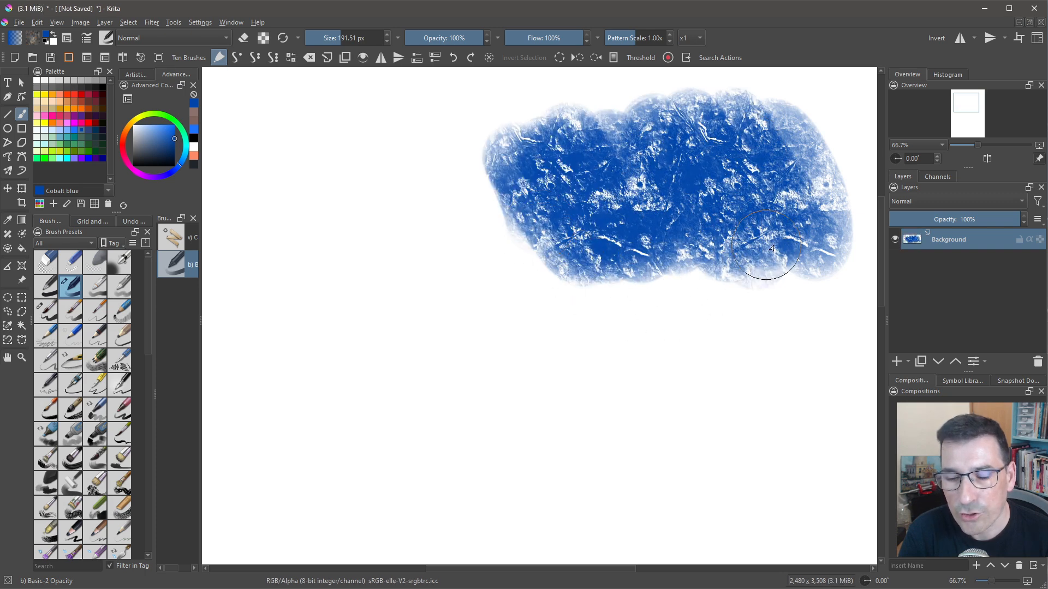
left_click_drag(769, 248, 568, 327)
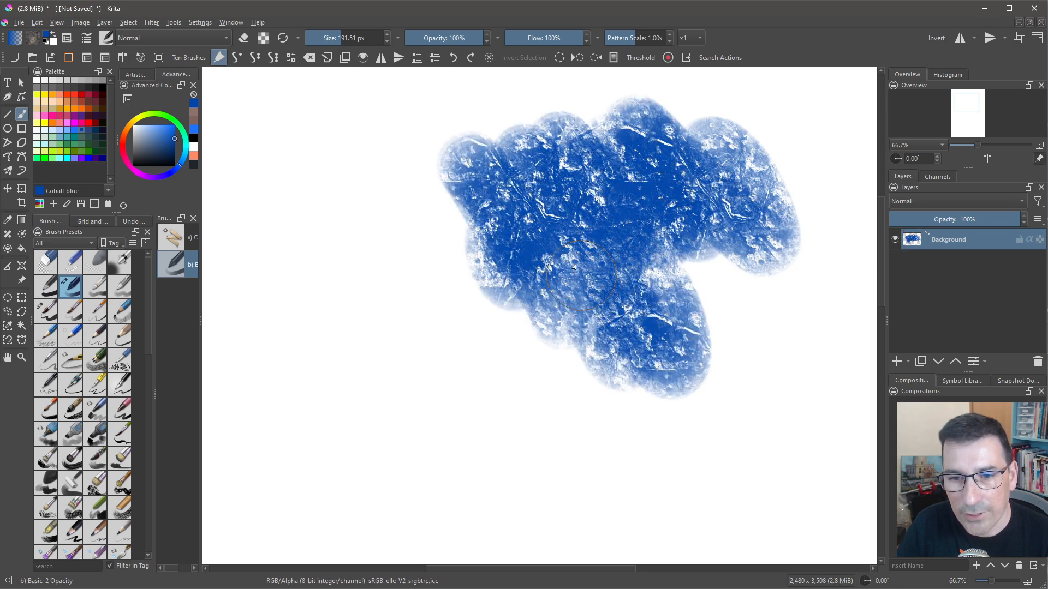
left_click_drag(575, 268, 378, 261)
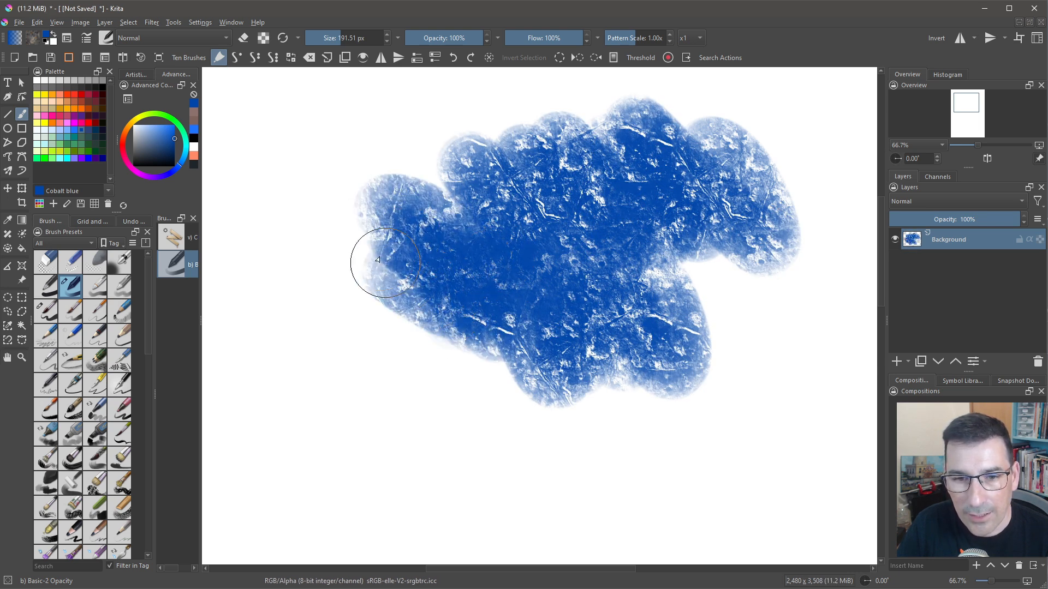
left_click_drag(384, 261, 491, 239)
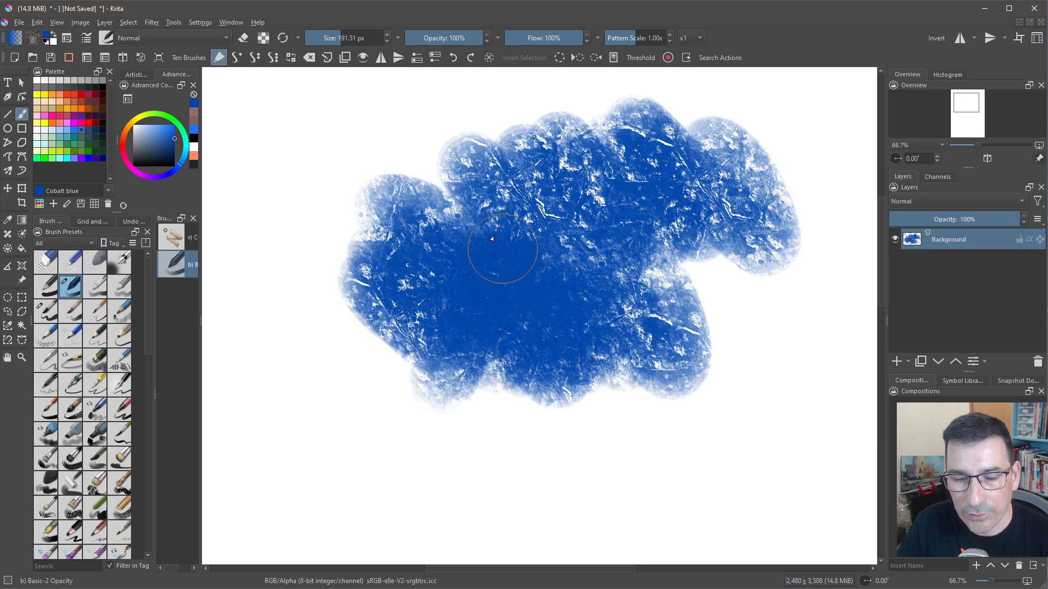
left_click_drag(491, 239, 453, 344)
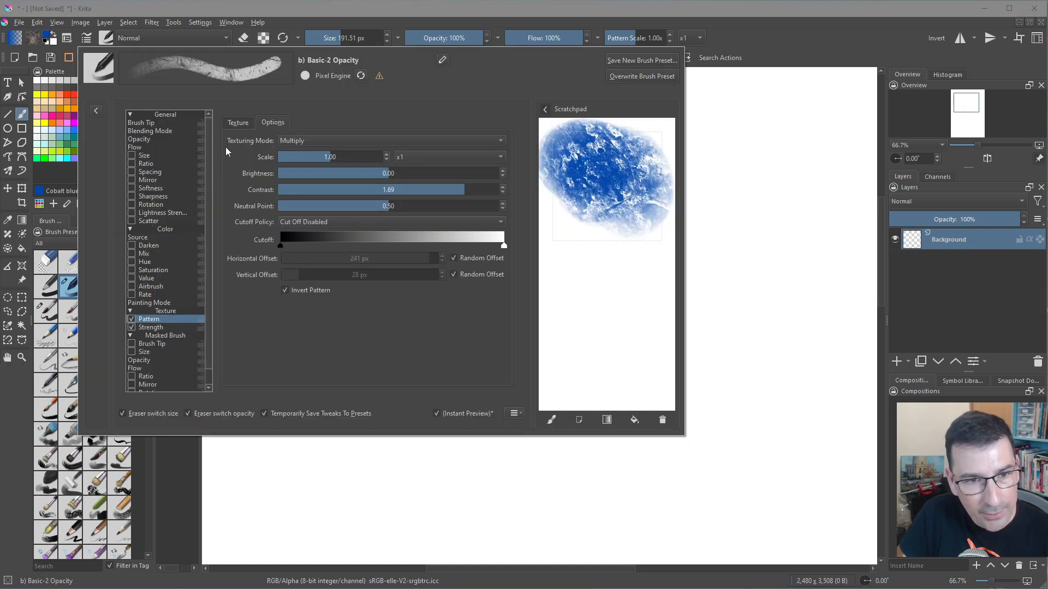
- Choose the star pattern for the texture and paint two star-textured test strokes
left_click(238, 122)
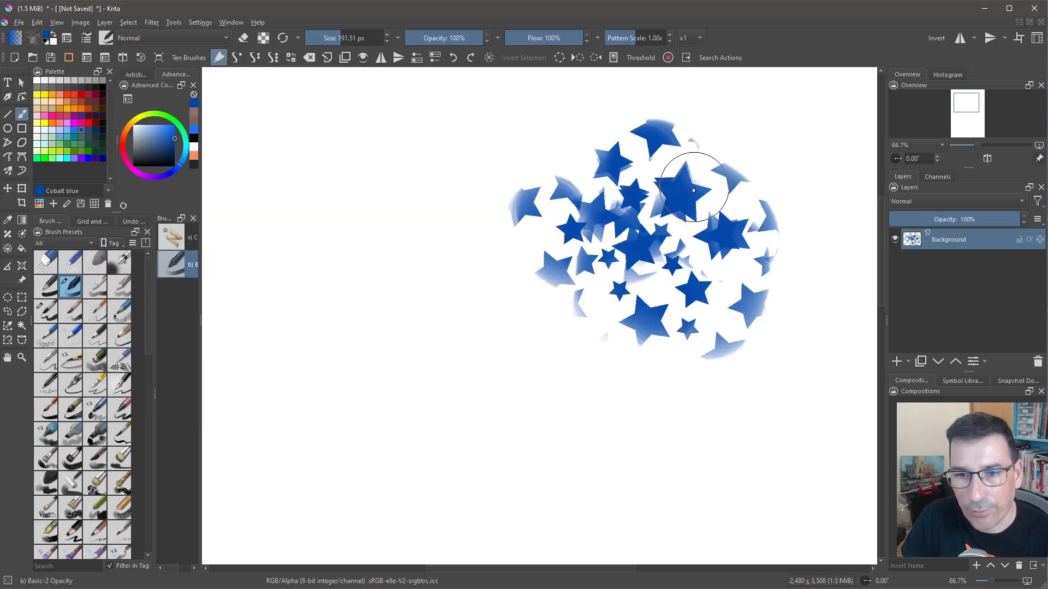
left_click_drag(693, 190, 607, 346)
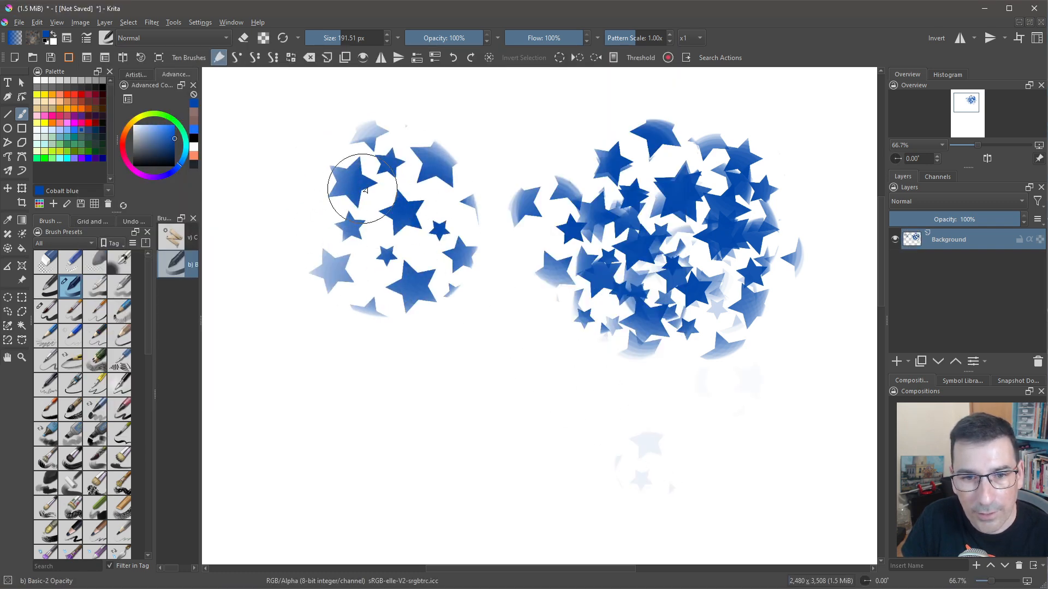
left_click_drag(365, 190, 415, 281)
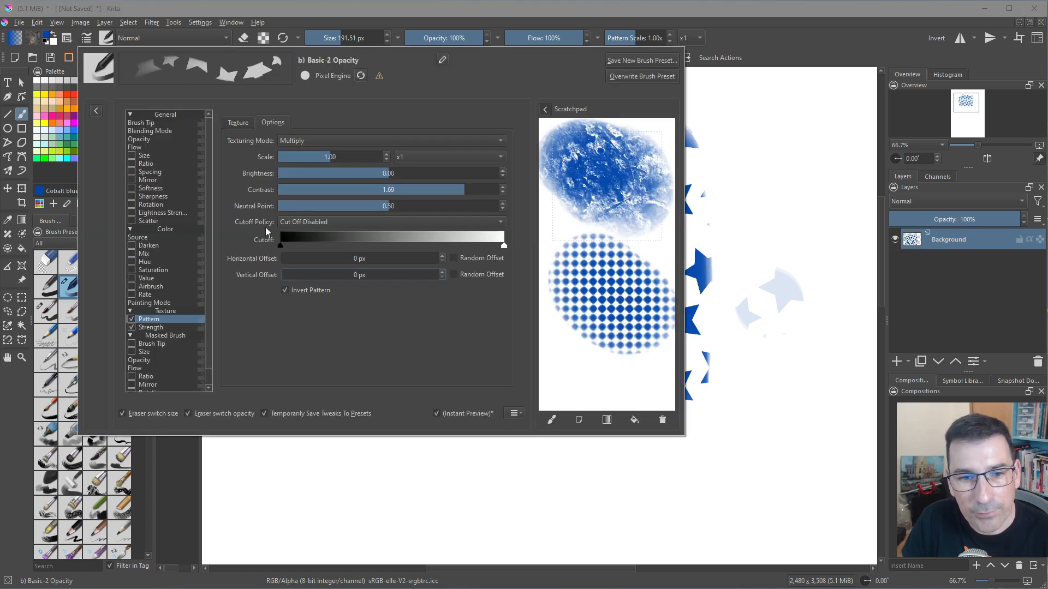
- Shift the star pattern's horizontal offset and paint strokes showing evenly spaced stars
left_click_drag(280, 258, 331, 258)
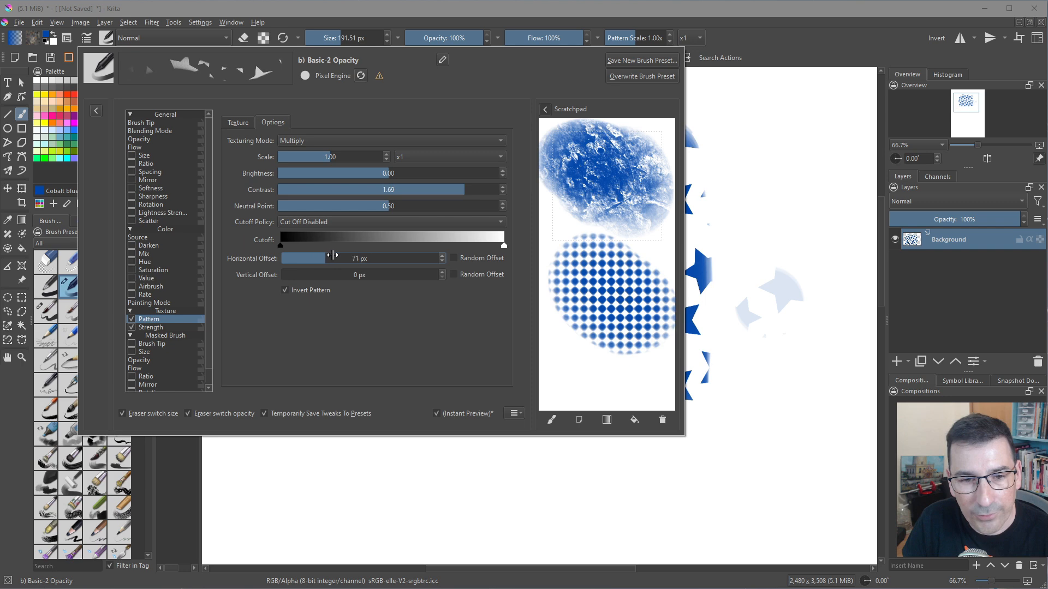
left_click_drag(324, 257, 337, 257)
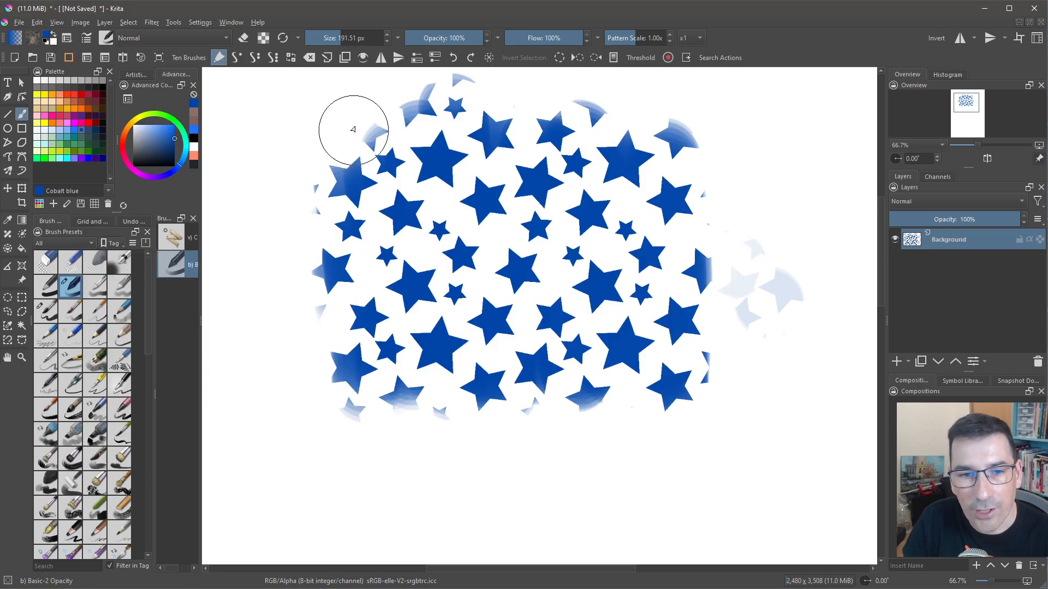
left_click_drag(352, 129, 535, 120)
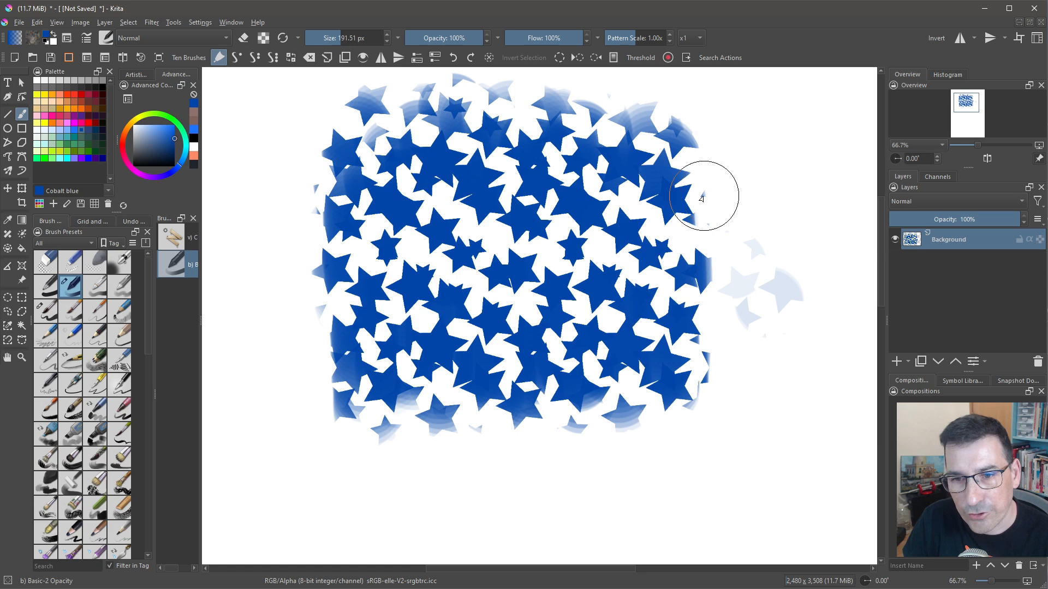
left_click_drag(702, 198, 812, 400)
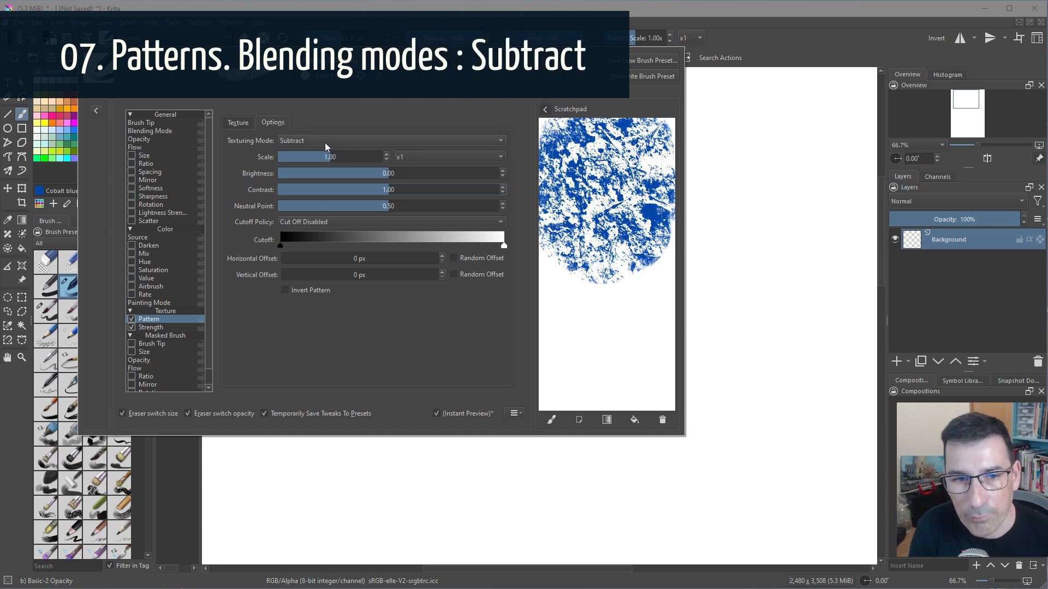
- Set the texturing mode to Subtract and paint the lower black comparison stroke
left_click(390, 140)
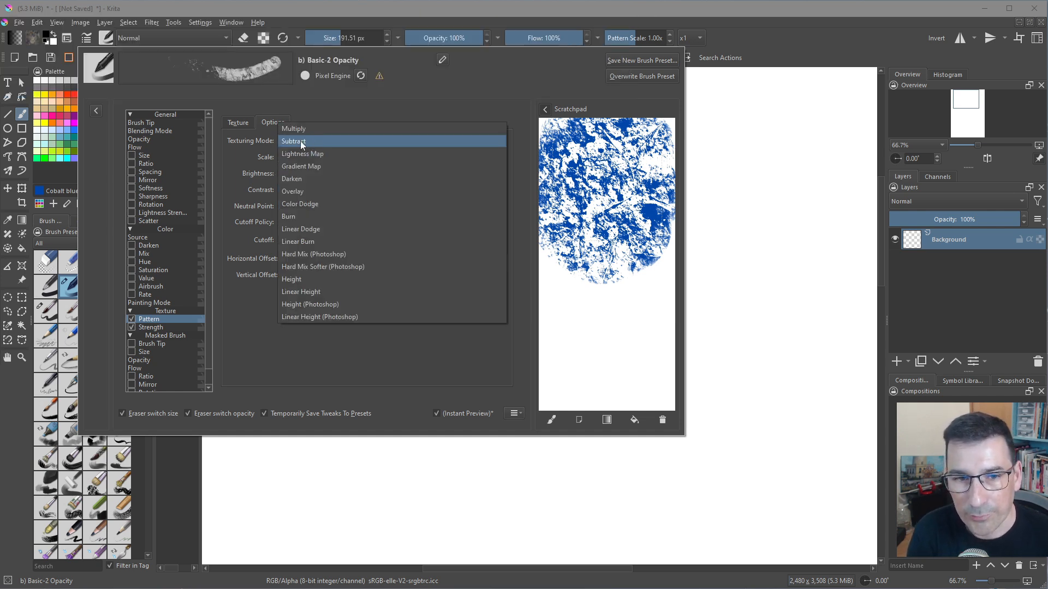
left_click(294, 141)
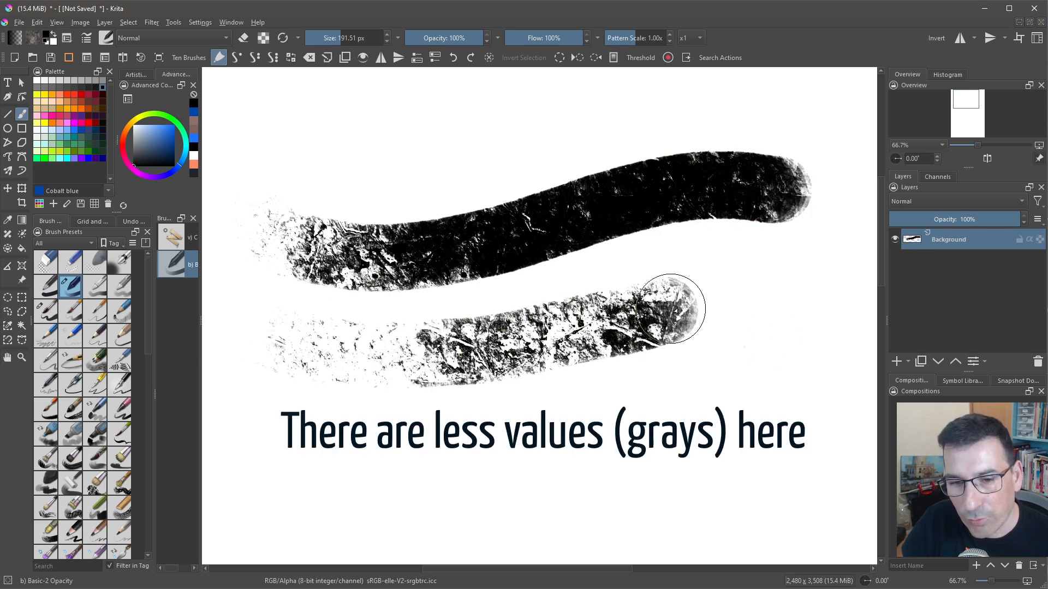
left_click_drag(668, 308, 461, 341)
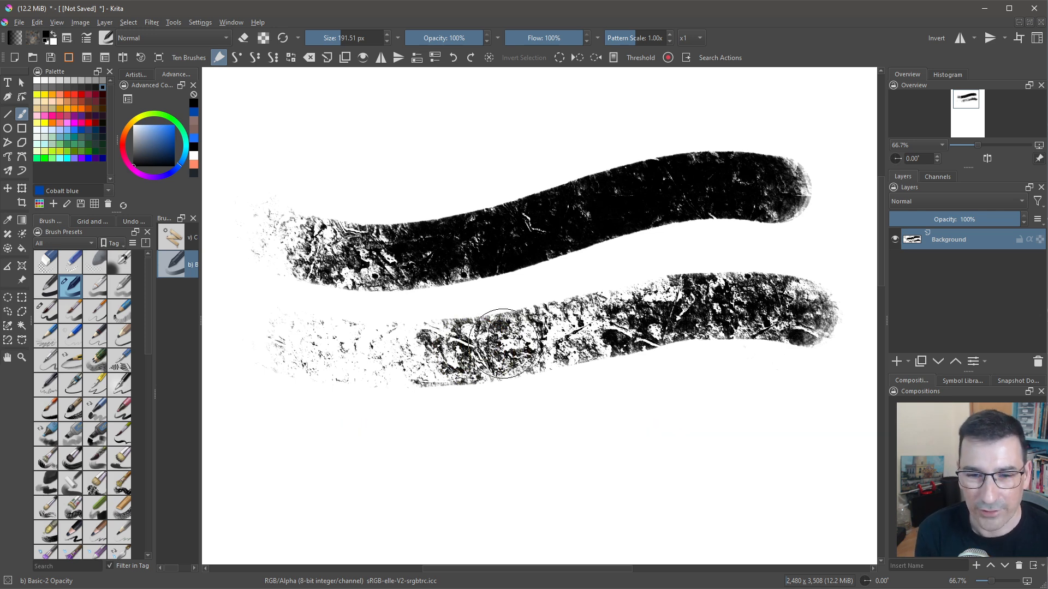
mouse_move(371, 335)
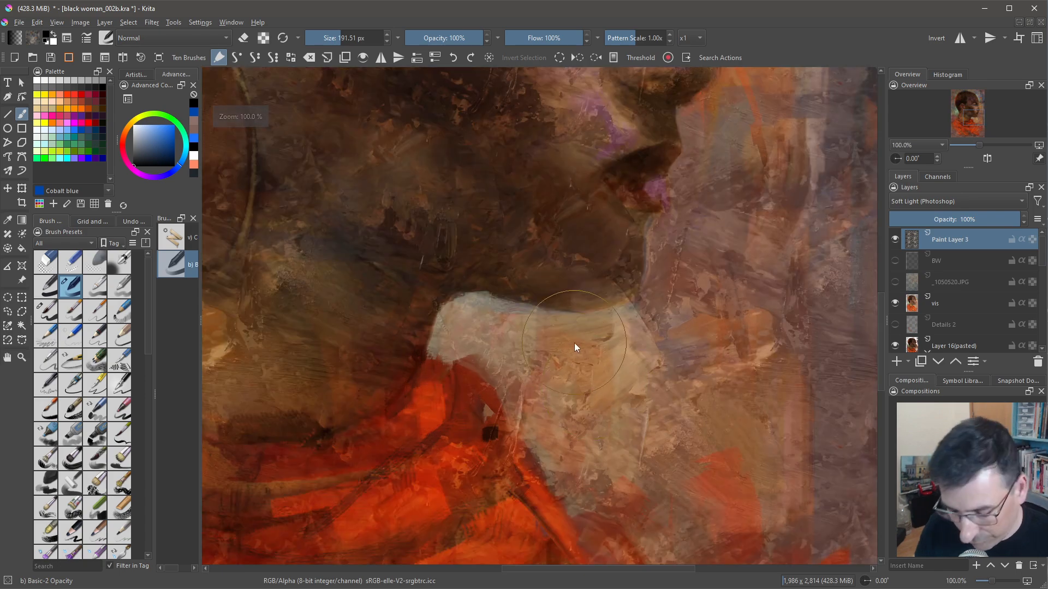
- Sample a light tone from the portrait and paint textured paint along the shoulder
left_click(152, 133)
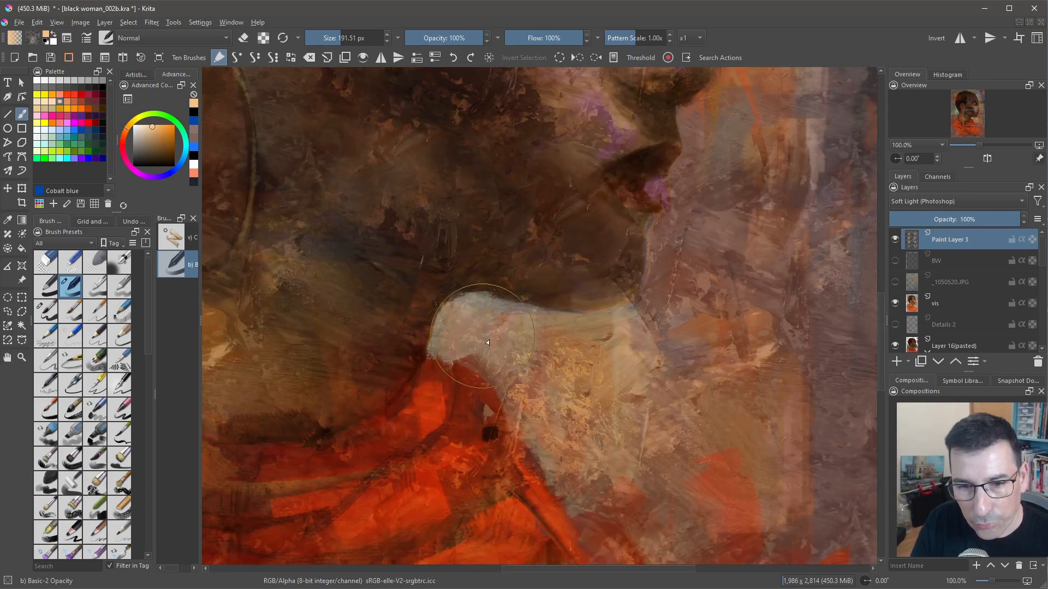
left_click_drag(487, 341, 773, 302)
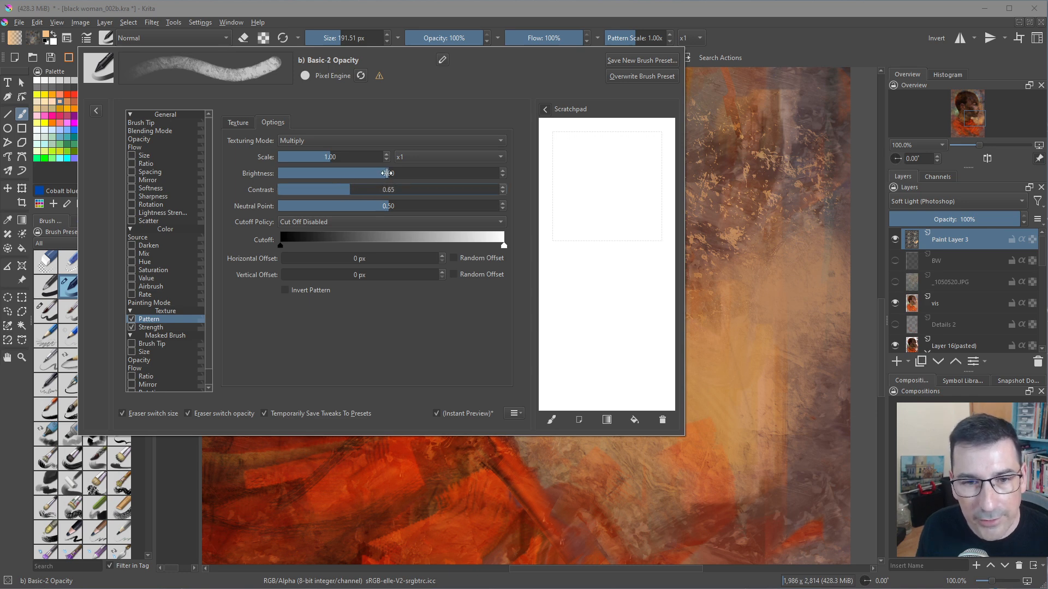
- Lower texture brightness, set the scale multiplier to x10 and raise the pattern scale near 16.46
left_click_drag(386, 173, 369, 174)
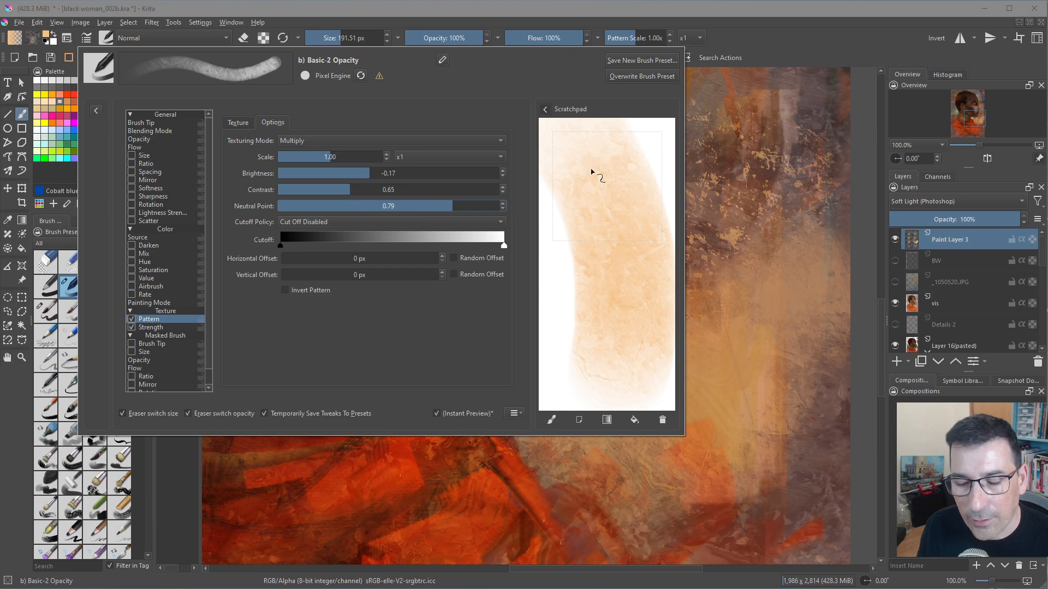
mouse_move(704, 369)
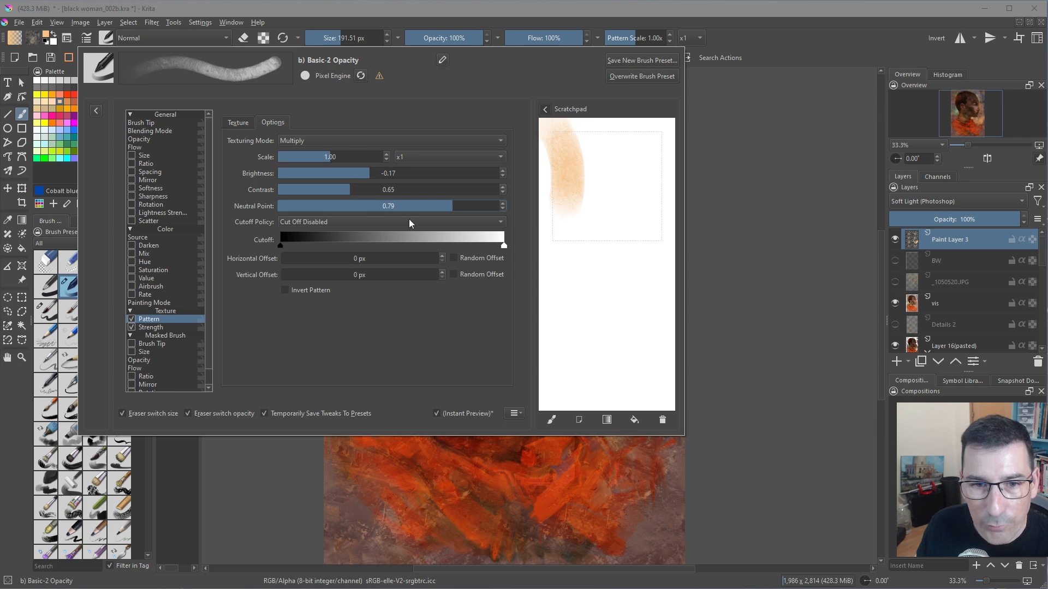
mouse_move(415, 306)
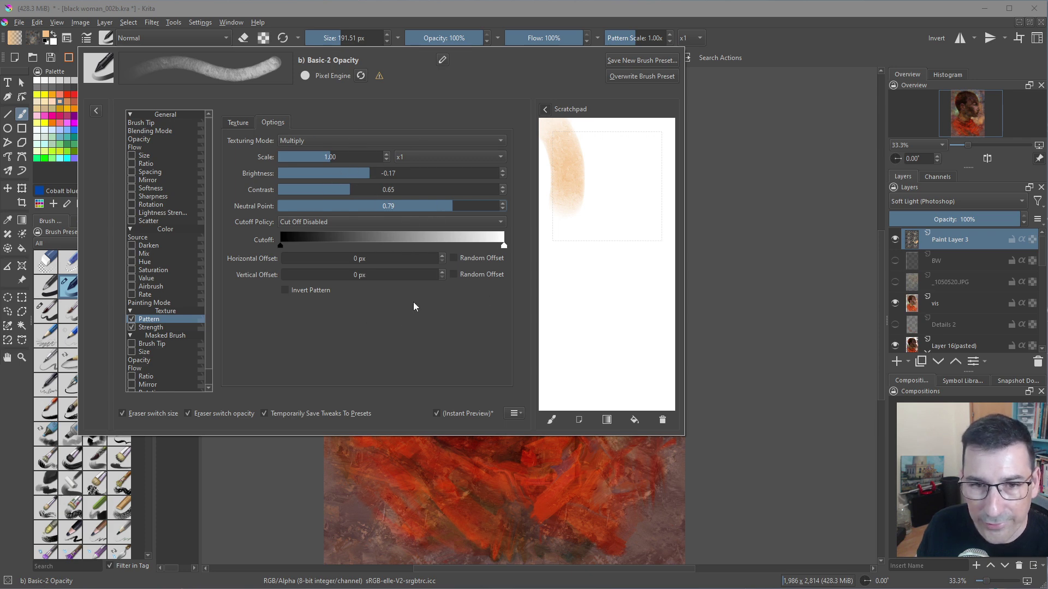
mouse_move(434, 161)
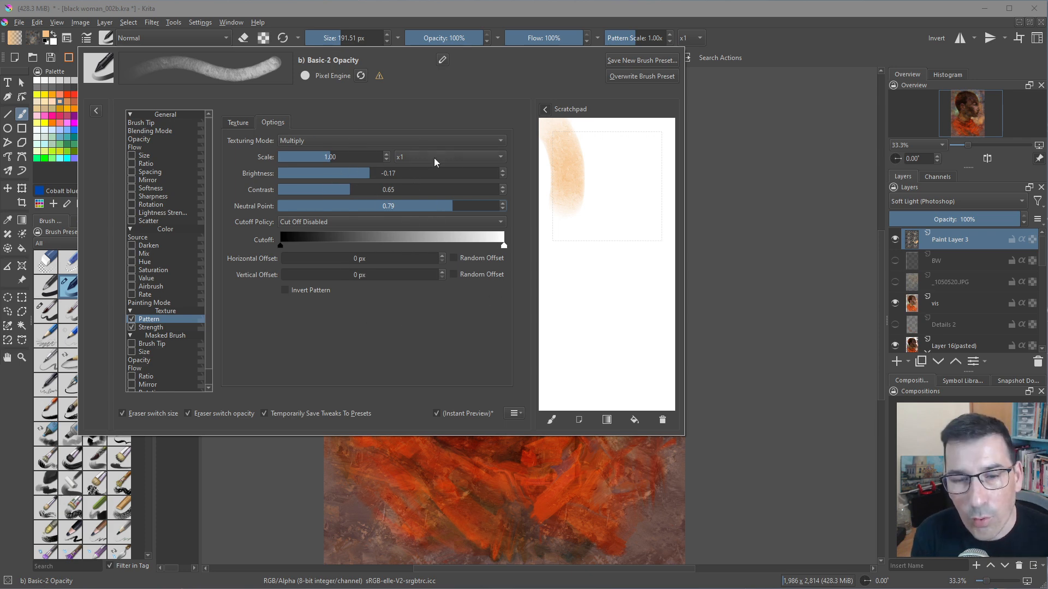
left_click(448, 158)
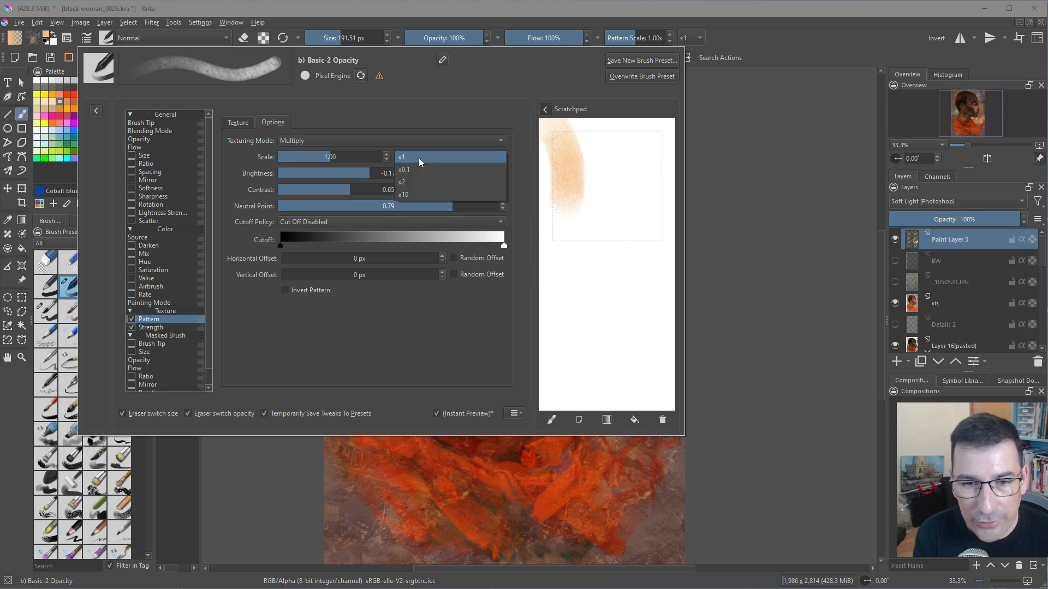
mouse_move(402, 159)
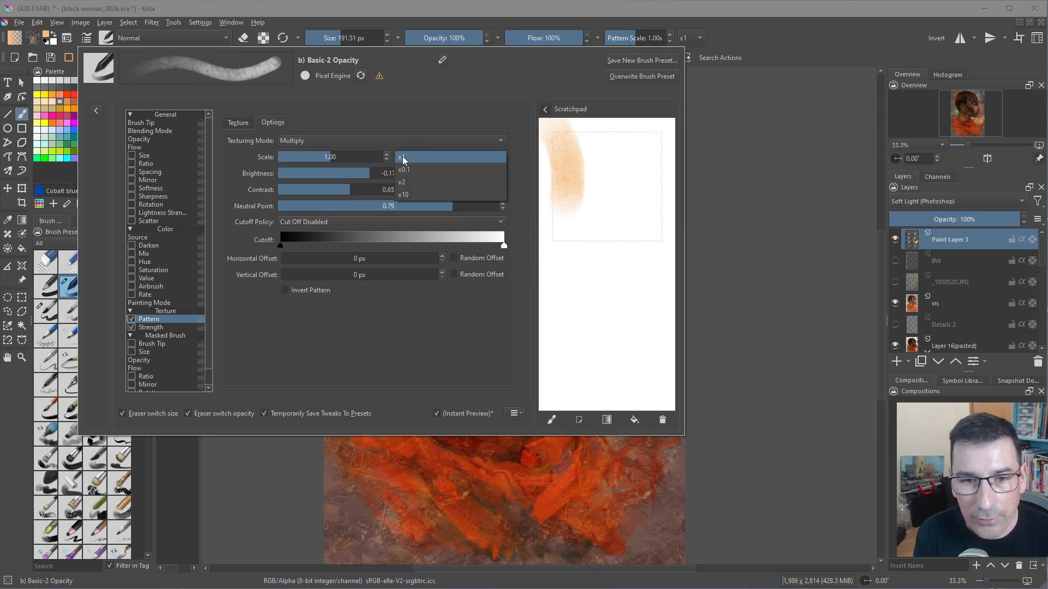
left_click(402, 182)
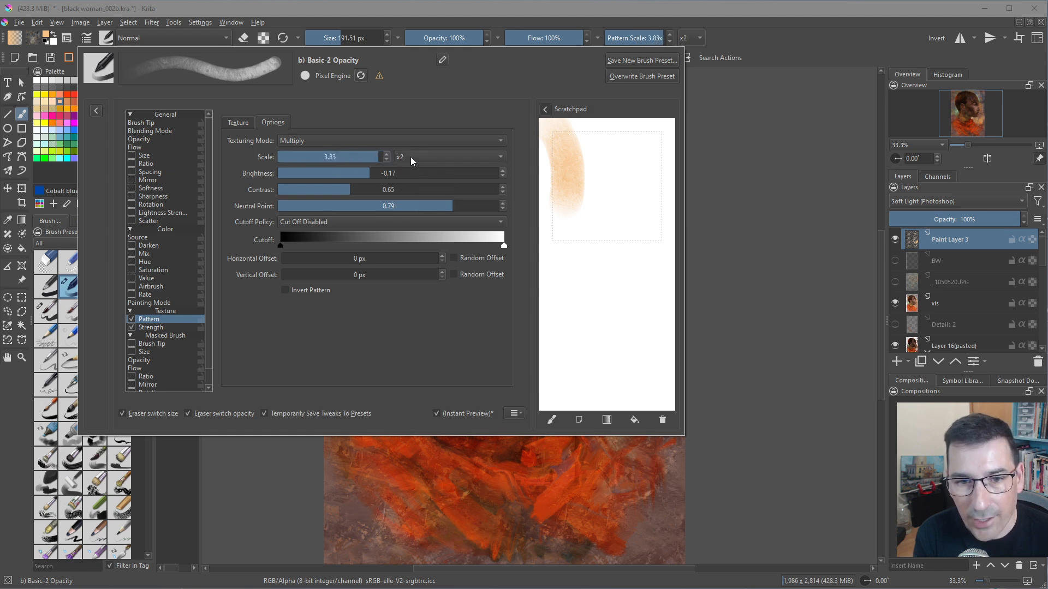
left_click(449, 158)
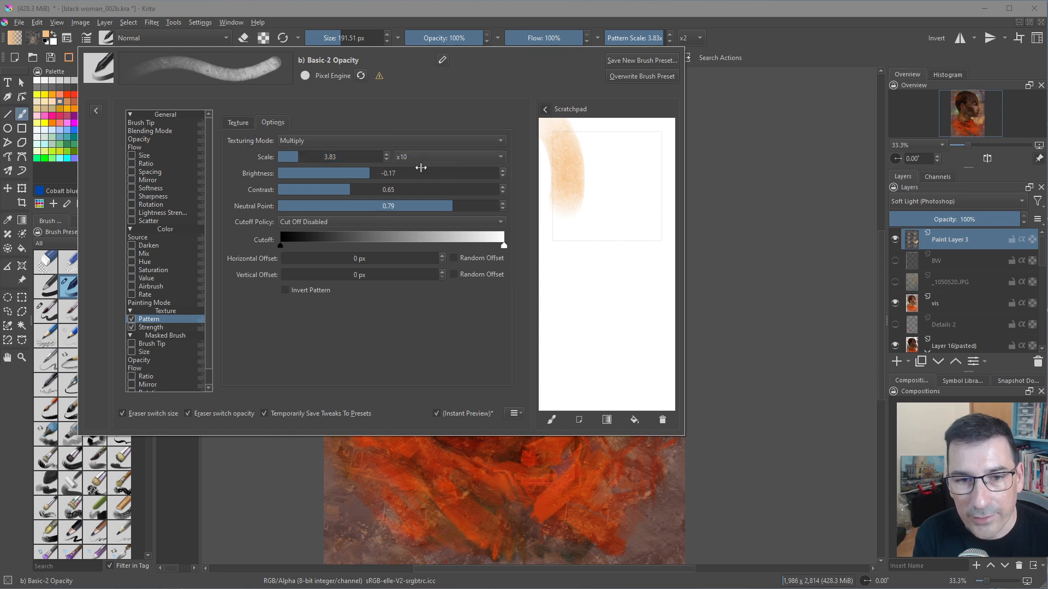
left_click_drag(288, 157, 361, 156)
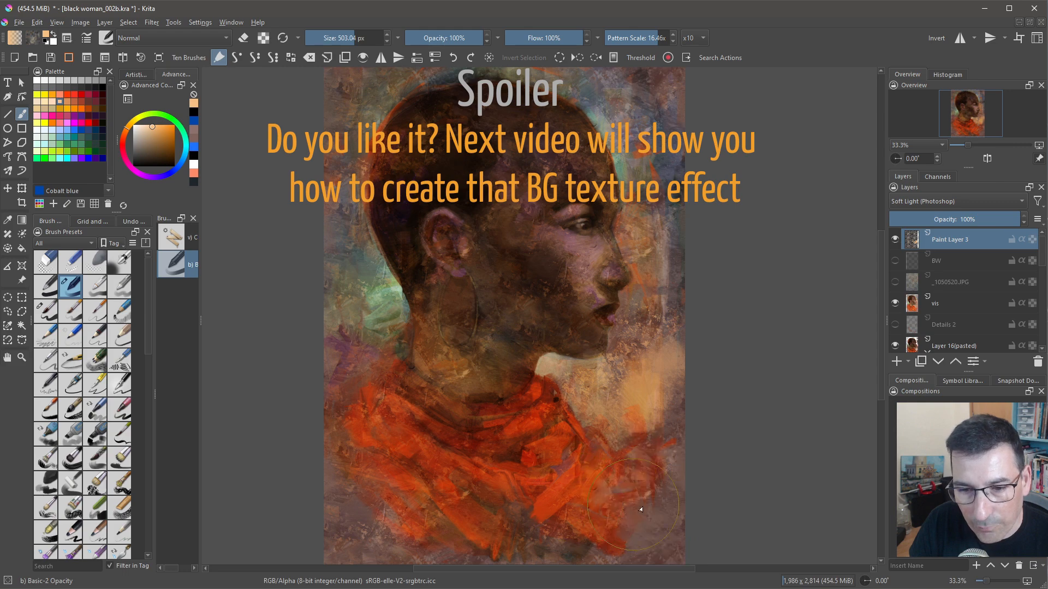
- Paint large textured orange strokes over the scarf at the portrait's lower edge
left_click_drag(635, 507, 383, 476)
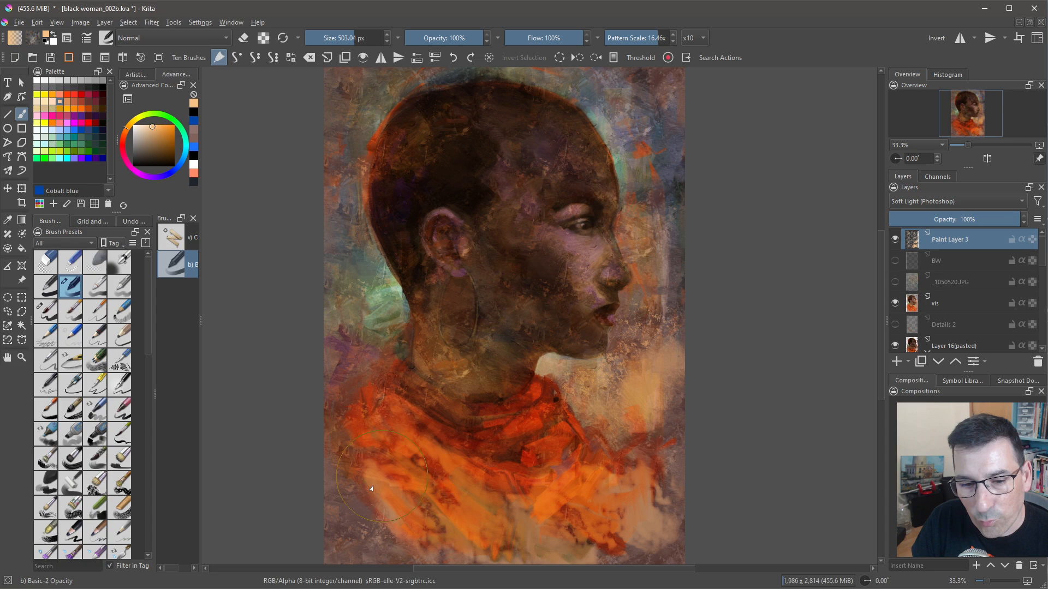
left_click_drag(372, 488, 374, 522)
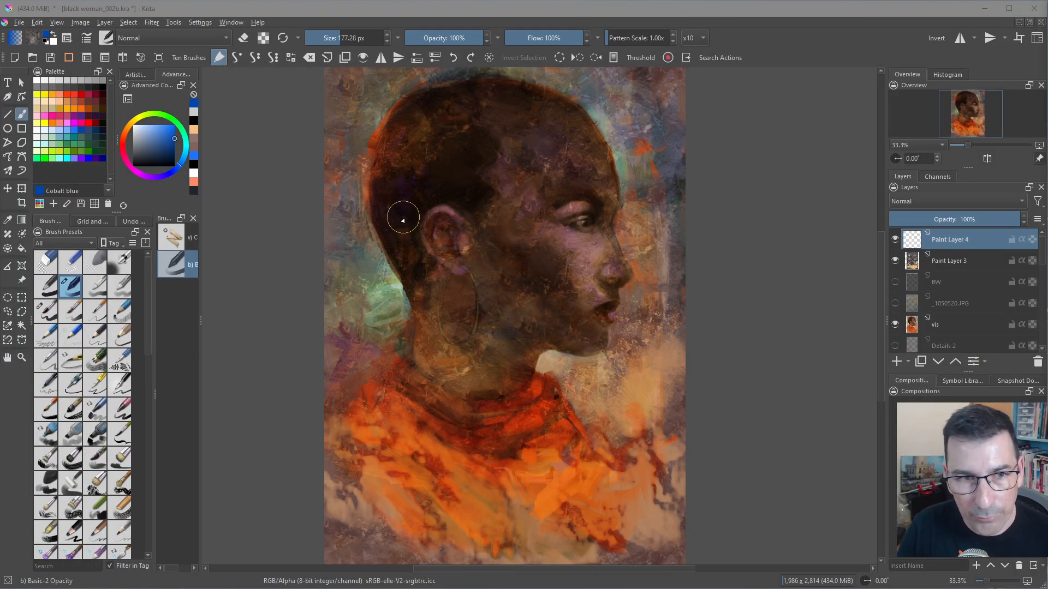
- Paint cobalt blue textured test strokes over the ear and head on Paint Layer 4
left_click(105, 37)
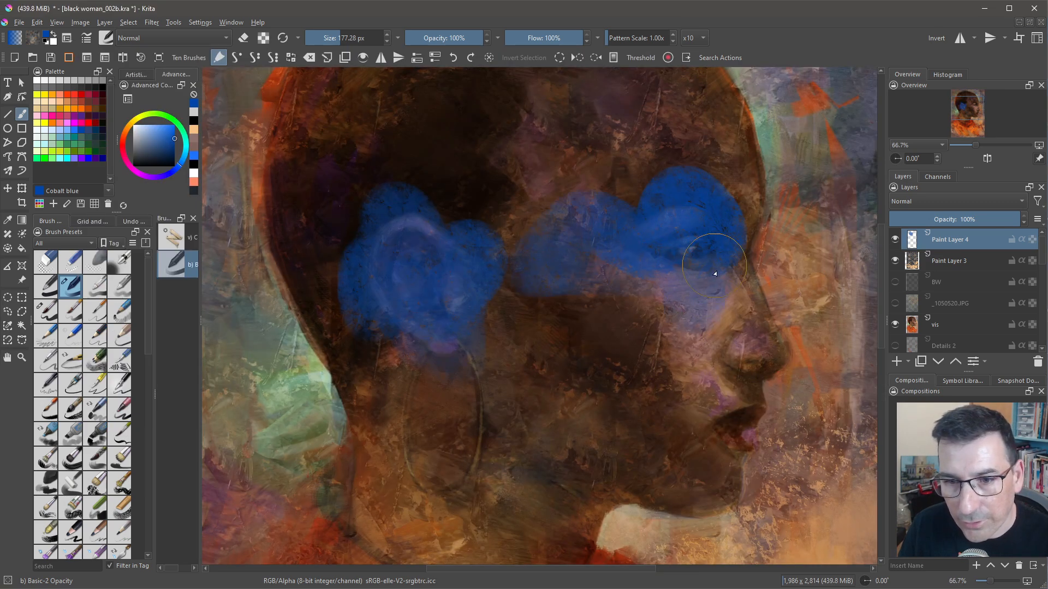
left_click_drag(713, 273, 469, 253)
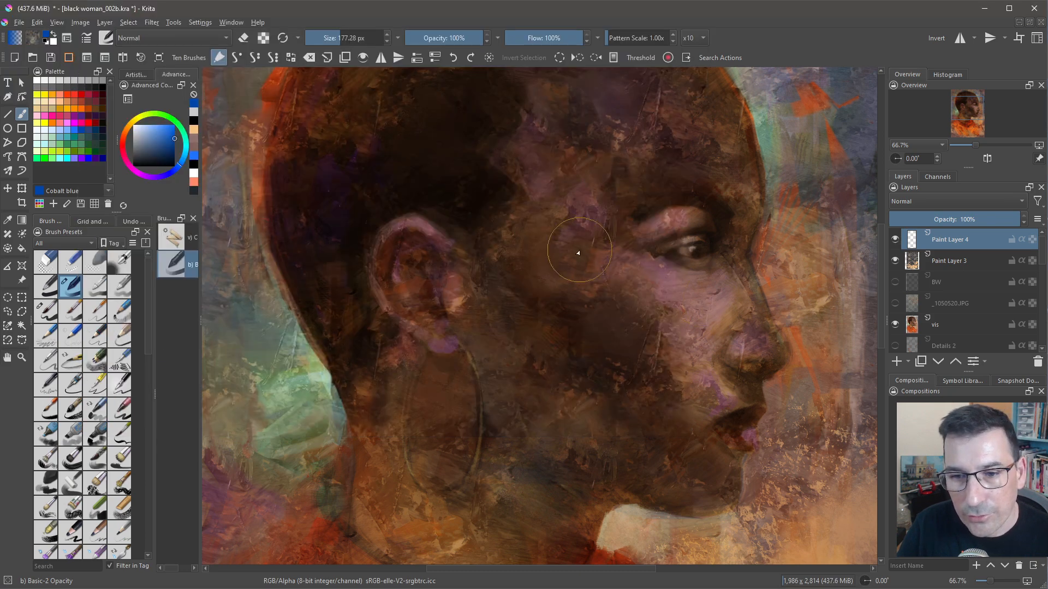
left_click_drag(575, 252, 390, 240)
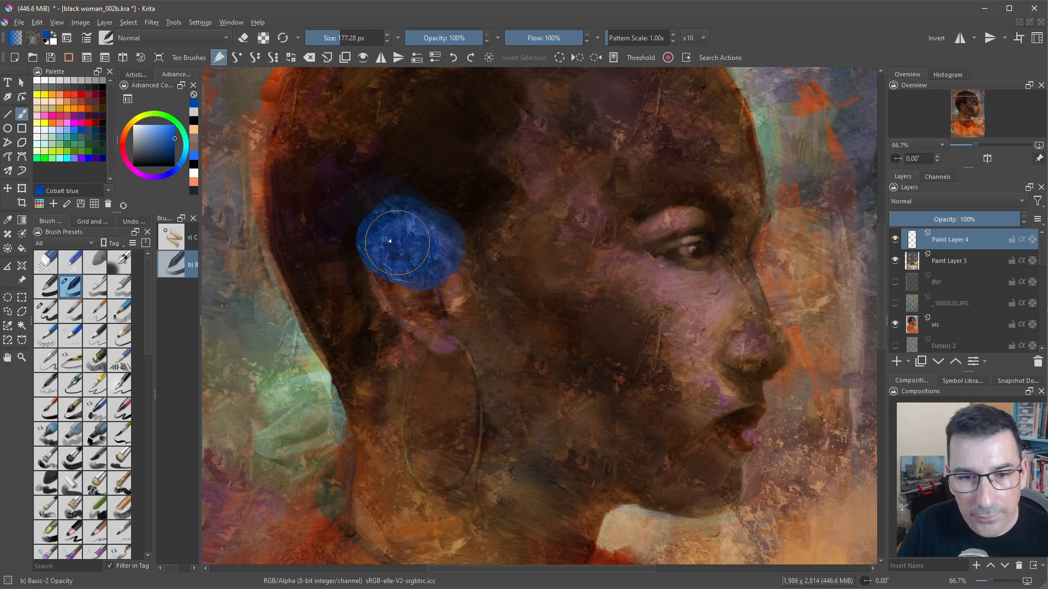
left_click_drag(394, 240, 454, 327)
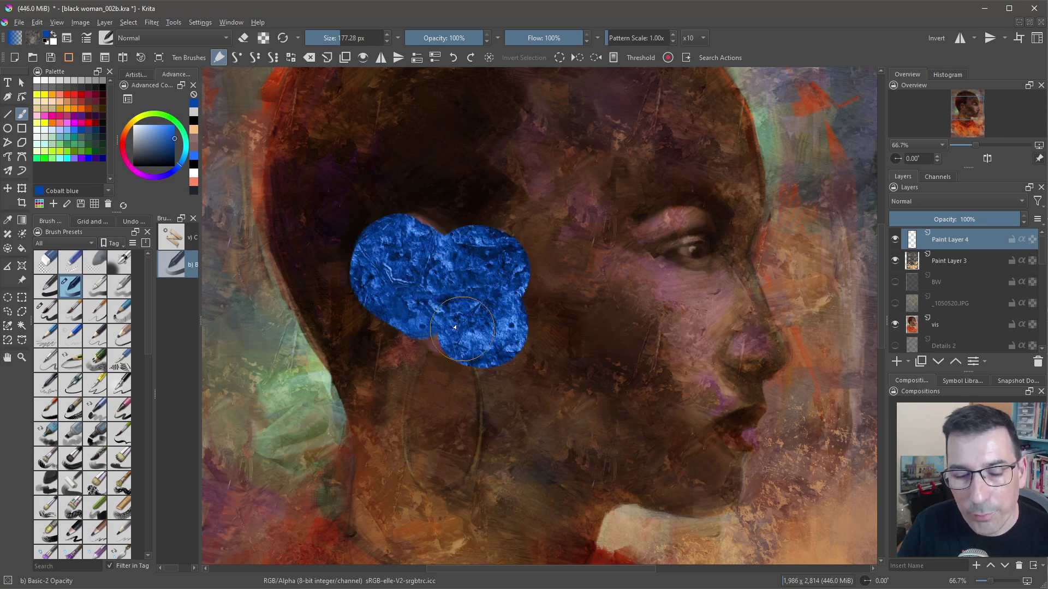
left_click_drag(455, 327, 560, 188)
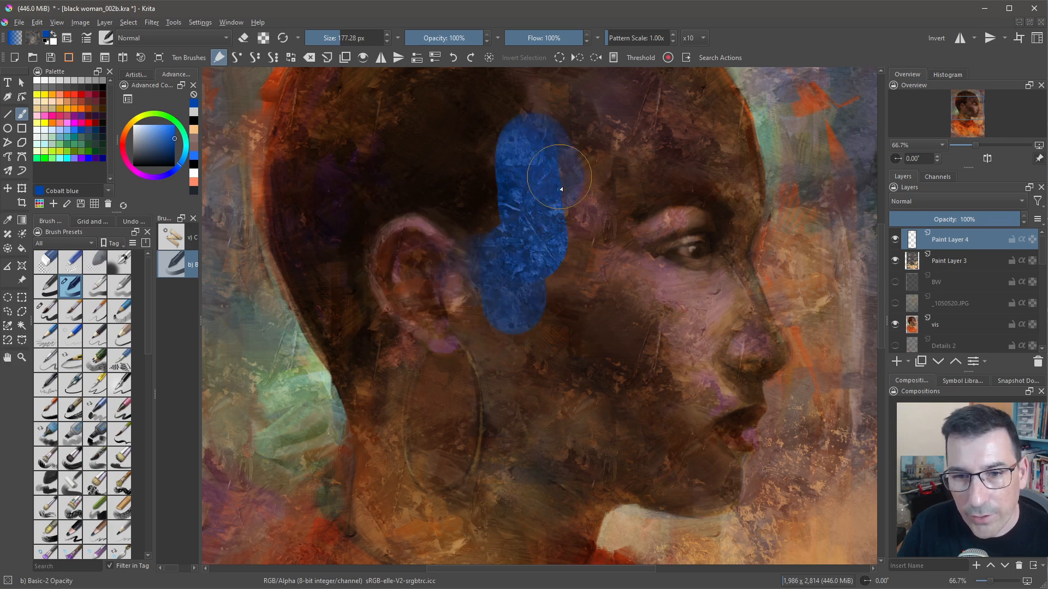
left_click_drag(560, 189, 649, 245)
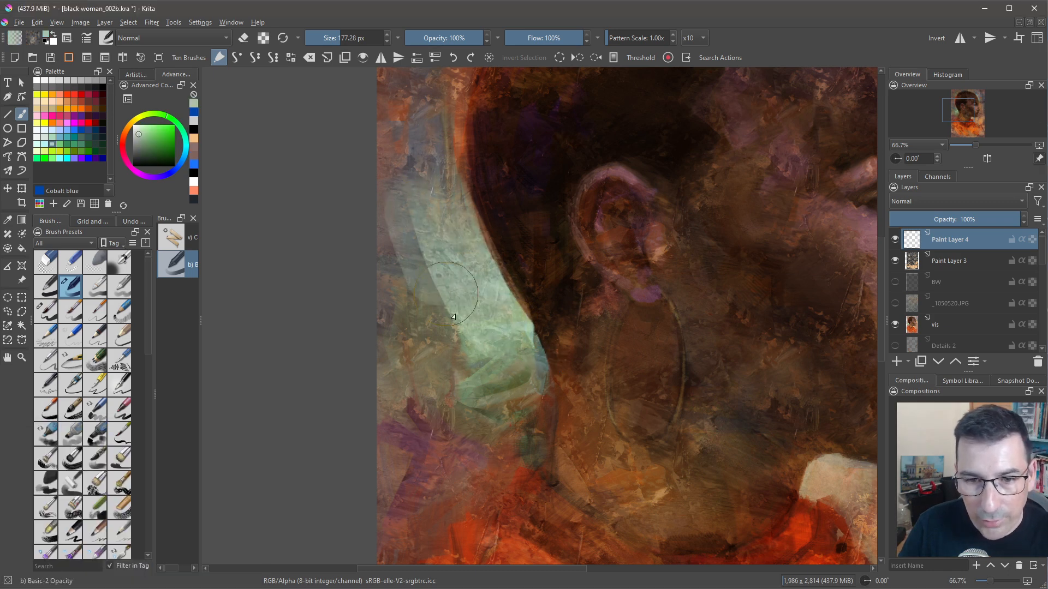
- Brush pale green texture into the background behind the neck and down along it
left_click_drag(454, 301, 507, 346)
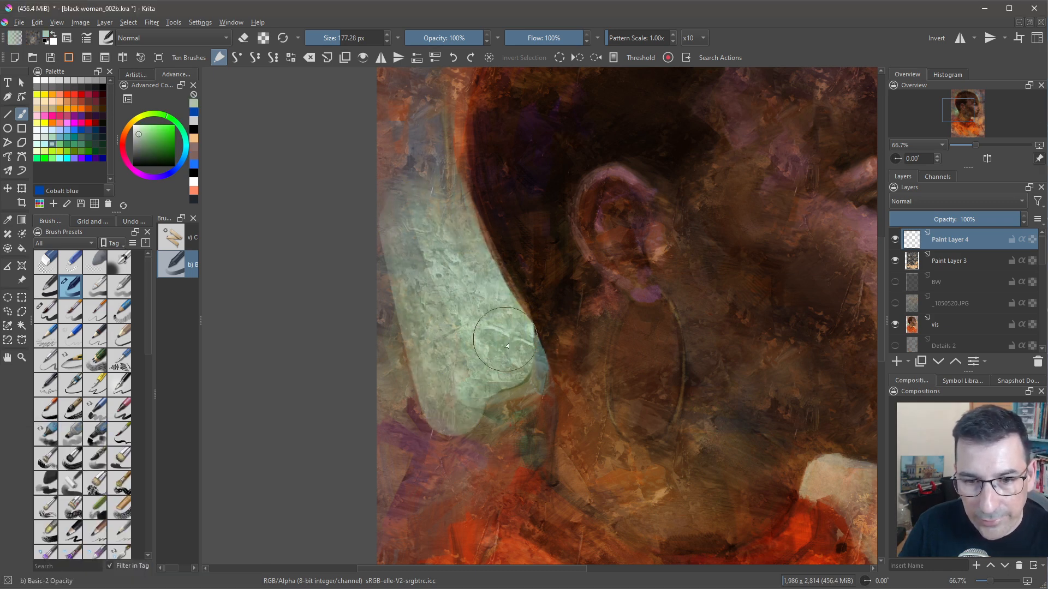
left_click_drag(505, 346, 422, 409)
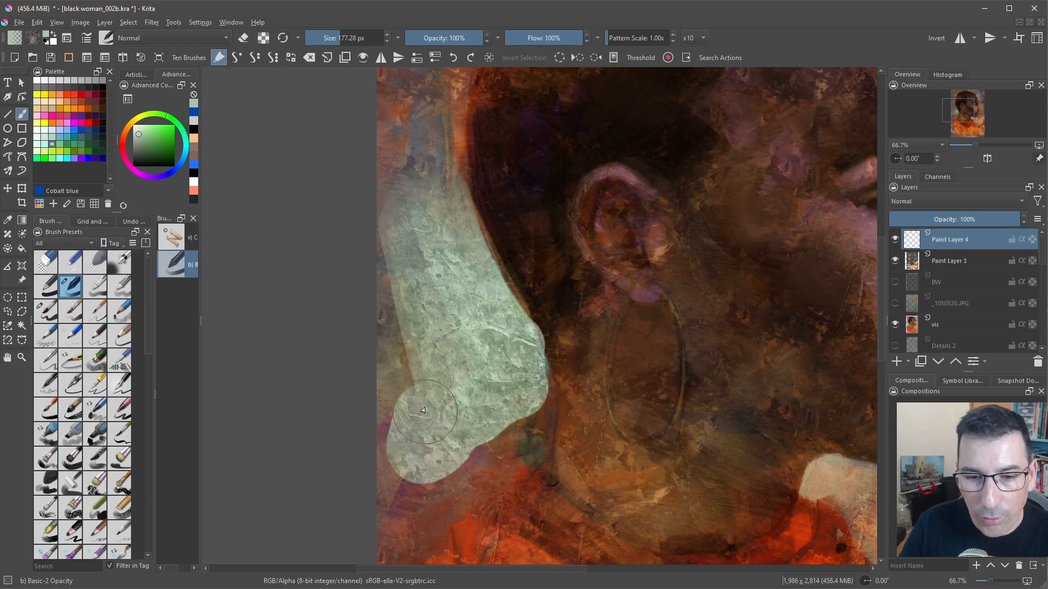
left_click_drag(422, 410, 439, 379)
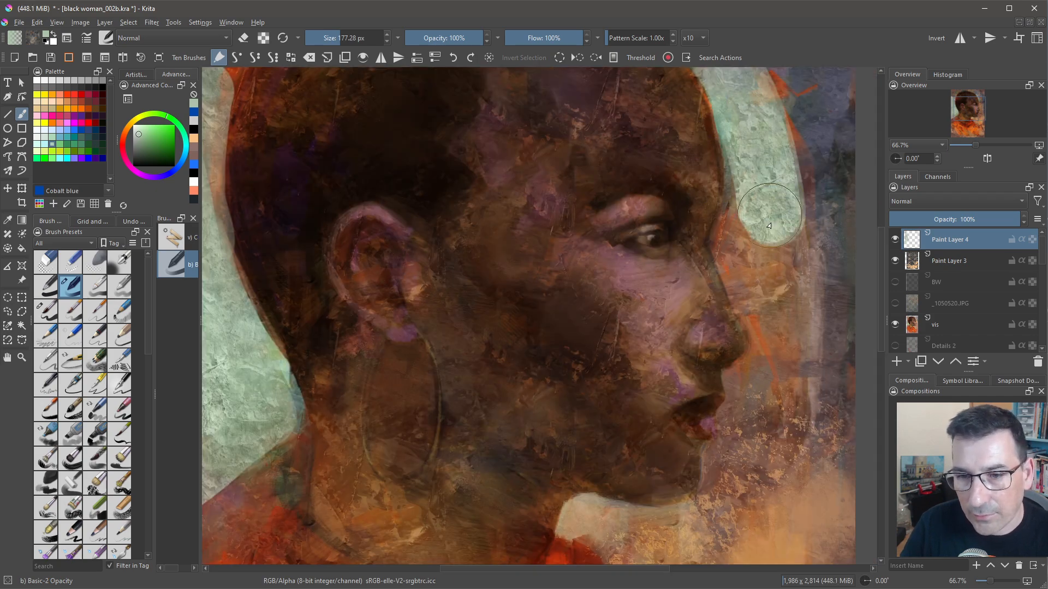
- Fill the background in front of the face with pale green, following the profile
left_click_drag(769, 225, 782, 358)
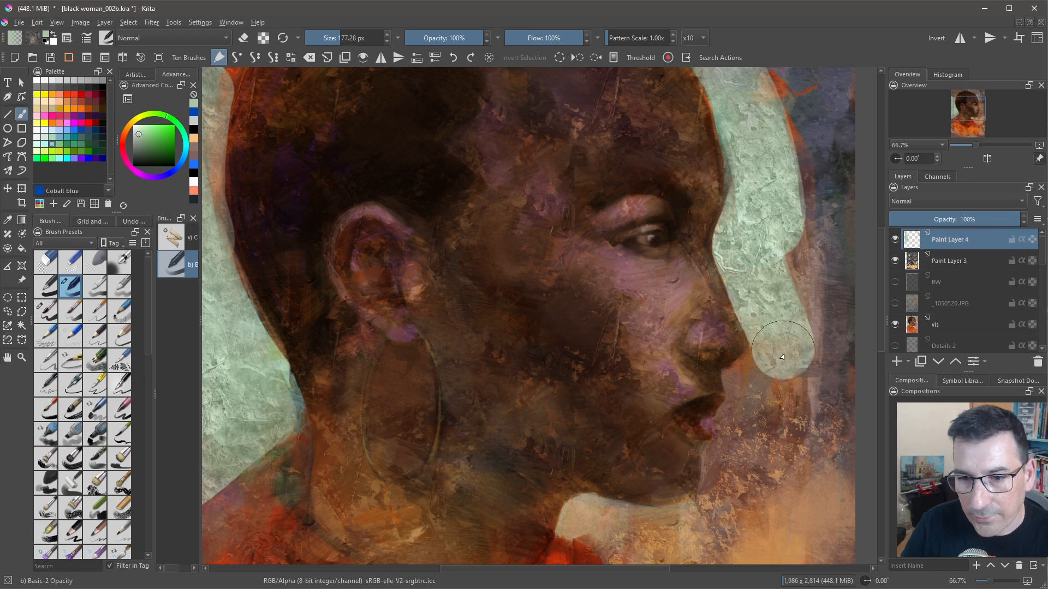
left_click_drag(782, 358, 799, 177)
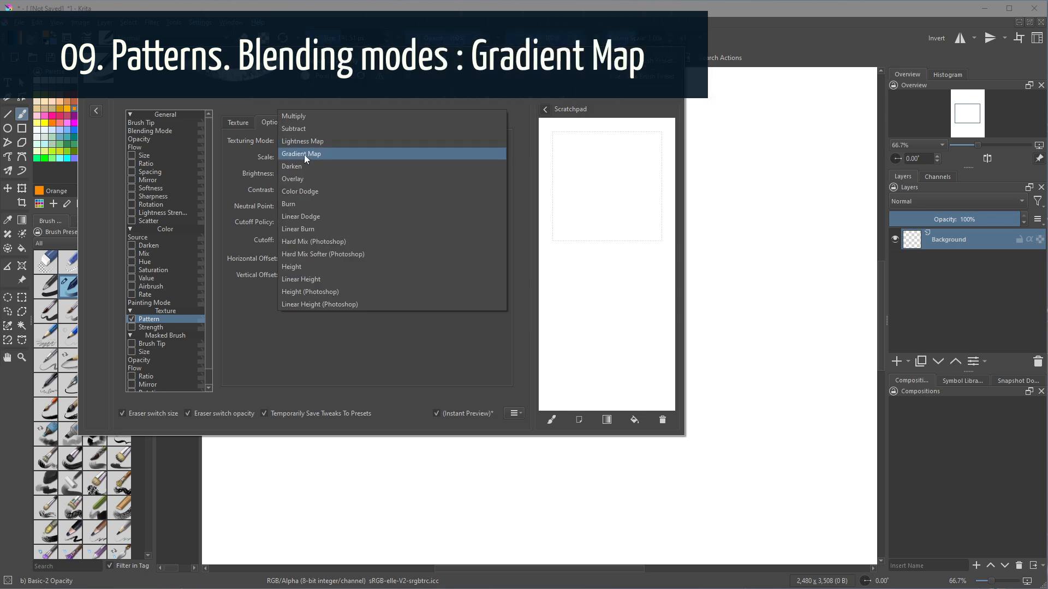
- Set texturing mode to Gradient Map, dab the scratchpad, then paint a wavy blue-and-orange stroke on the canvas
left_click(301, 153)
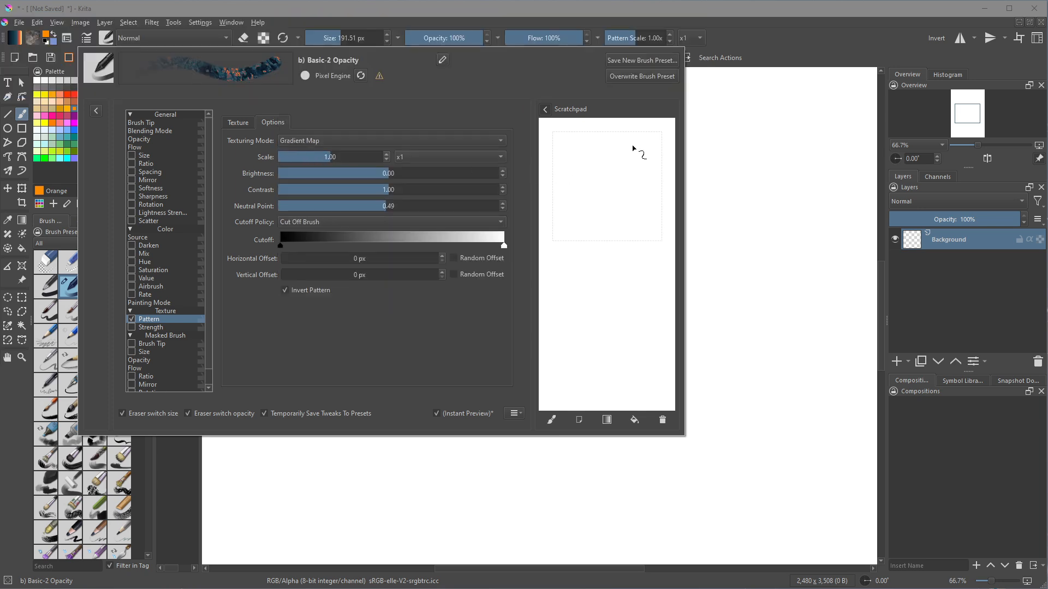
left_click_drag(635, 147, 649, 194)
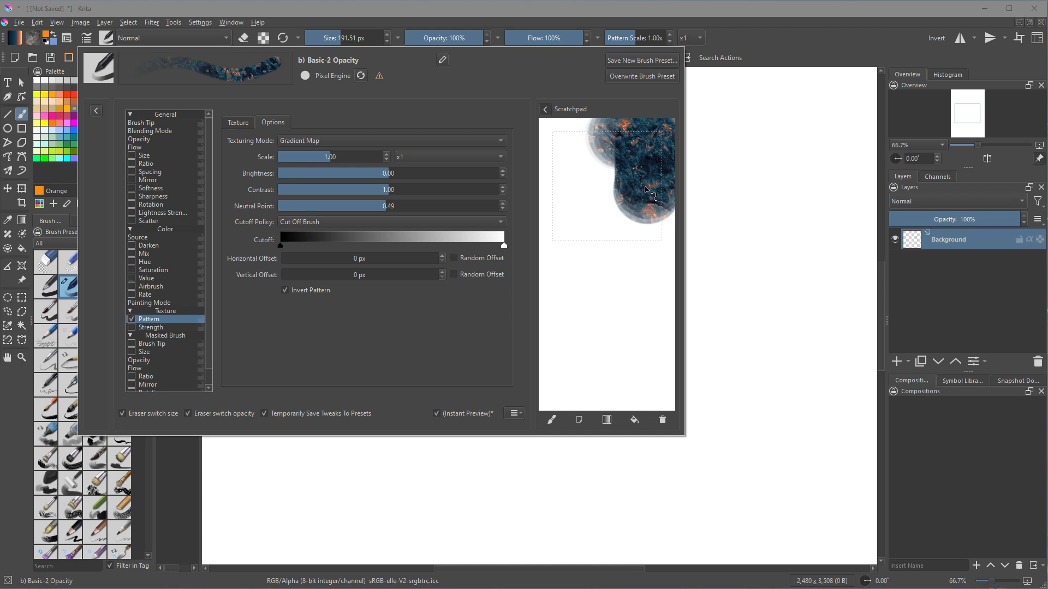
left_click_drag(642, 187, 575, 230)
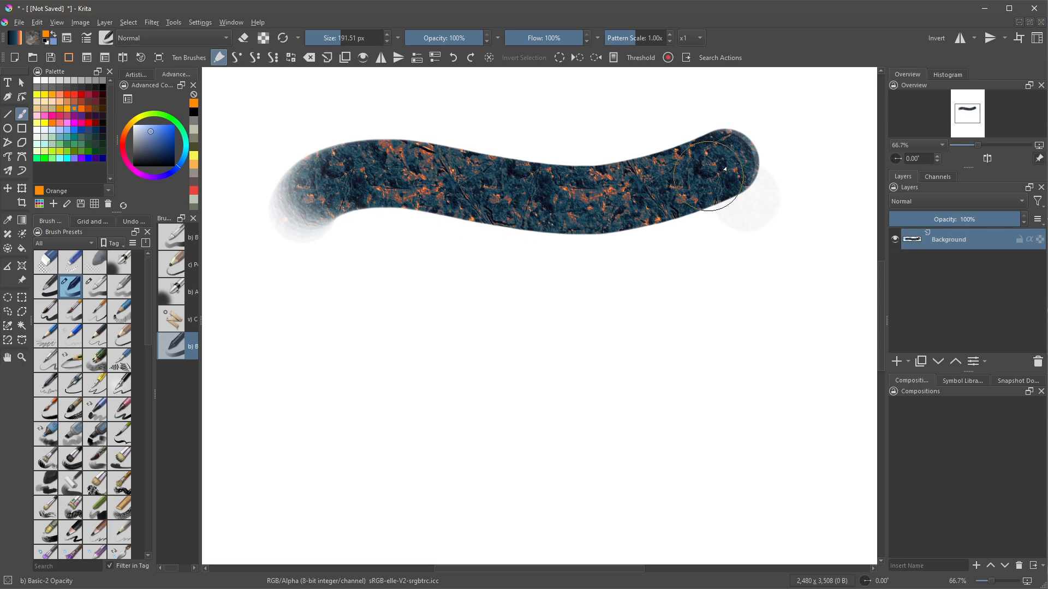
left_click_drag(722, 174, 374, 166)
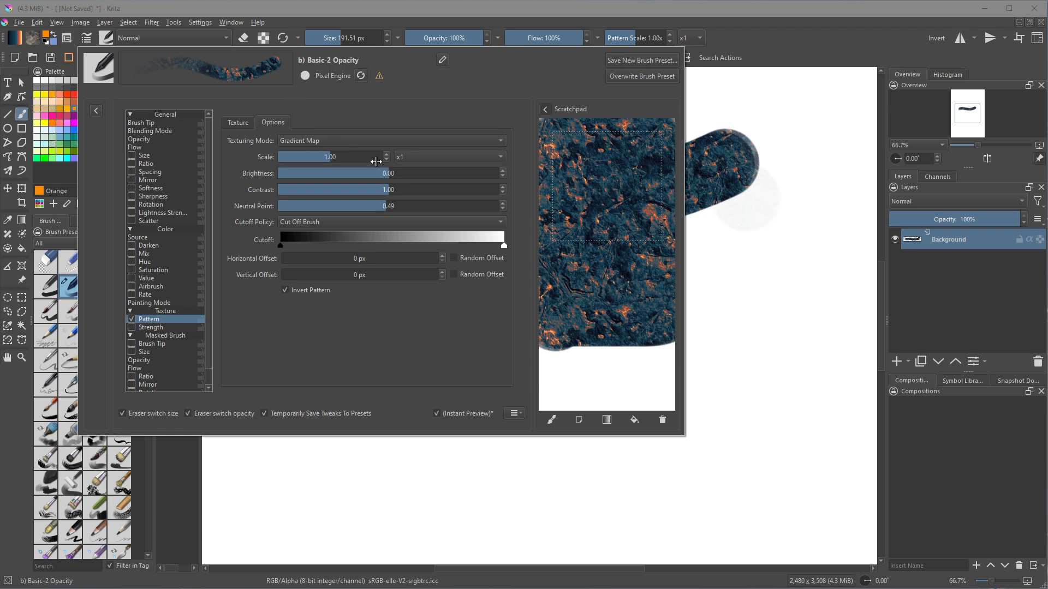
- Nudge texture brightness up and back near zero, raise contrast, then lower brightness and contrast again
left_click_drag(334, 174, 402, 173)
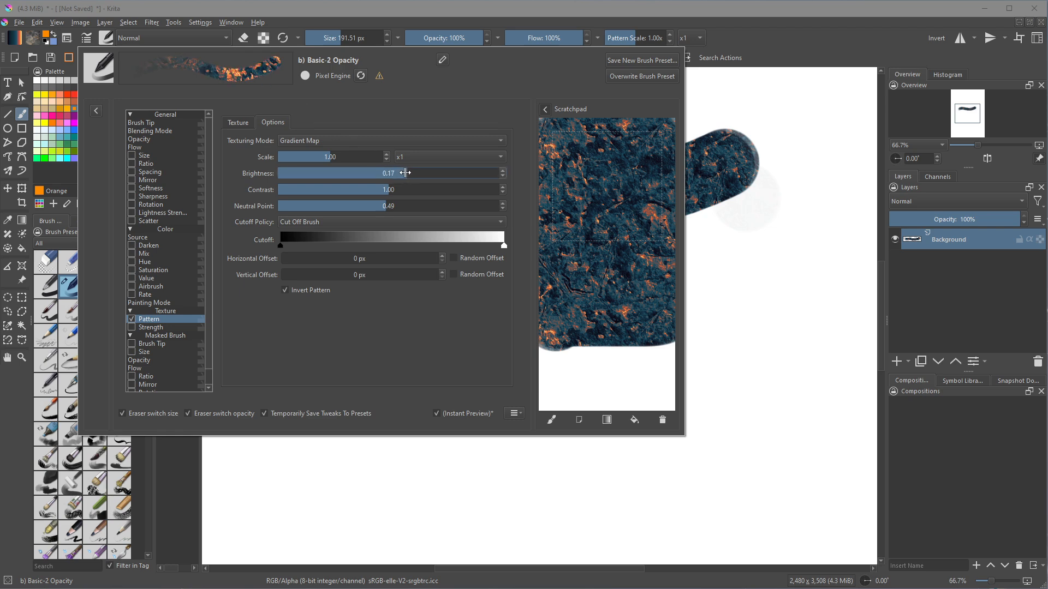
left_click_drag(401, 174, 433, 174)
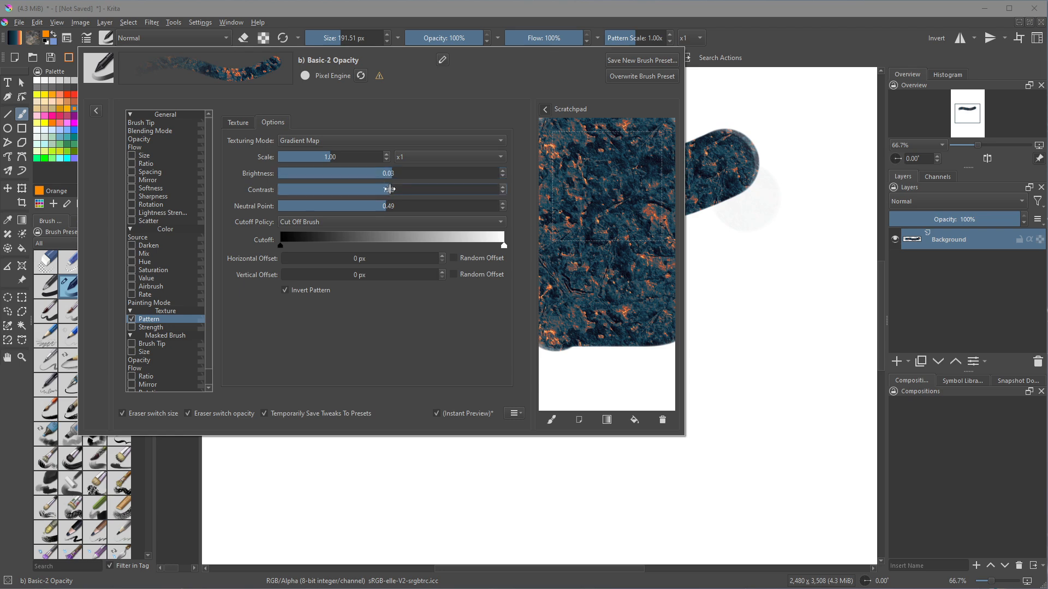
left_click_drag(391, 189, 469, 189)
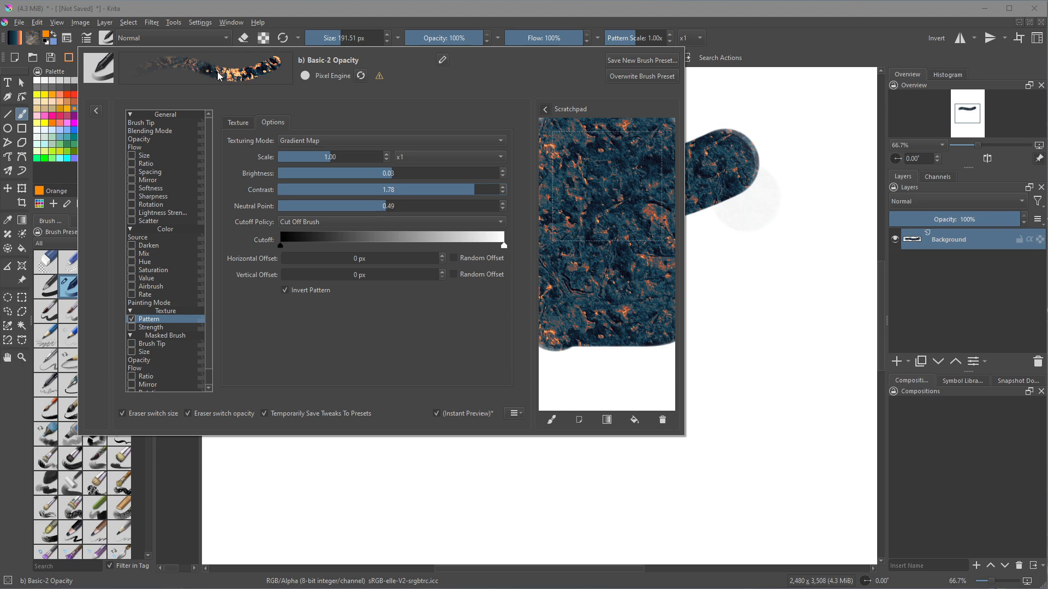
mouse_move(244, 86)
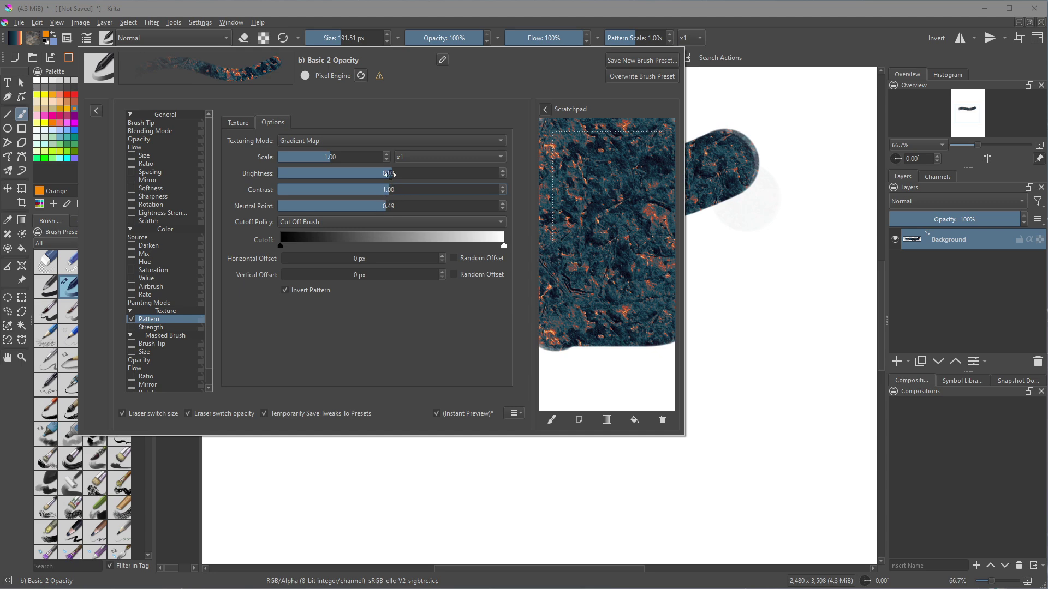
left_click_drag(421, 189, 361, 189)
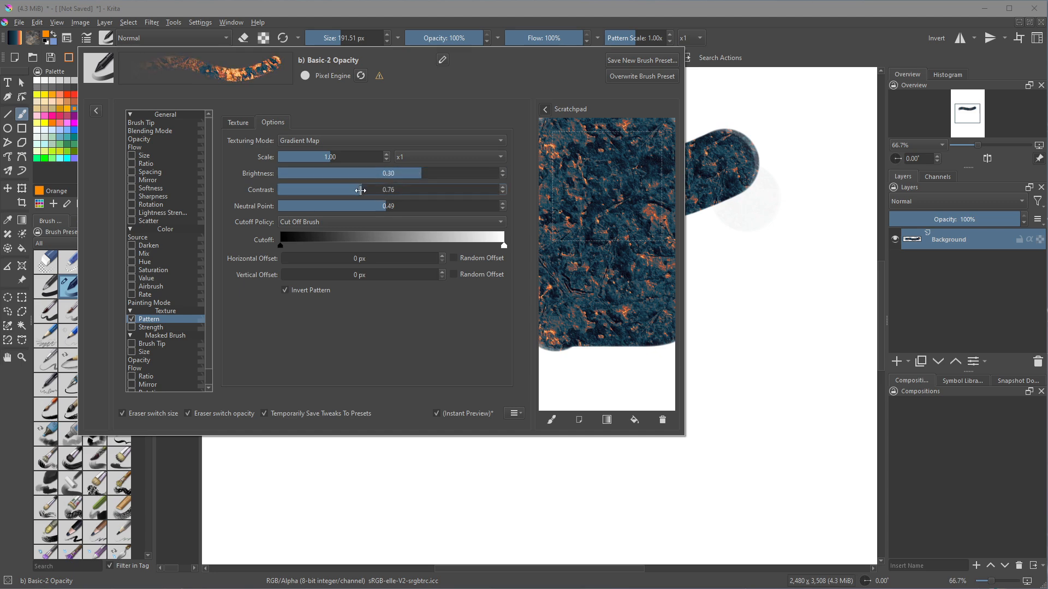
left_click_drag(361, 190, 325, 205)
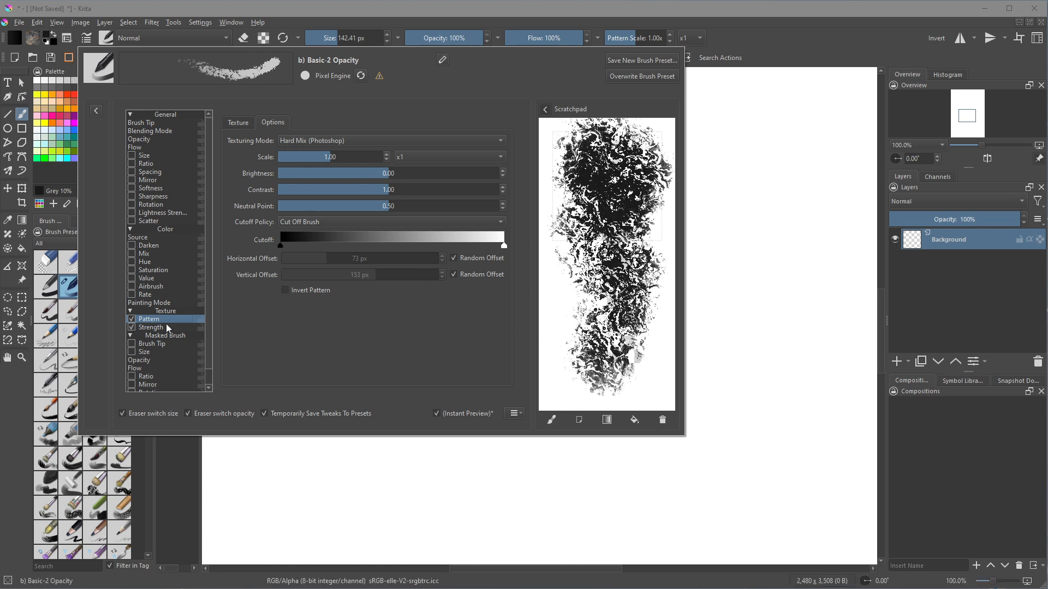
- Browse the texture patterns, then lower texture strength from 87% to about 48%
left_click(238, 122)
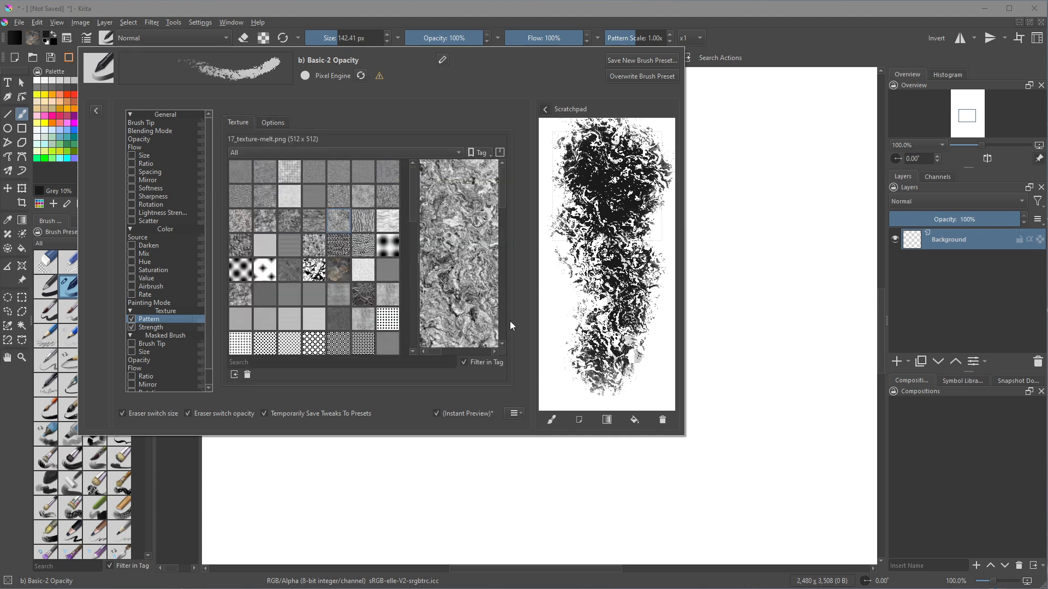
mouse_move(427, 308)
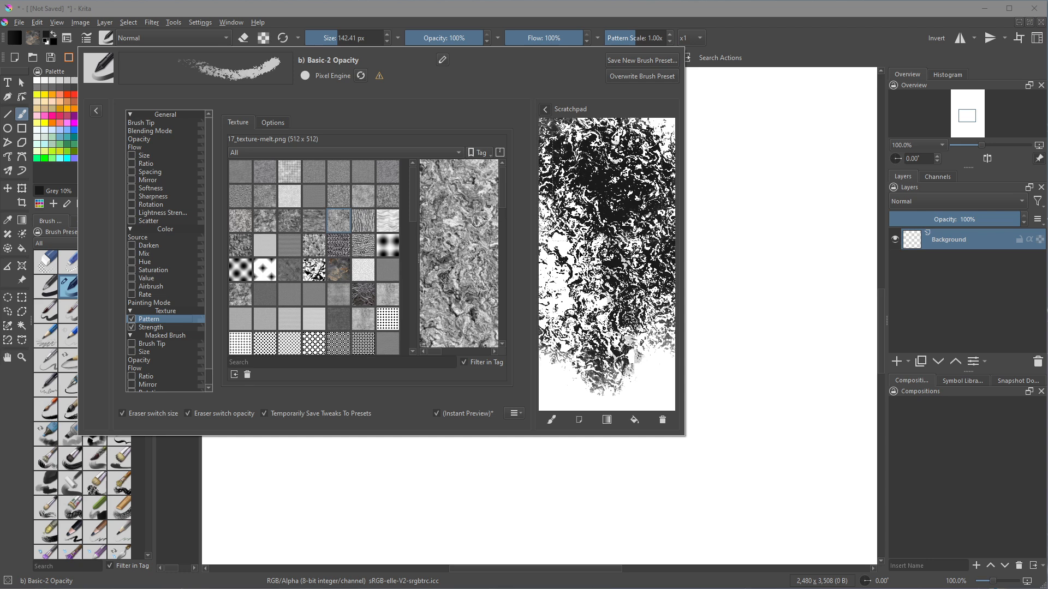
left_click(273, 123)
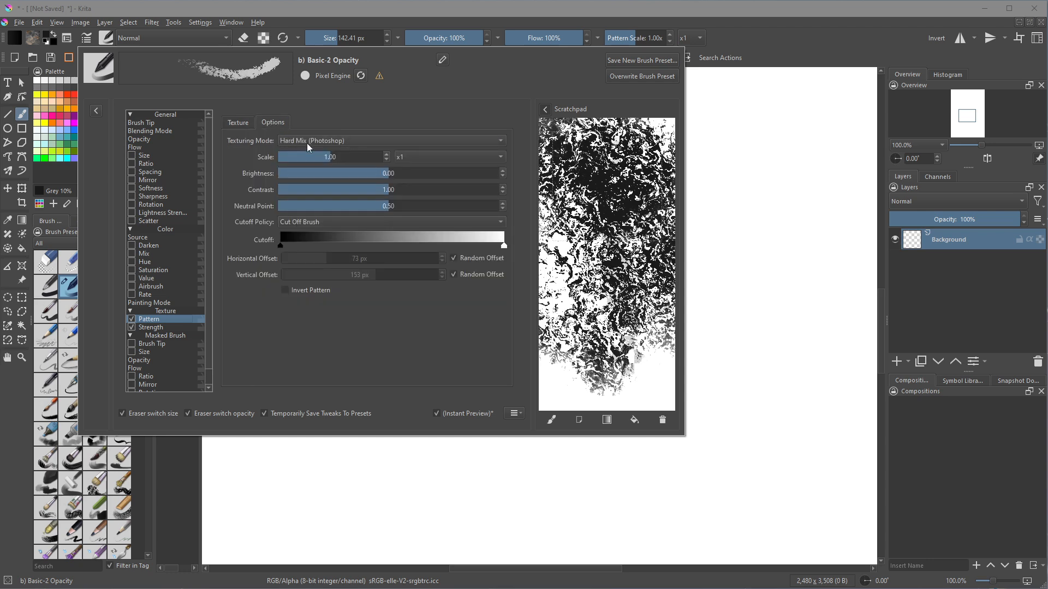
mouse_move(349, 142)
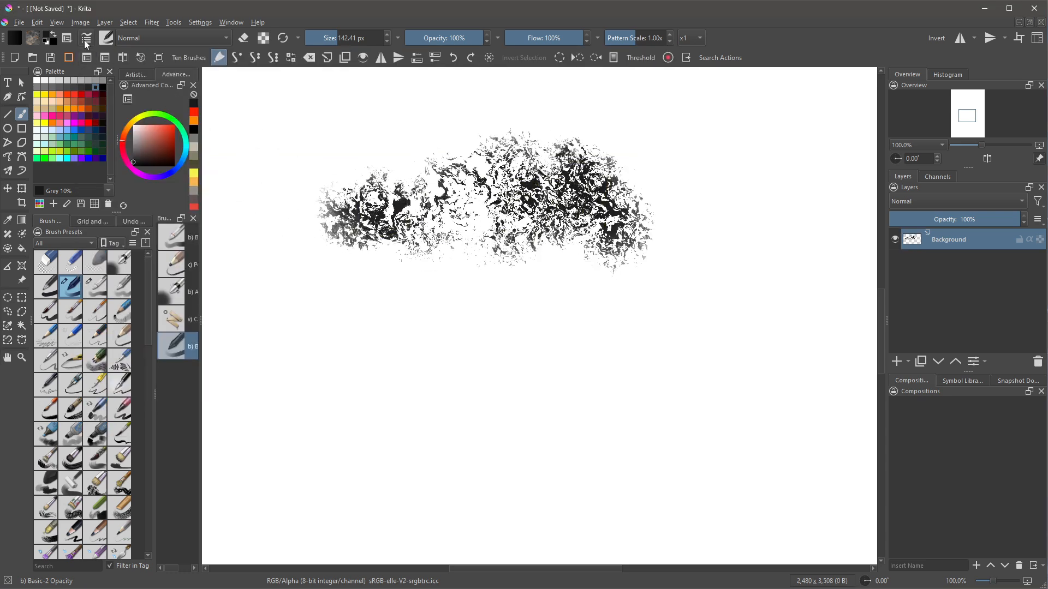
left_click(85, 37)
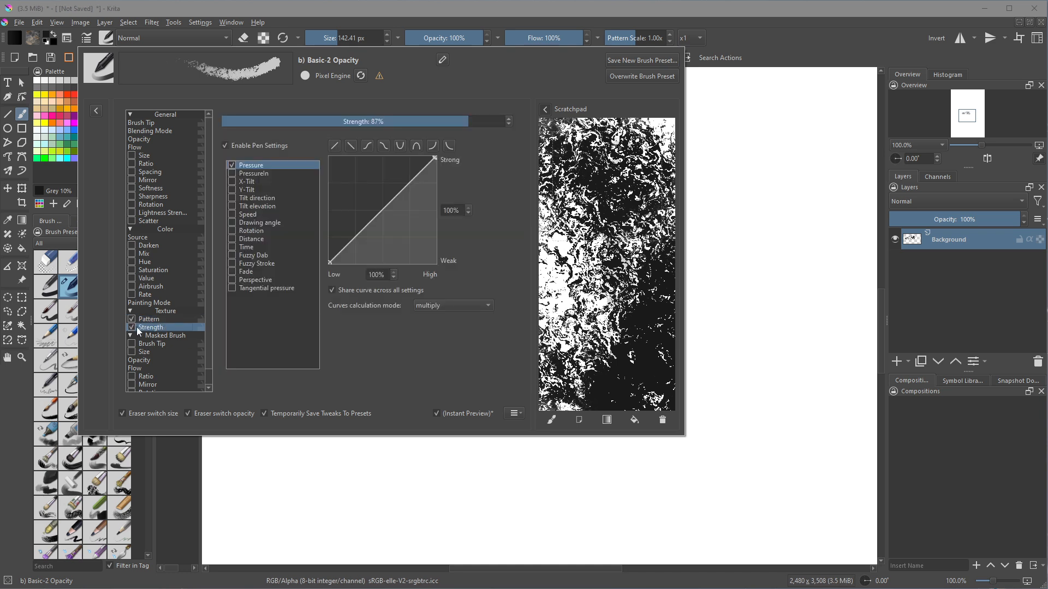
left_click_drag(468, 121, 508, 121)
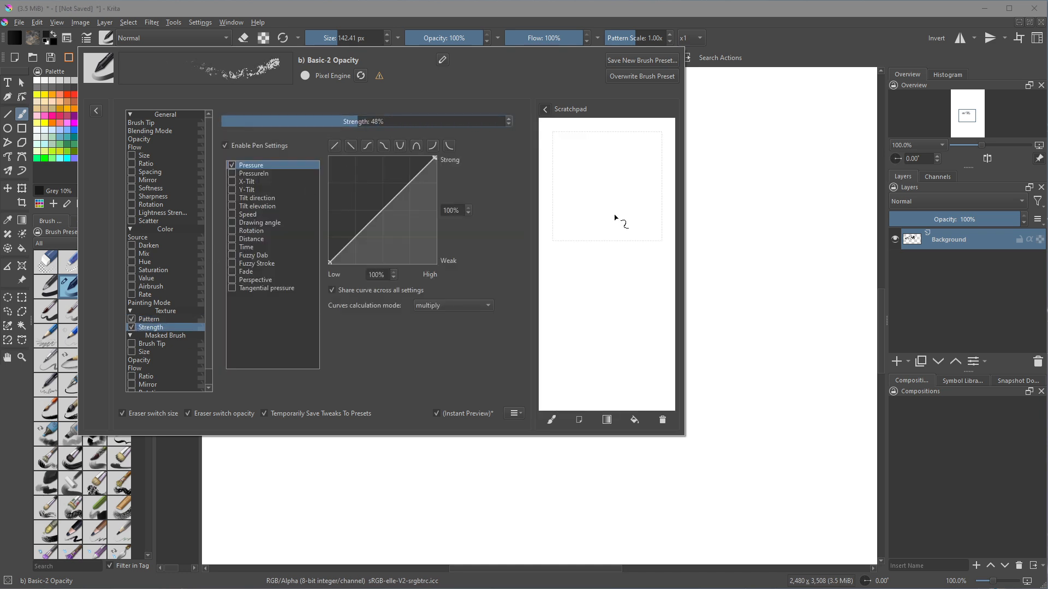
- Paint a textured test stroke and a small dab on the canvas at the reduced strength
left_click_drag(598, 133, 605, 301)
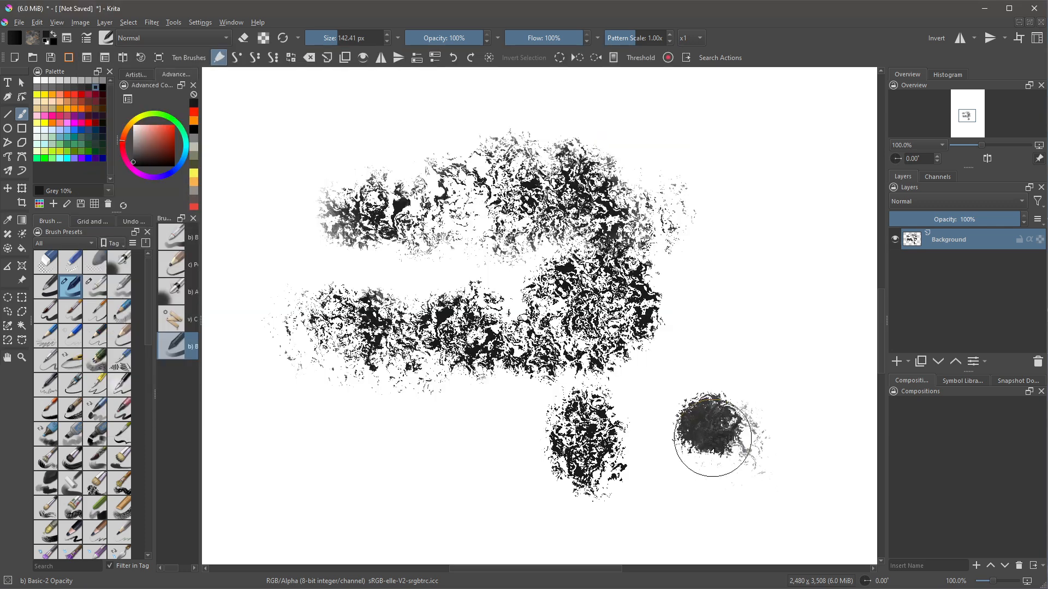
left_click(712, 455)
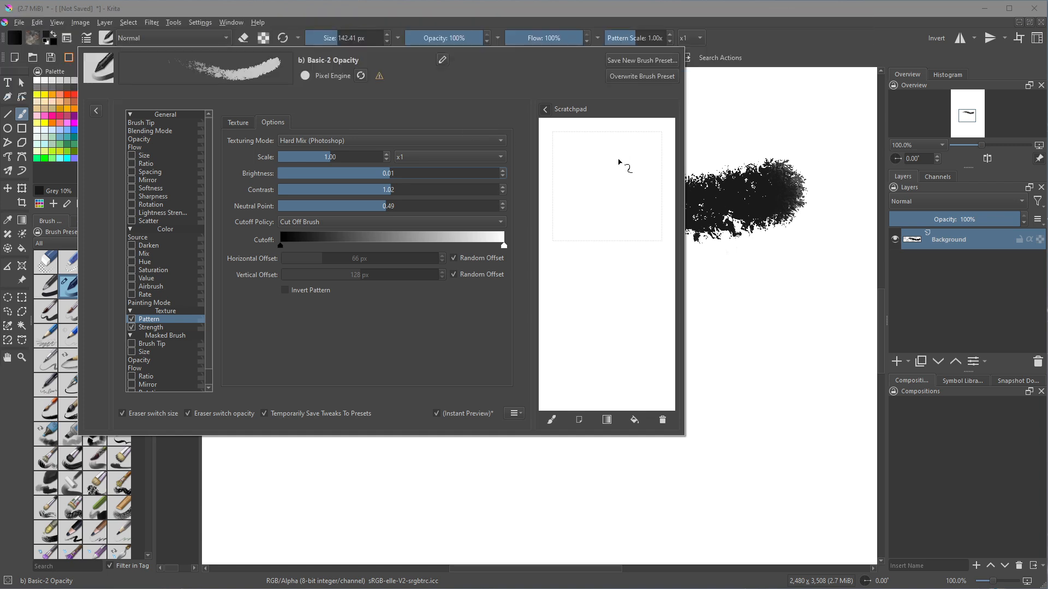
- Set the texturing mode to Hard Mix Softer (Photoshop)
left_click(391, 139)
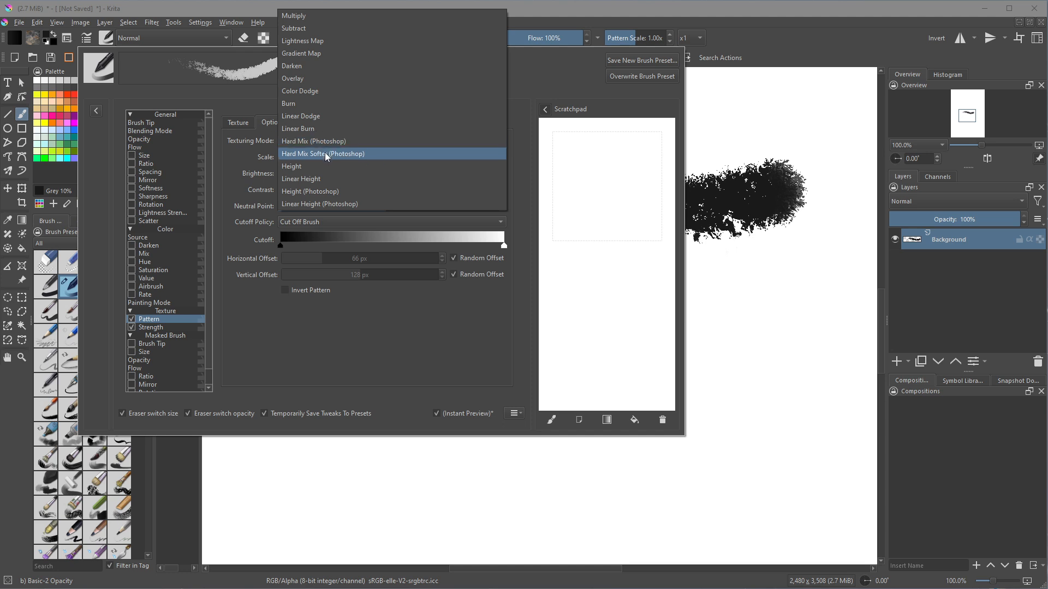
left_click(323, 153)
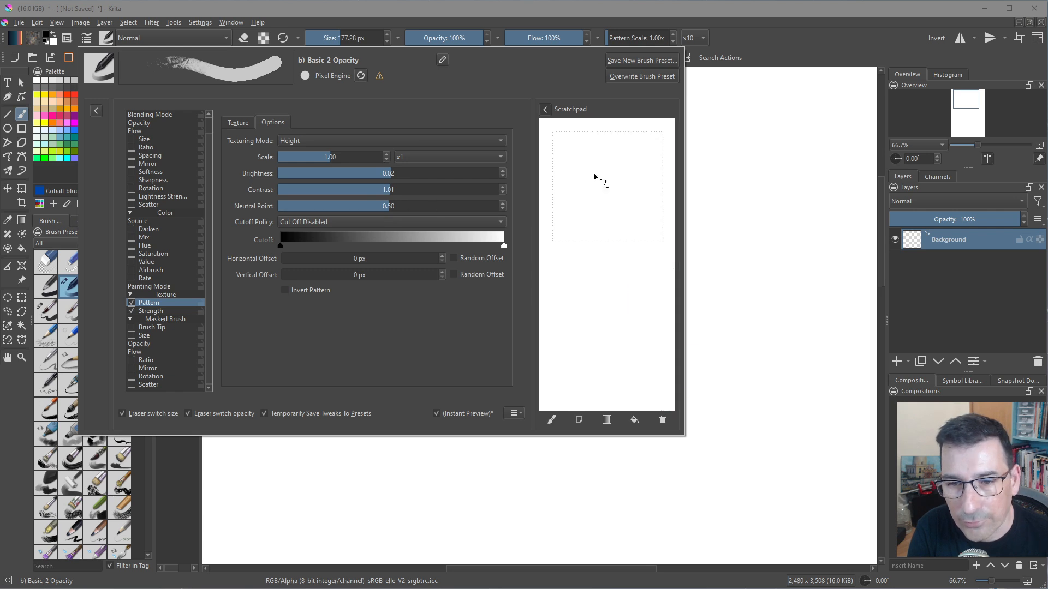
- Paint Height-mode test strokes on scratchpad and canvas, then undo the canvas stroke
left_click_drag(618, 167, 632, 327)
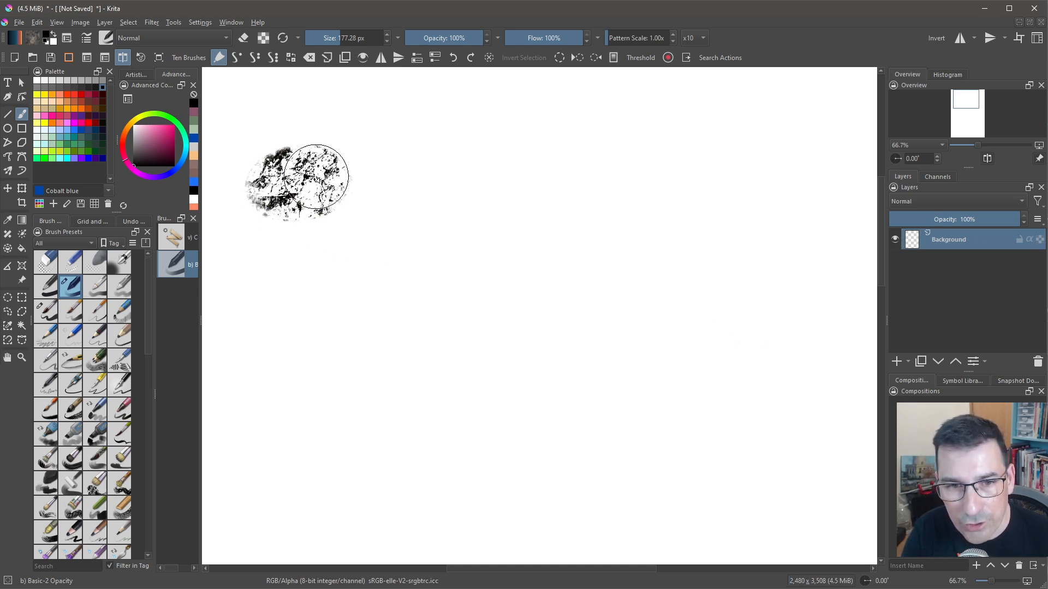
left_click_drag(297, 180, 391, 167)
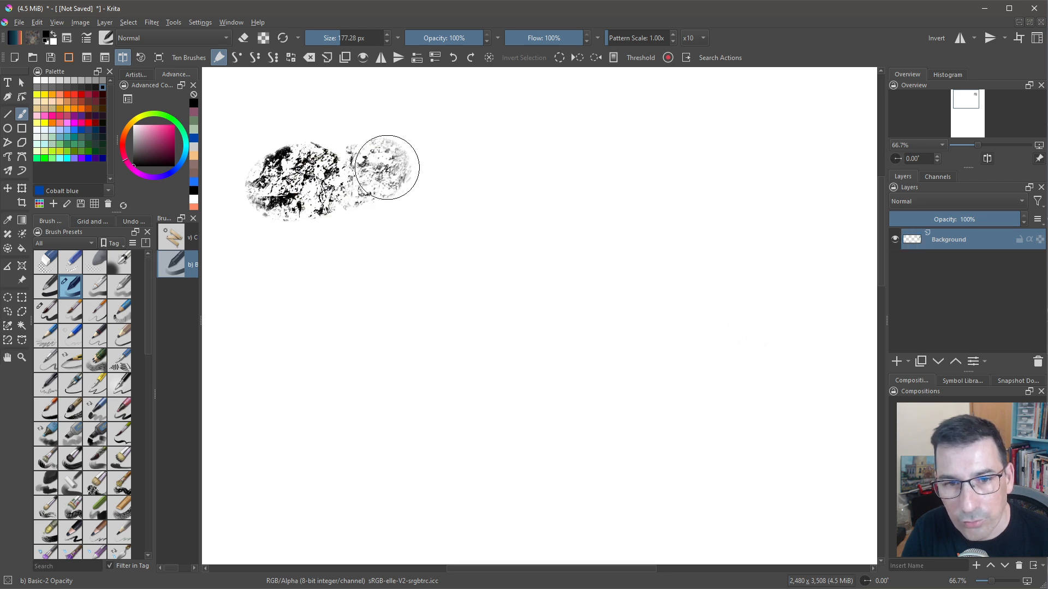
left_click_drag(387, 167, 769, 186)
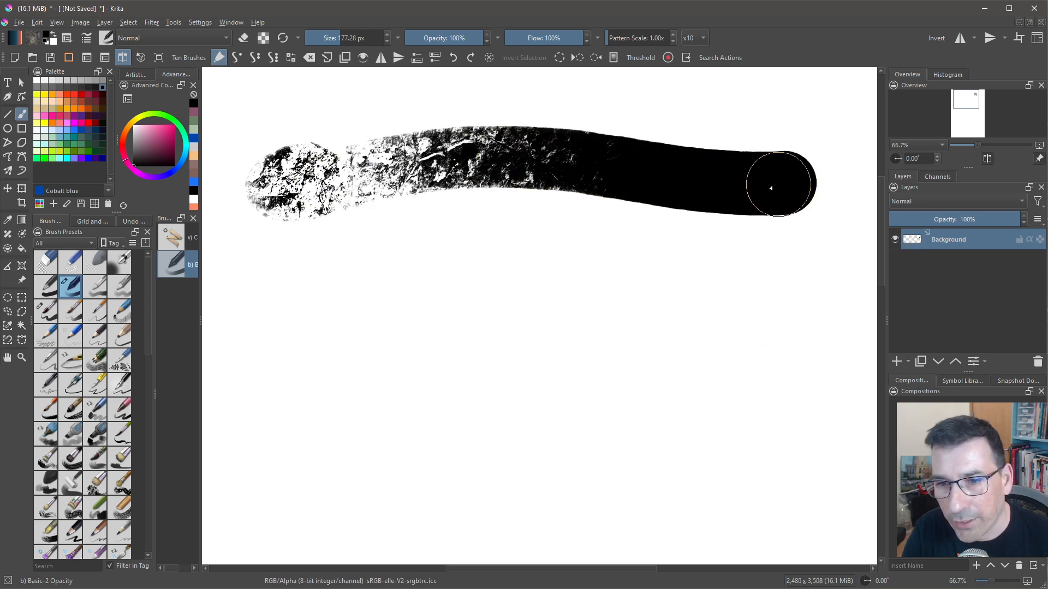
key("ctrl+z")
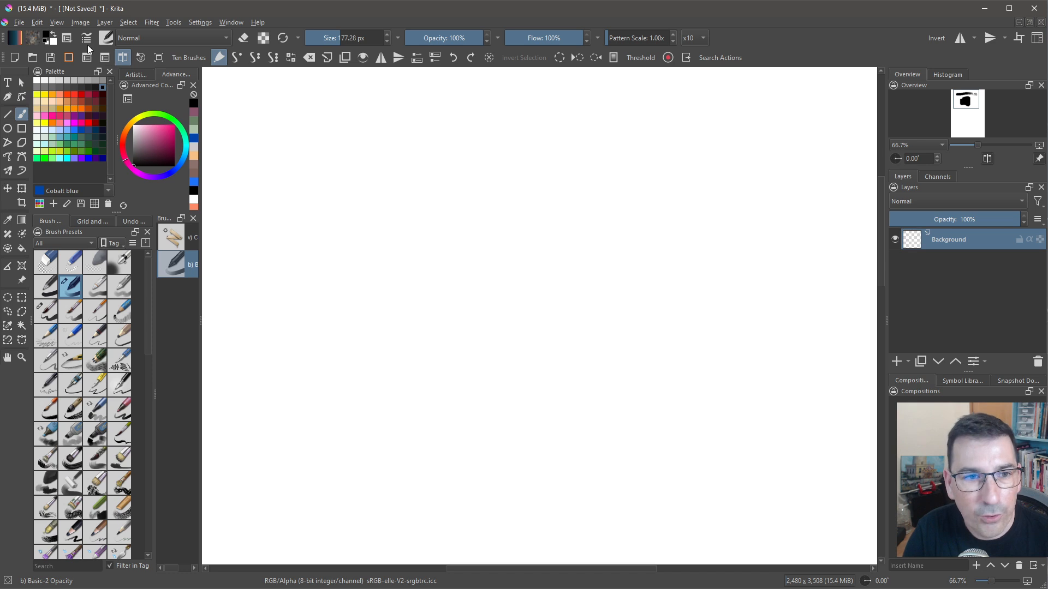
- Set pressure-linked texture strength to 31% and paint a stroke going from solid black to broken texture
left_click(101, 37)
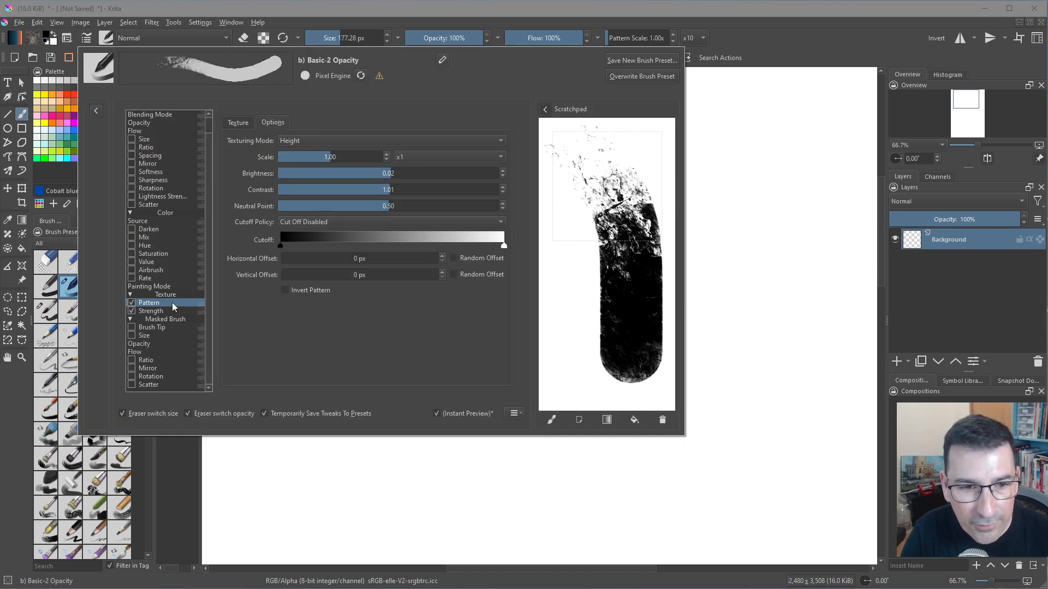
left_click(151, 310)
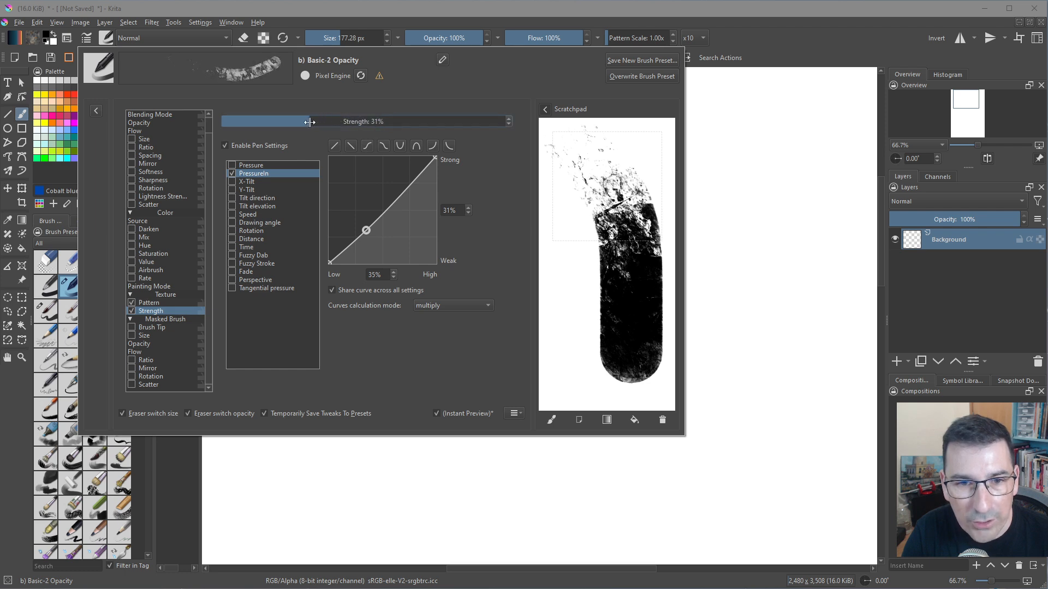
left_click_drag(309, 121, 345, 121)
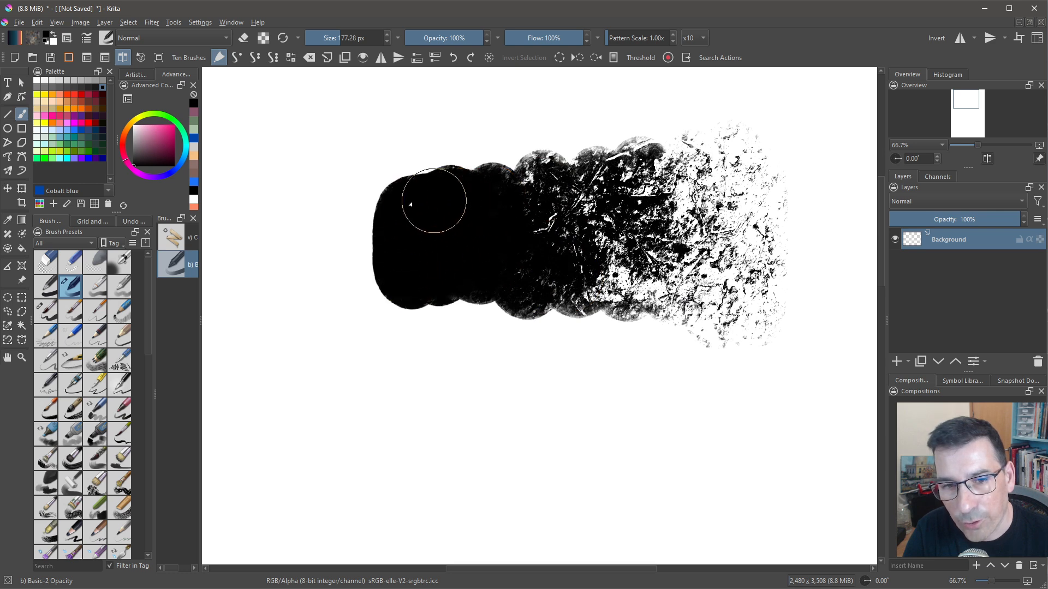
left_click_drag(434, 201, 728, 254)
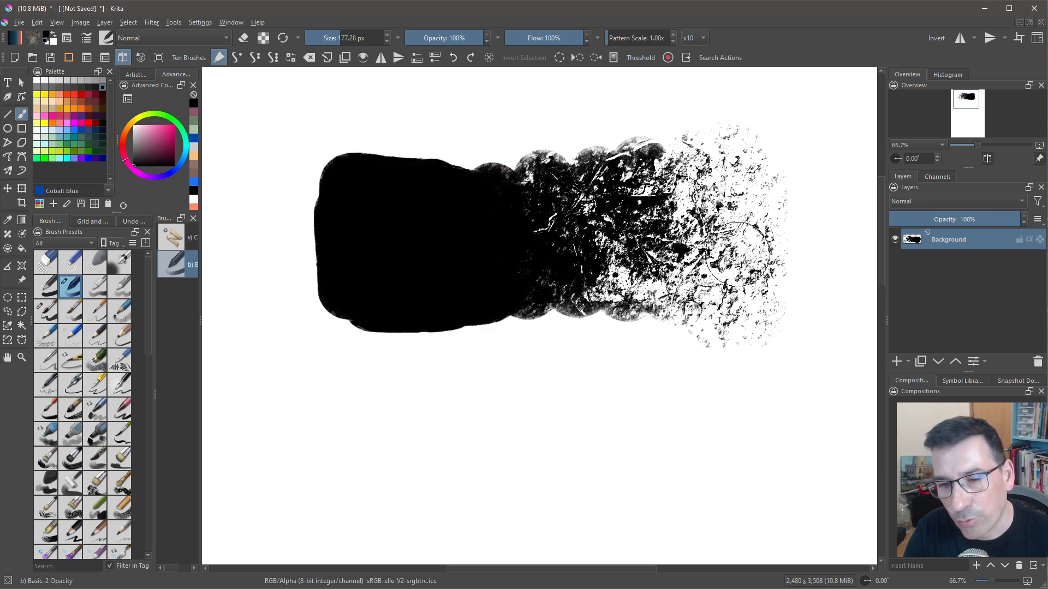
mouse_move(330, 270)
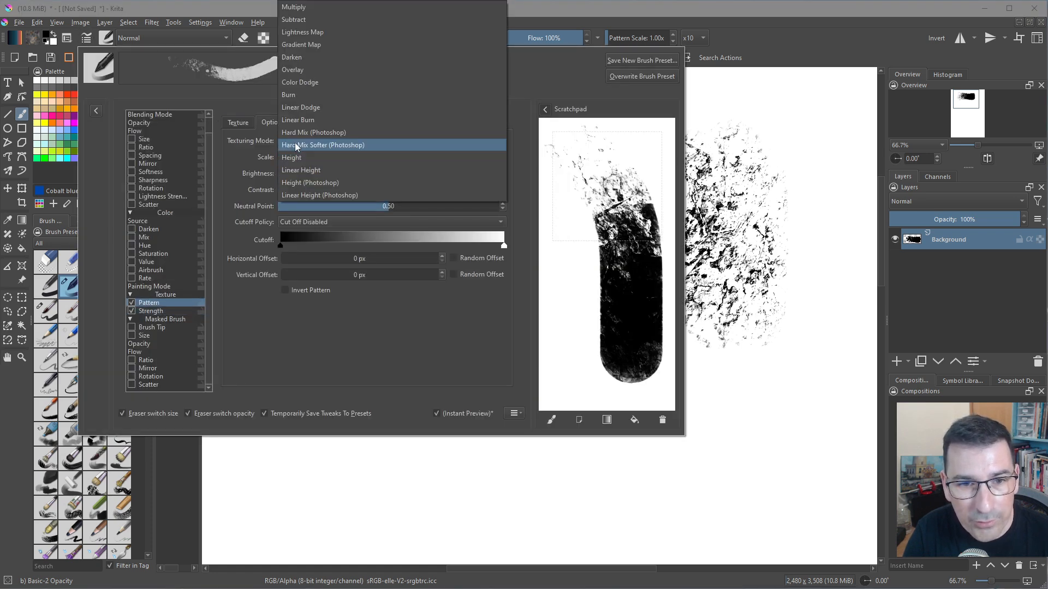
- Switch texturing to Linear Height and paint a test stroke below the first one
left_click(301, 169)
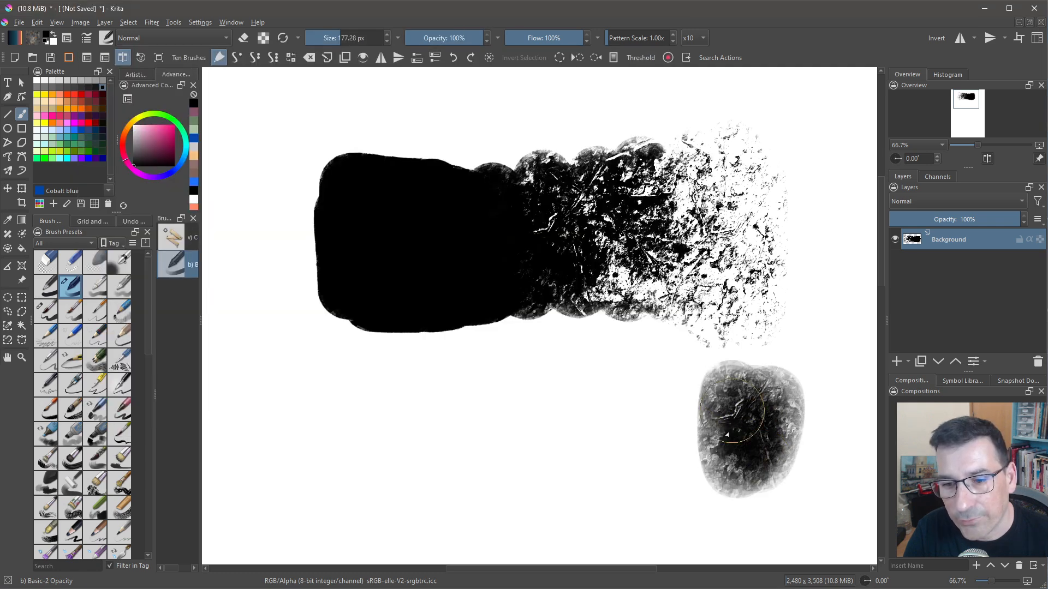
left_click_drag(749, 427, 451, 394)
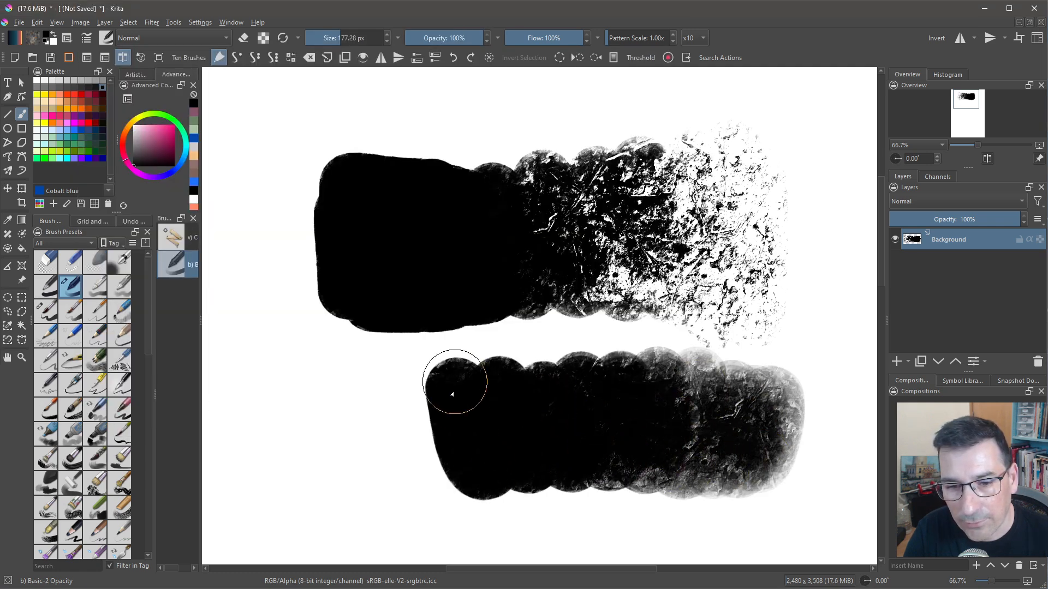
left_click_drag(451, 394, 414, 358)
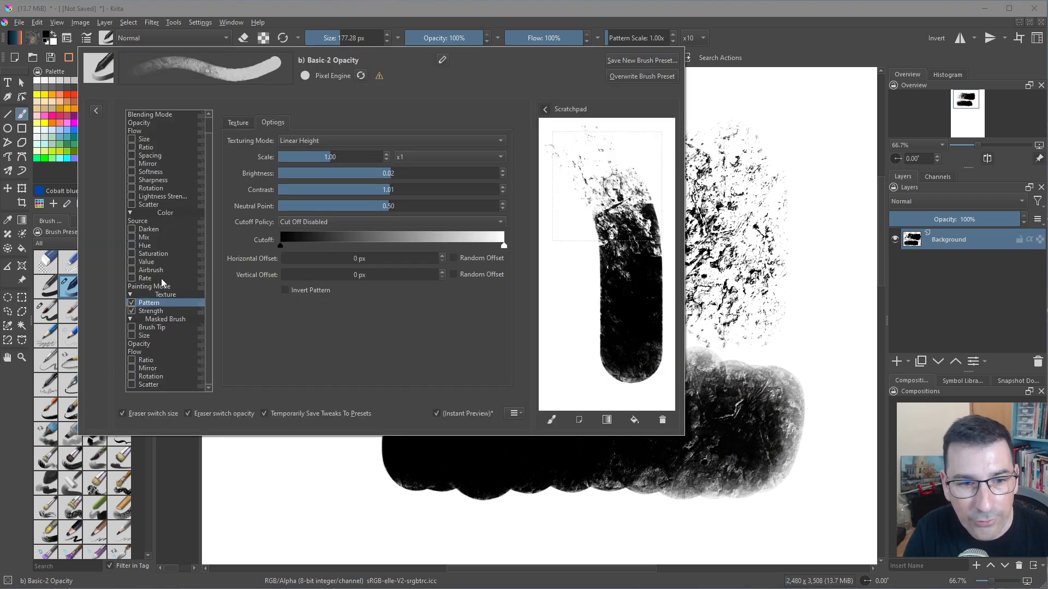
- Set strength to 55%, bend the PressureIn curve so light pressure stays weak, and paint a softer stroke below
left_click(151, 310)
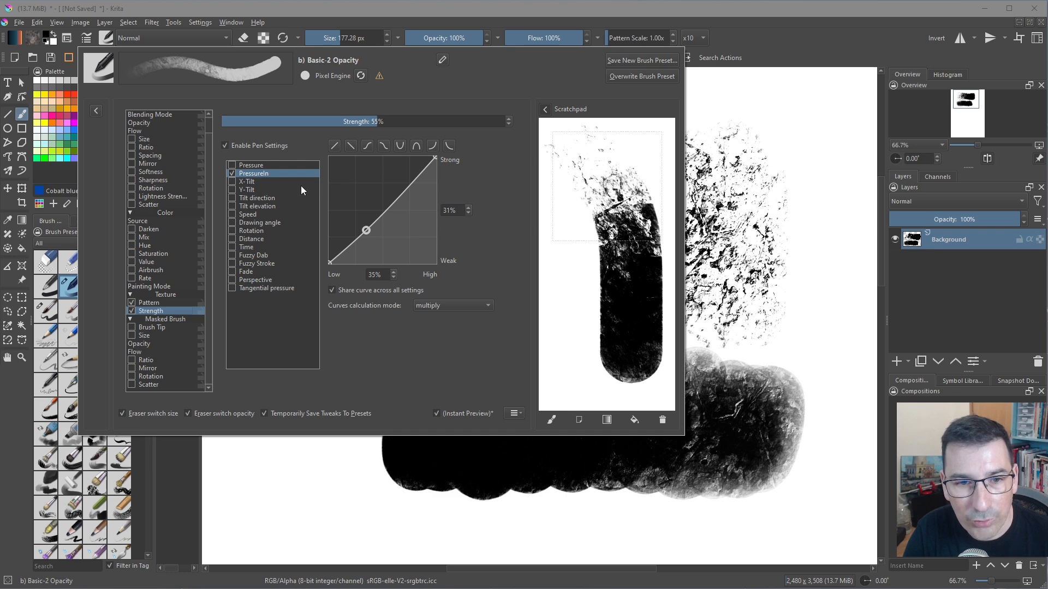
left_click_drag(366, 230, 395, 236)
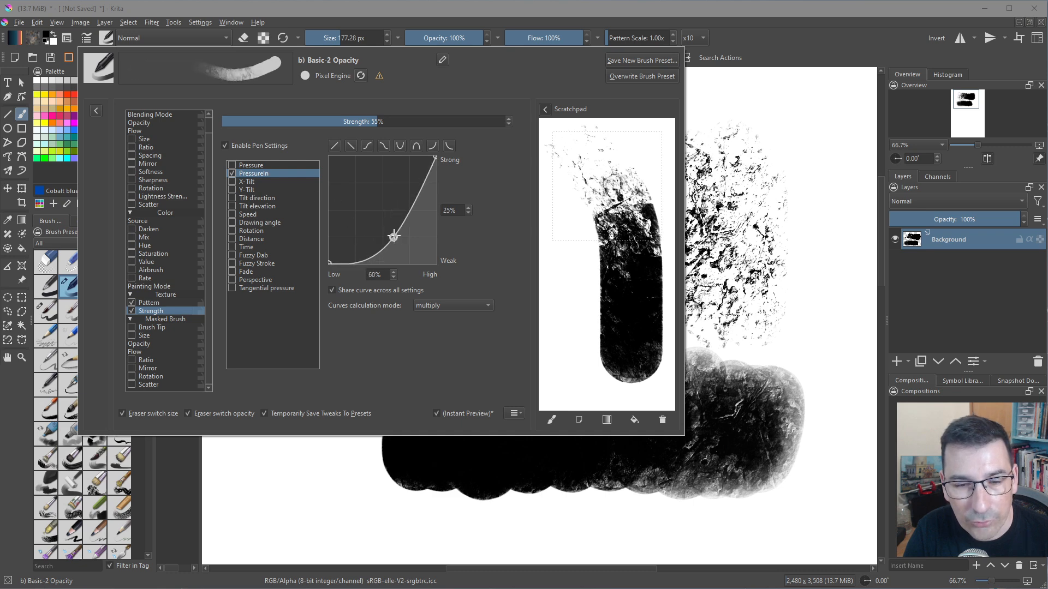
left_click_drag(394, 121, 321, 122)
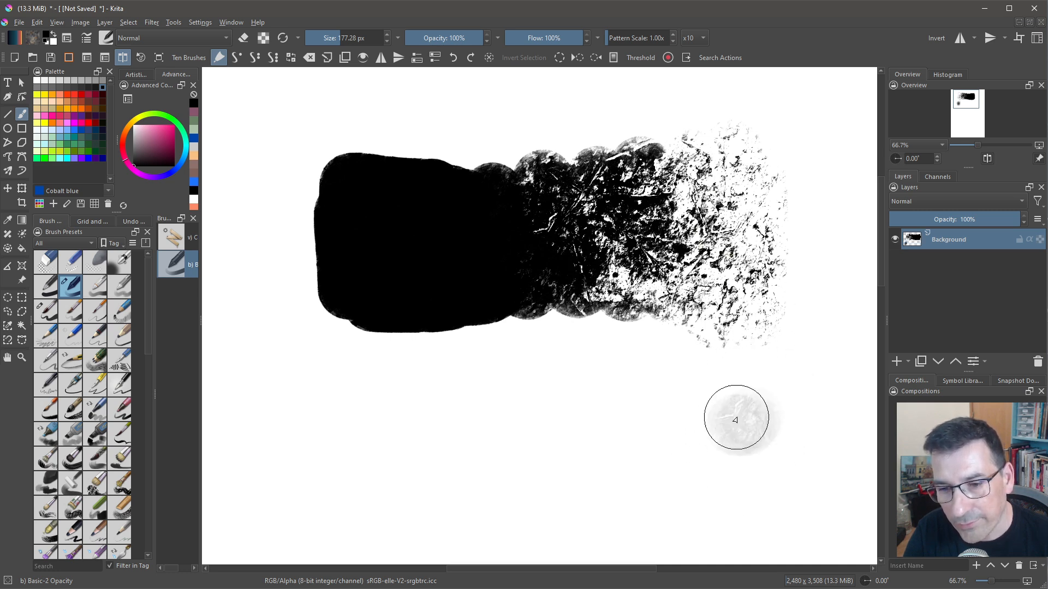
mouse_move(775, 447)
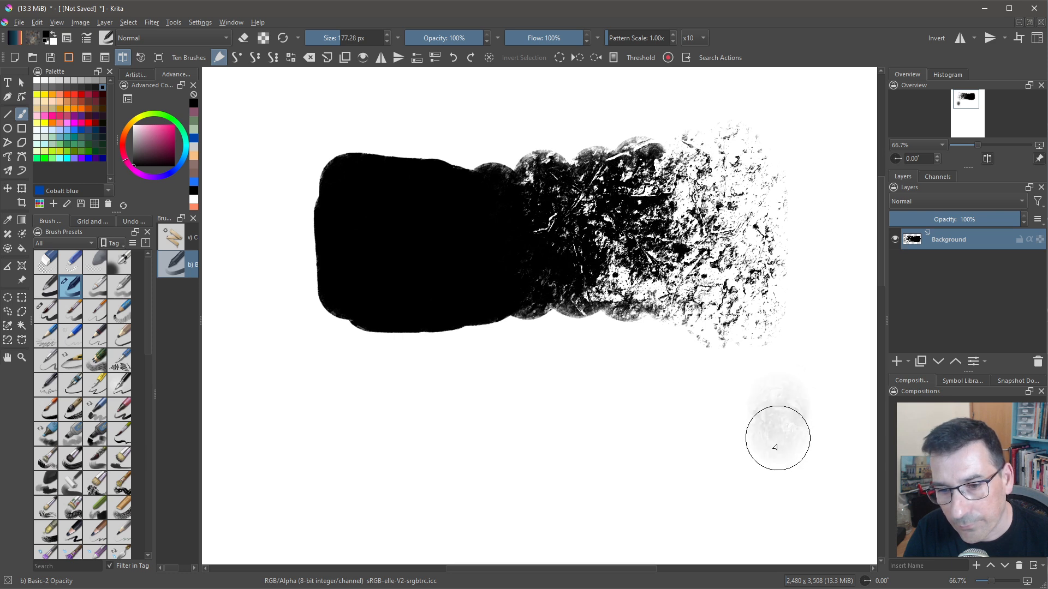
left_click_drag(775, 447, 561, 435)
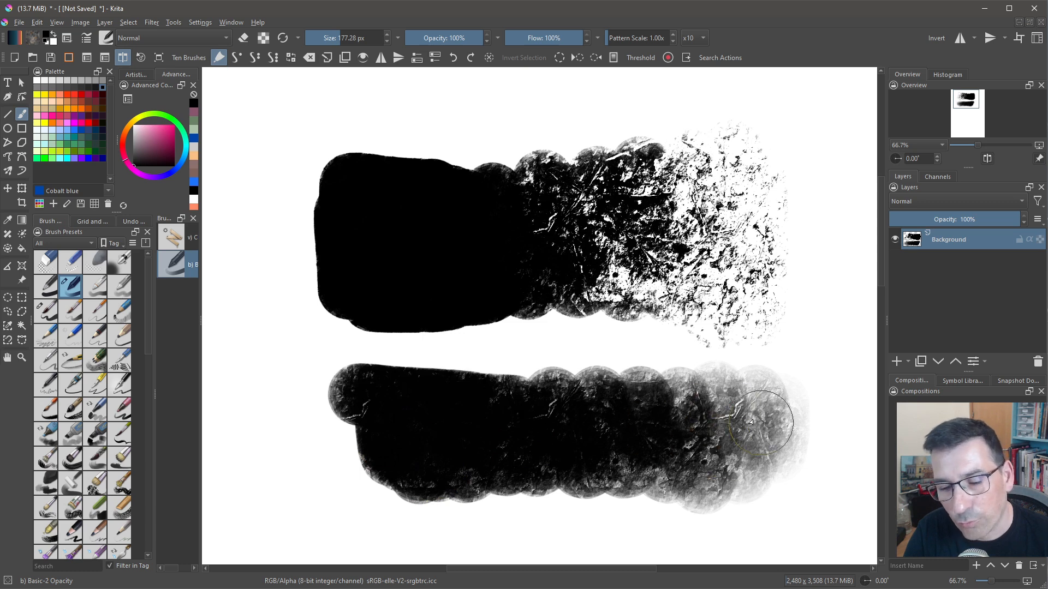
left_click_drag(749, 421, 346, 469)
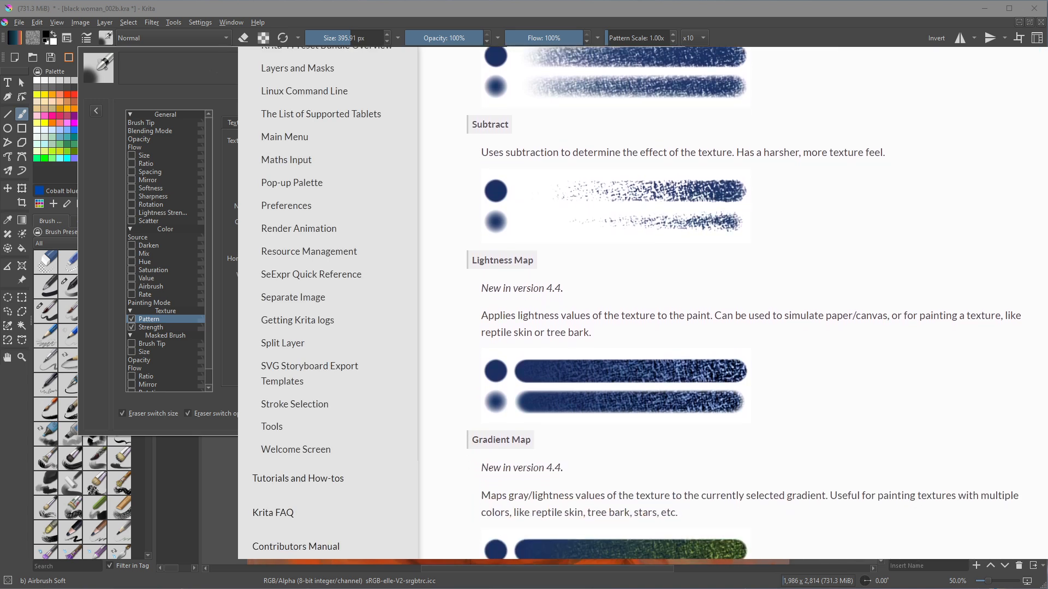
- Scroll the Krita manual's Texture page through the mode descriptions down to Color Dodge, Burn and Linear Dodge
scroll("down", 3)
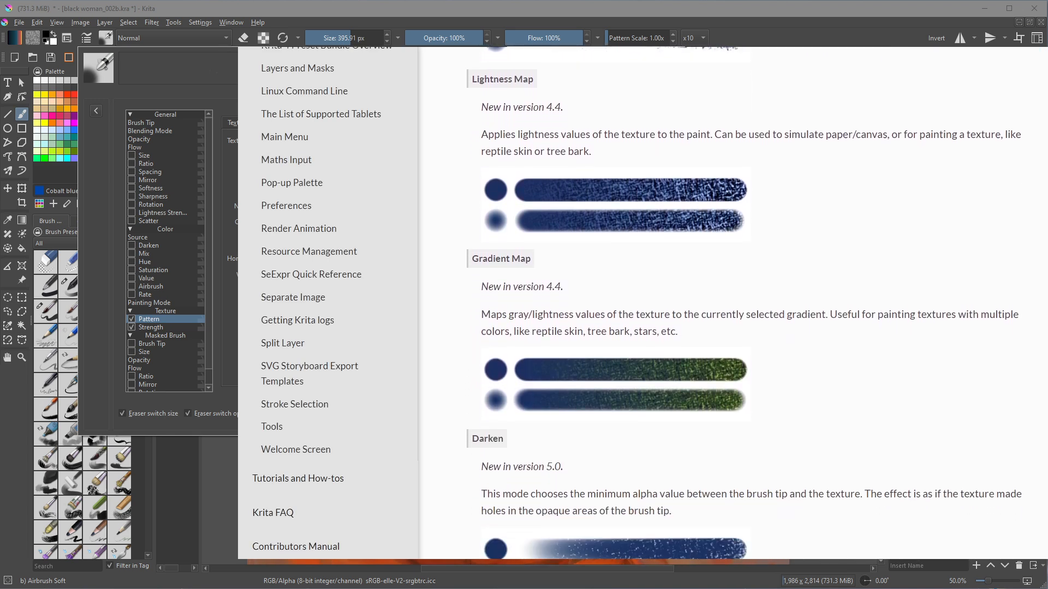
scroll("down", 3)
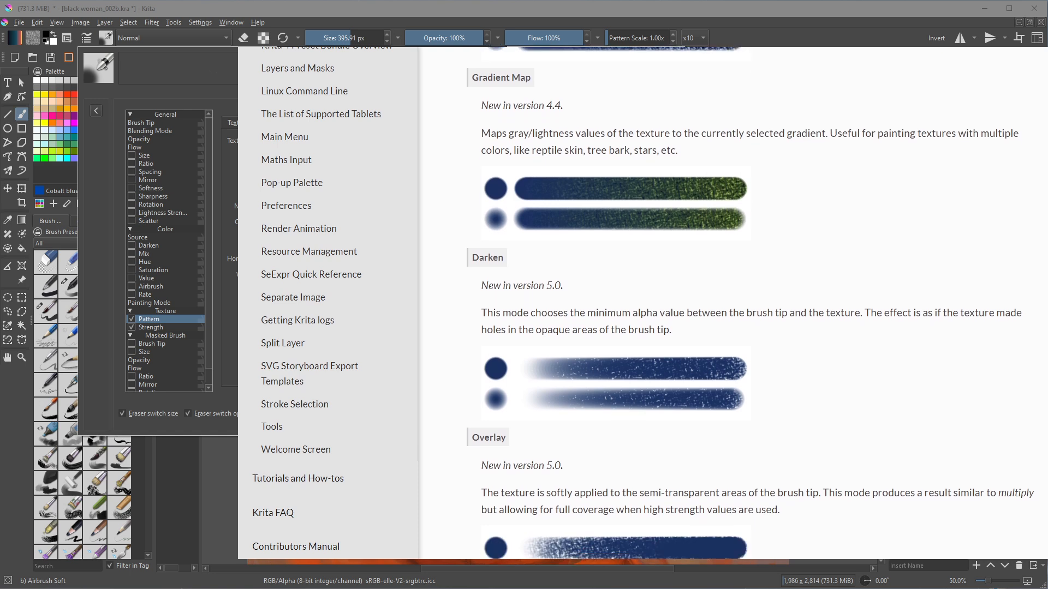
scroll("down", 3)
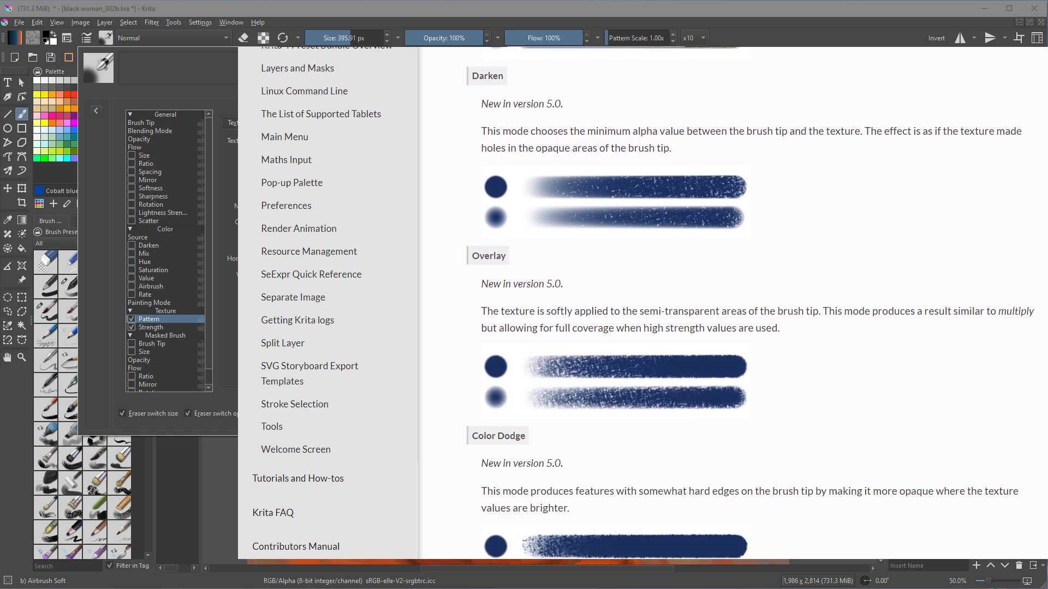
scroll("down", 3)
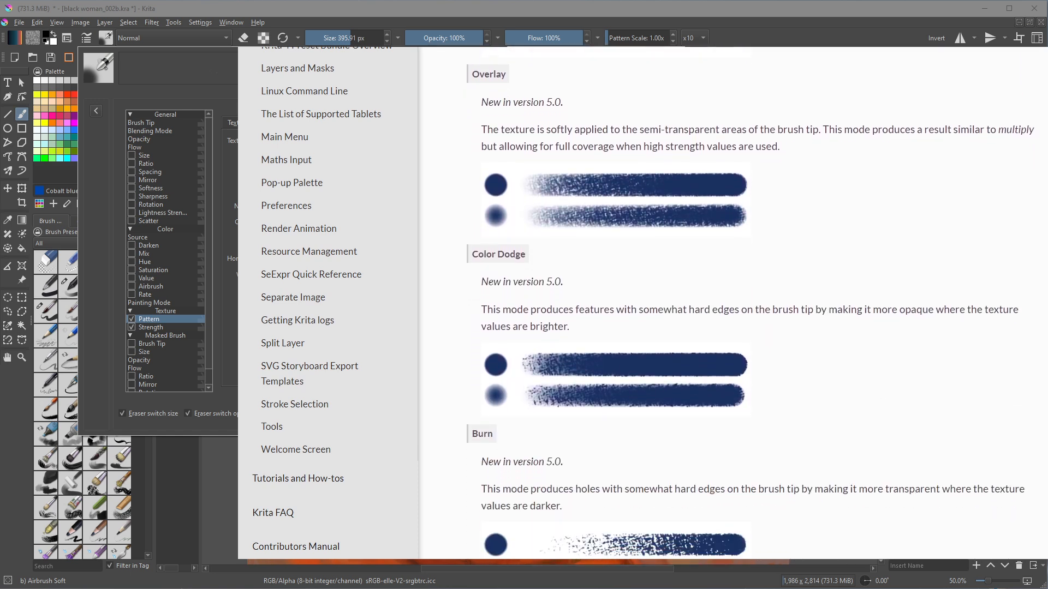
scroll("down", 3)
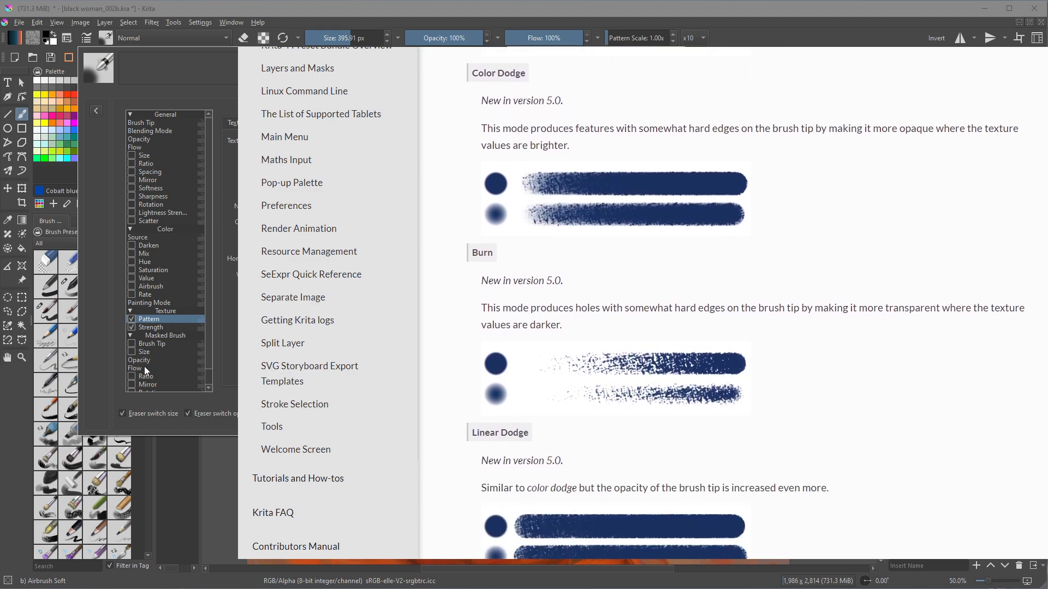